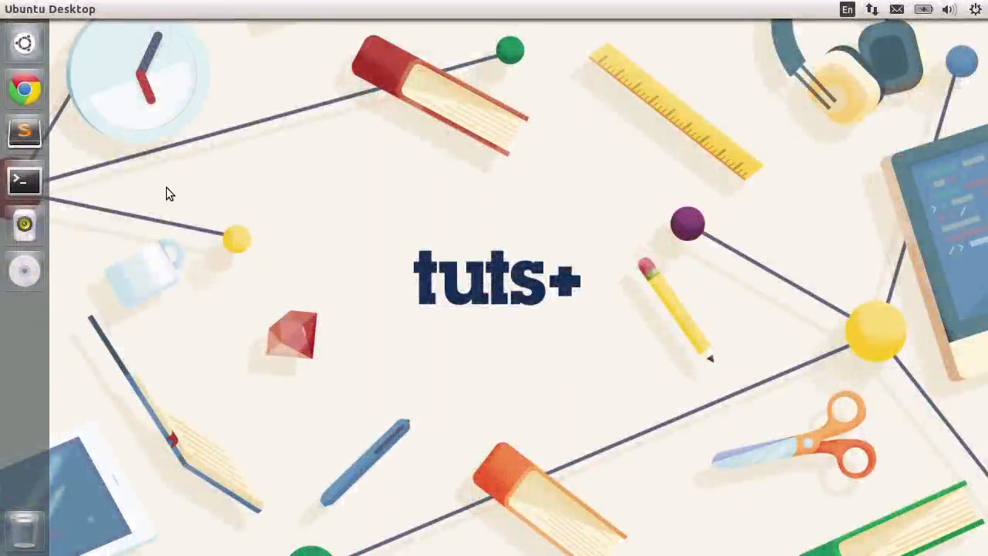
mouse_move(142, 183)
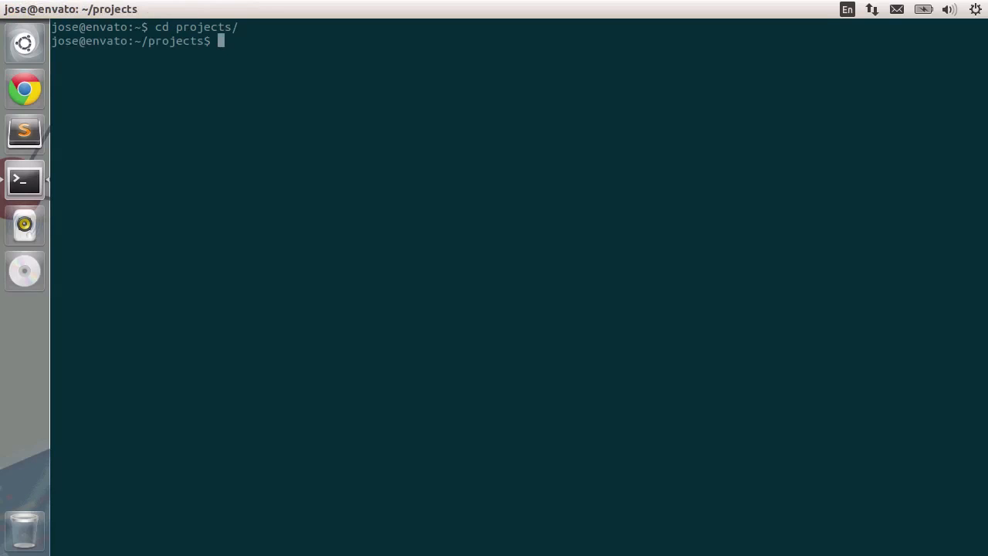
Step: Run gem install rails and wait until 28 gems and their documentation are installed
text(ge)
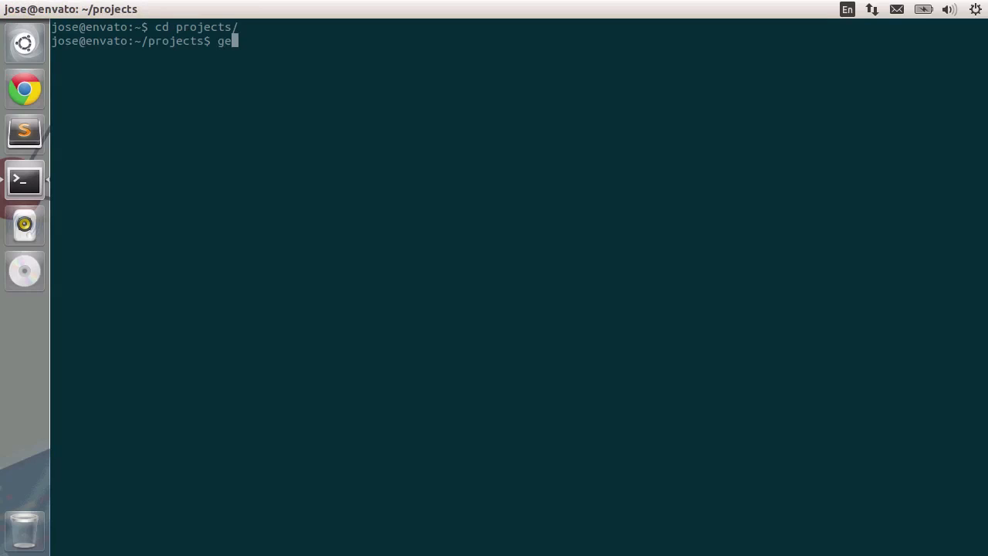
text(m install)
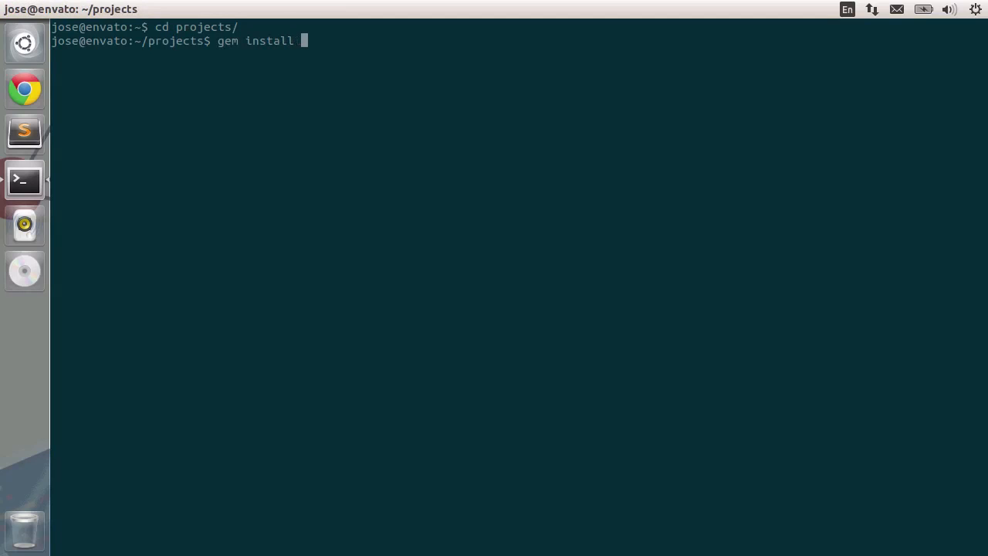
text(rails)
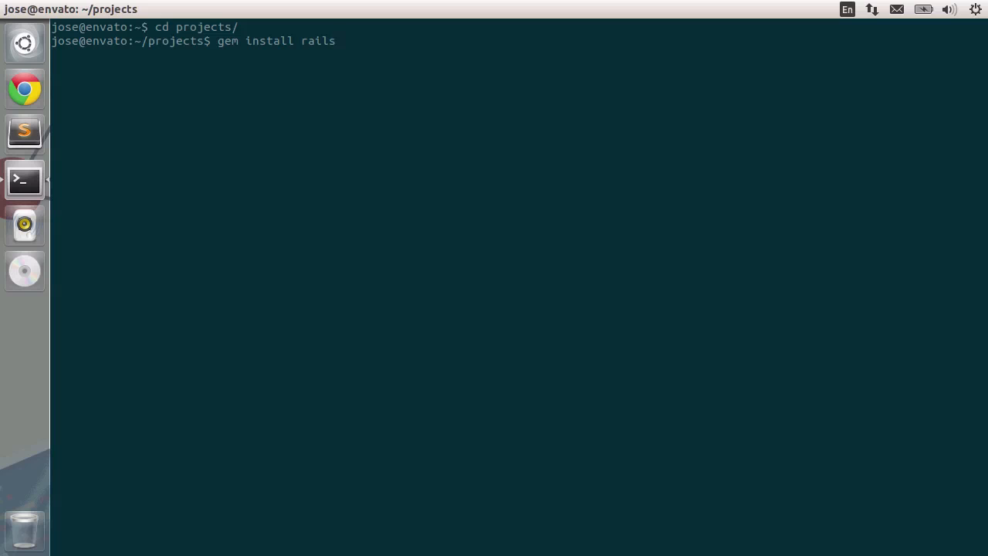
text(ruby)
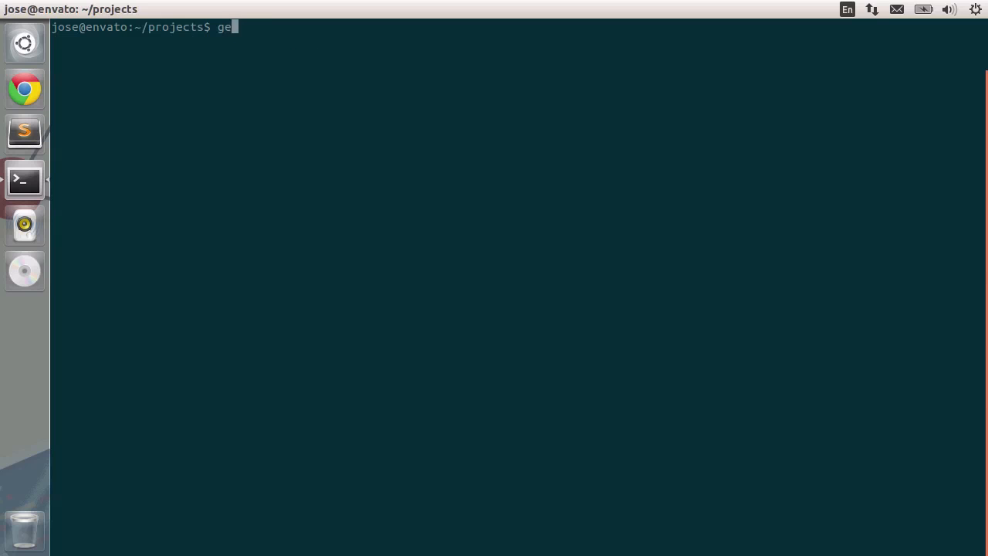
text(m install rails)
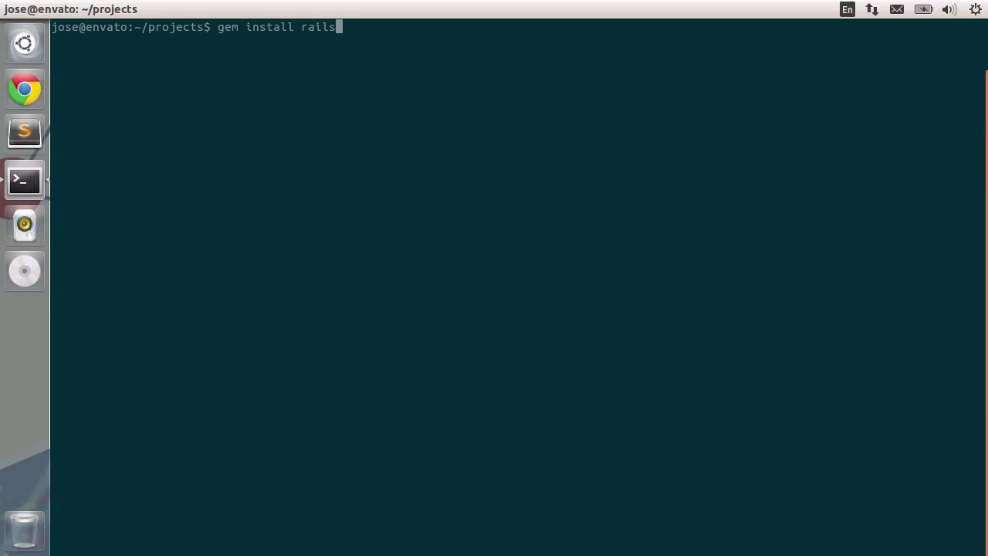
key(Return)
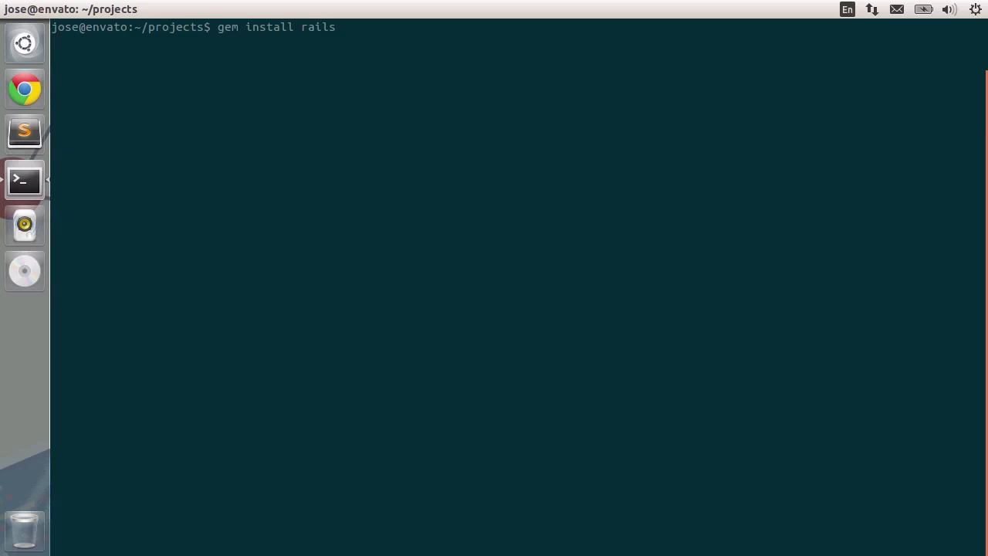
key(Return)
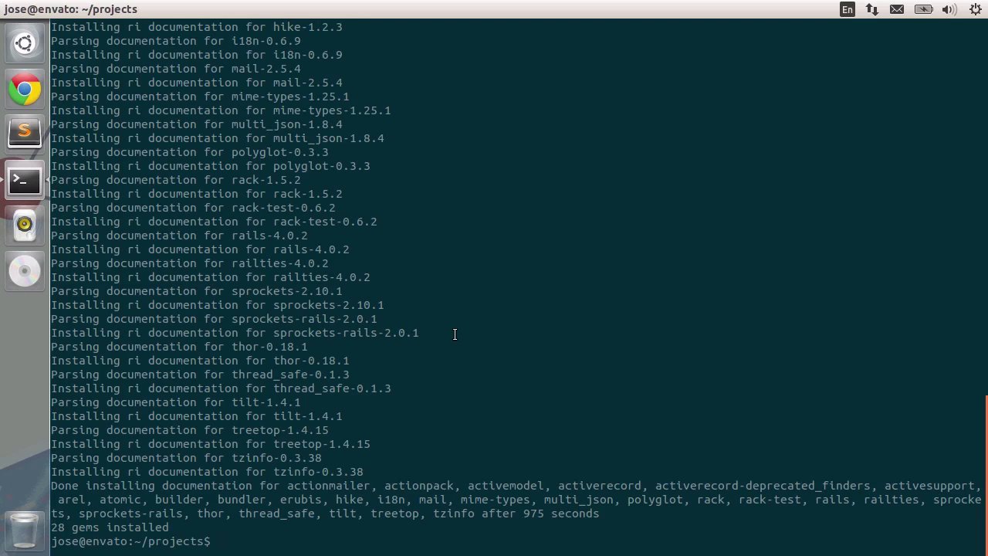
Step: Run rbenv rehash to register the new Rails executables, then clear the screen
text(r)
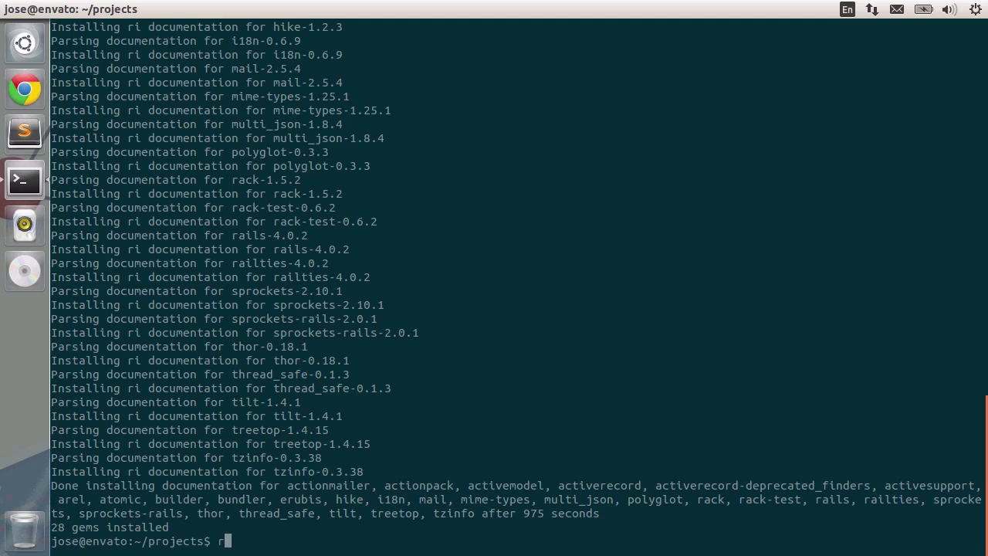
text(benv rehash)
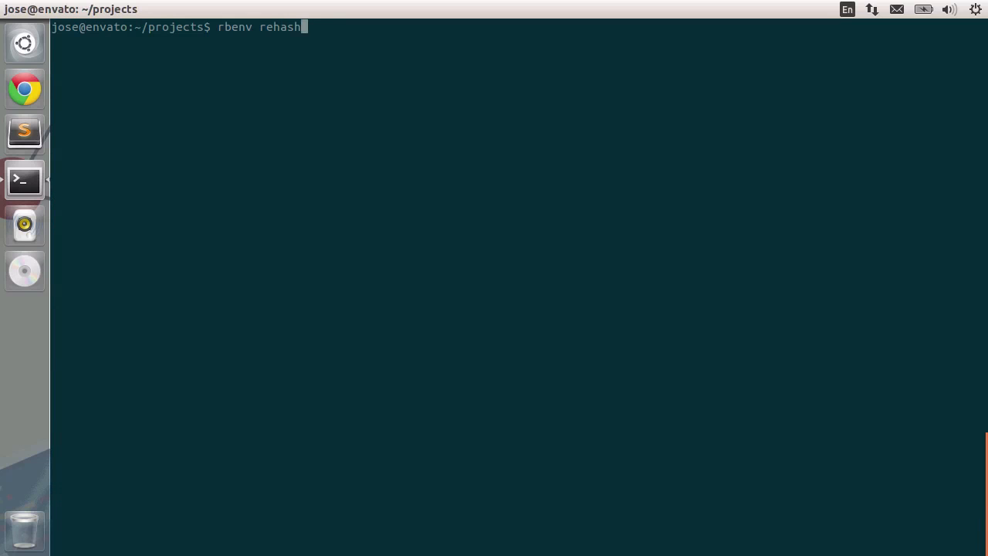
key(Return)
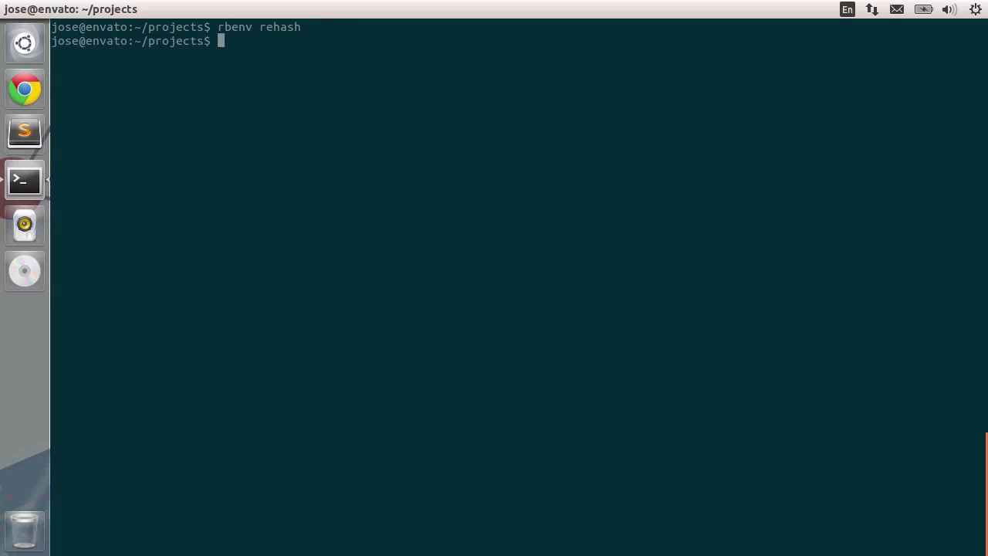
text(ra)
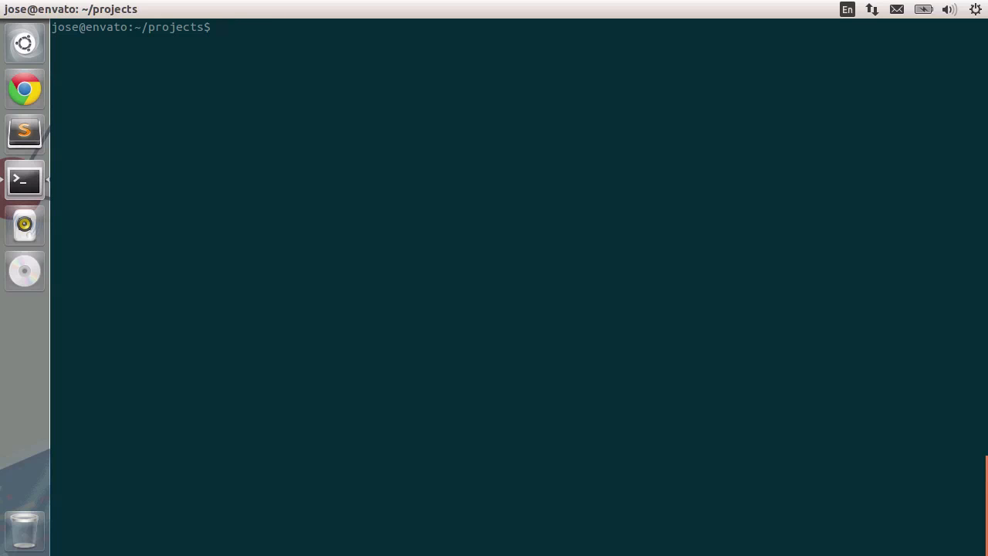
Step: Run rails new store, which halts when the sqlite3 1.3.8 gem fails to build
text(rails new)
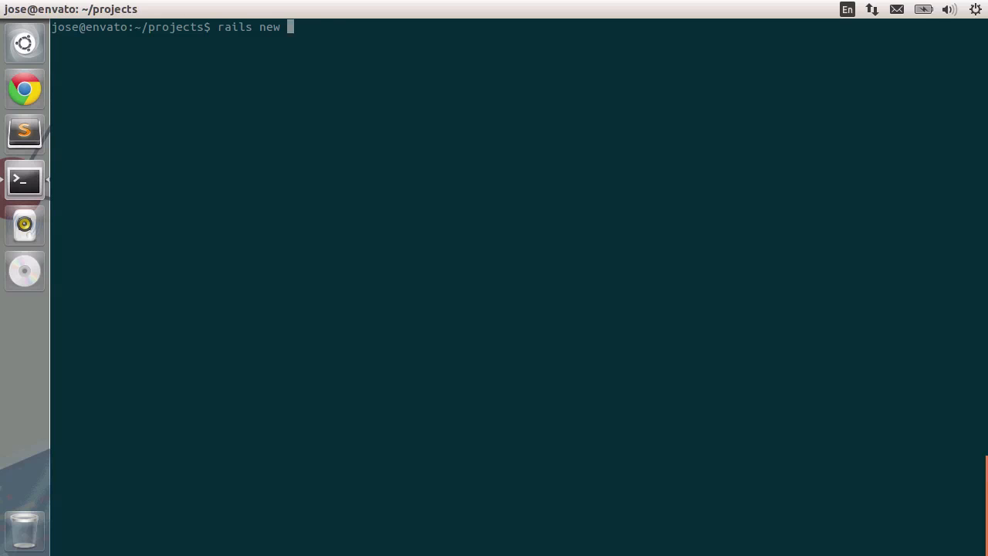
text(stor)
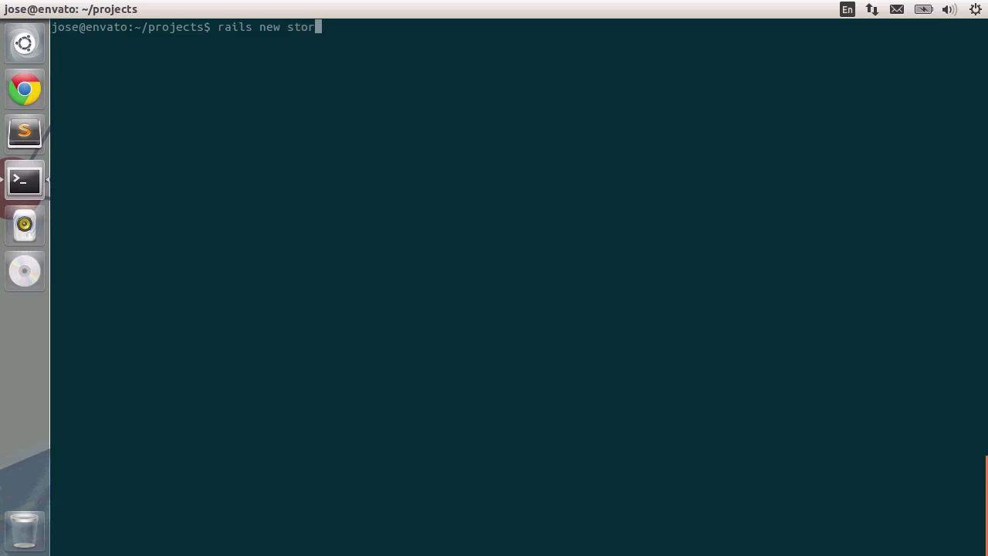
key(Return)
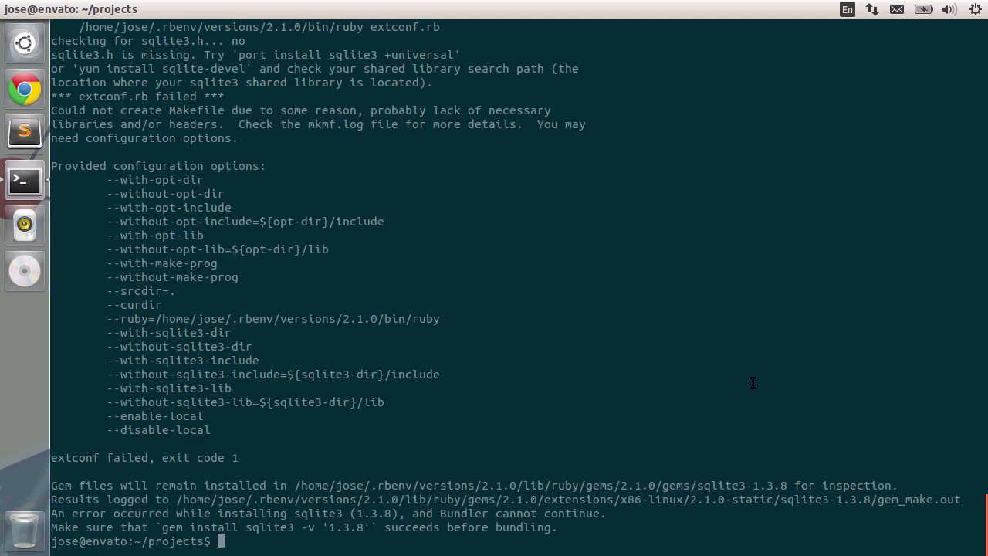
mouse_move(208, 69)
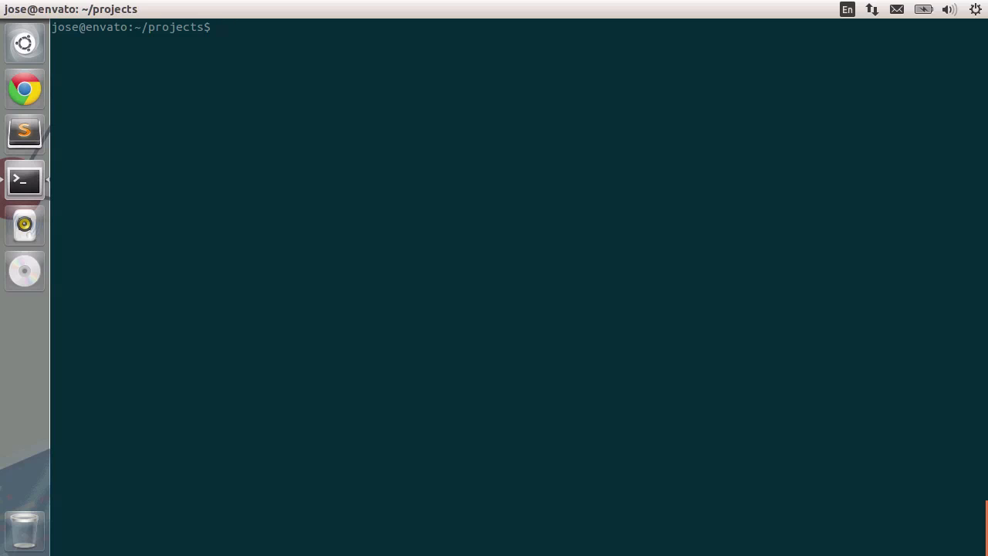
Step: Search system packages for sqlite3 with sudo apt-cache search sqlite3
text(sudo a)
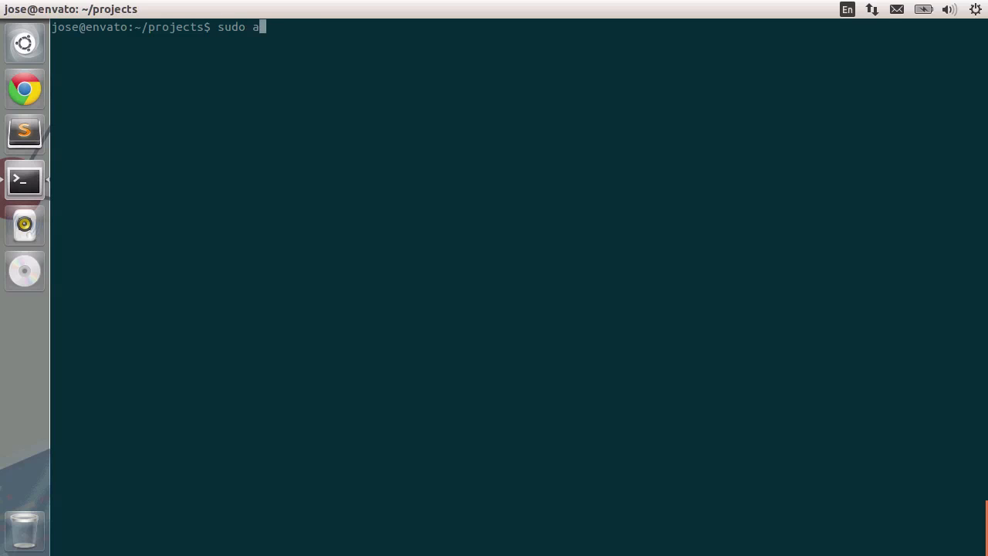
text(pt-get o)
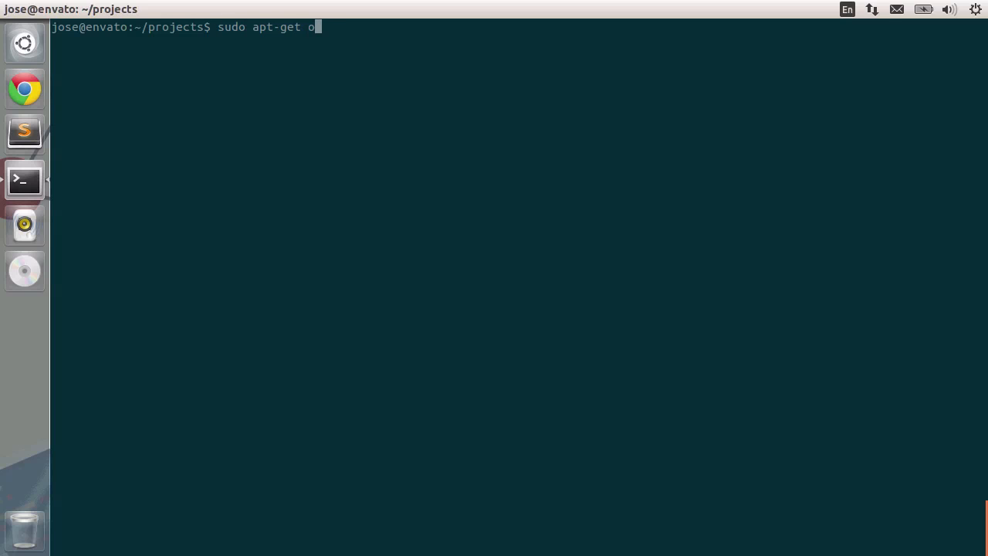
text(nstall)
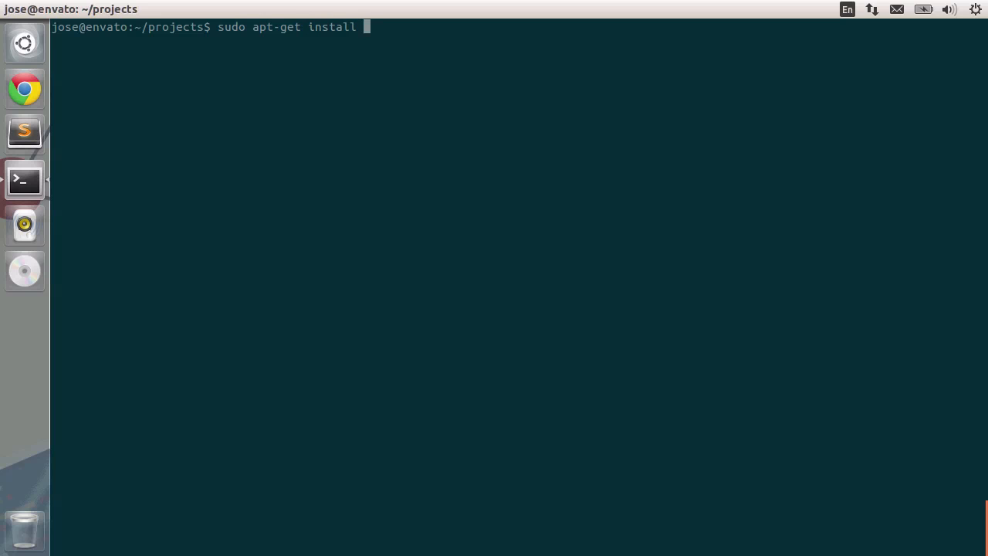
key(BackSpace)
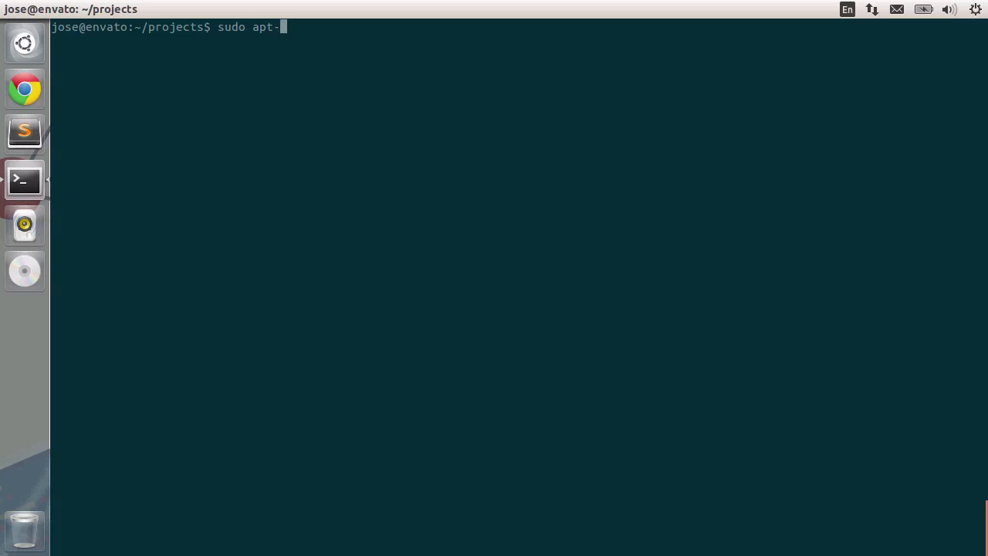
text(cache search)
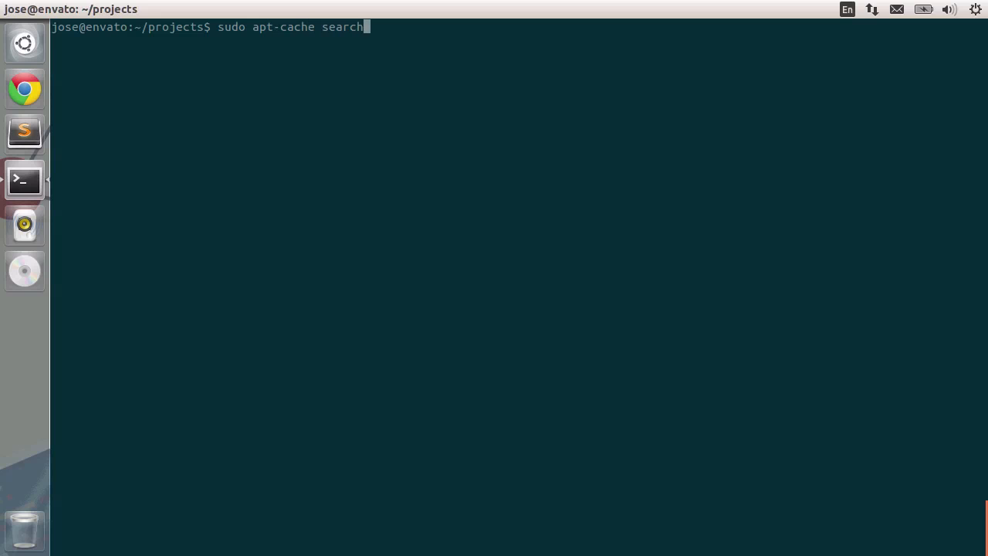
text(sqlite3)
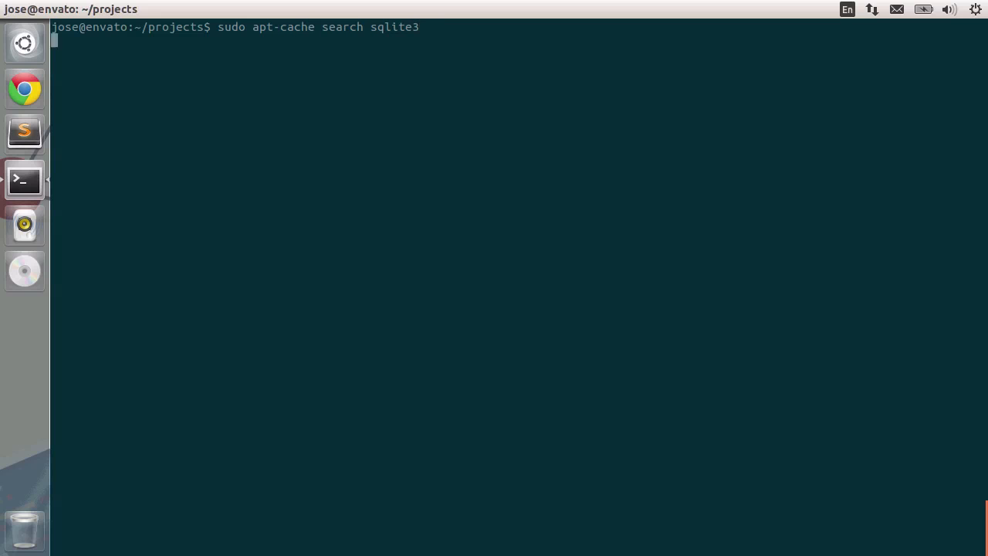
key(Return)
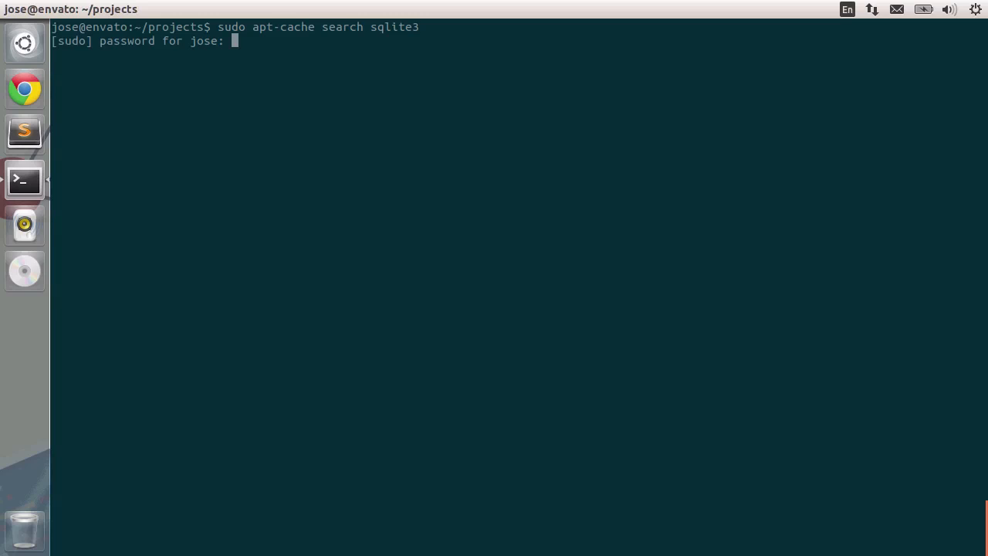
key(Return)
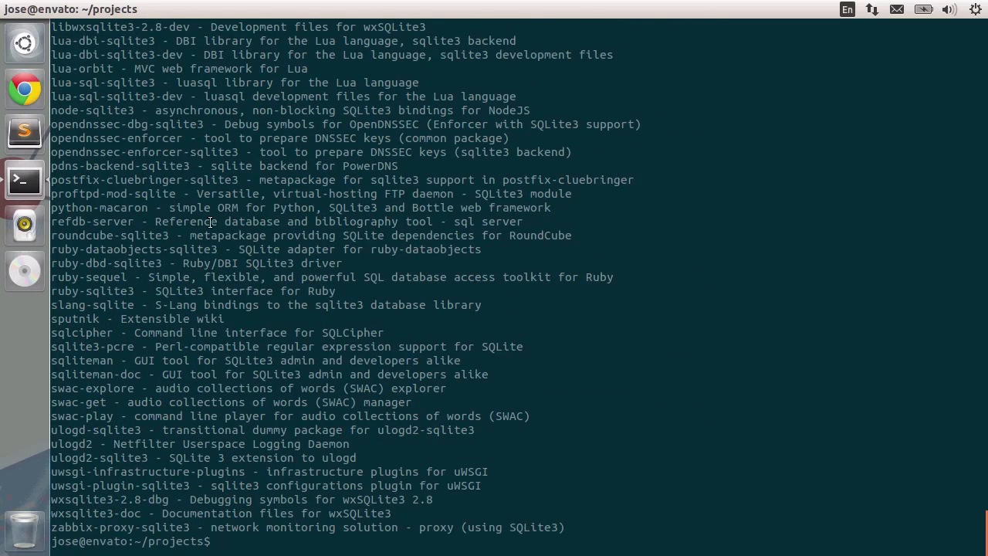
Step: Scroll the sqlite3 search results and select the libsqlite3-dev package name
scroll(up, 3)
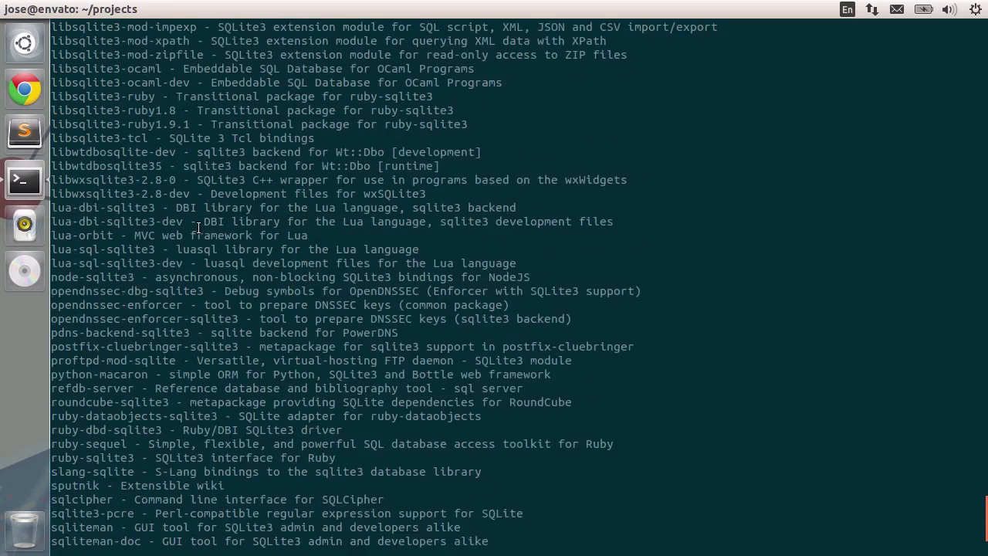
scroll(up, 3)
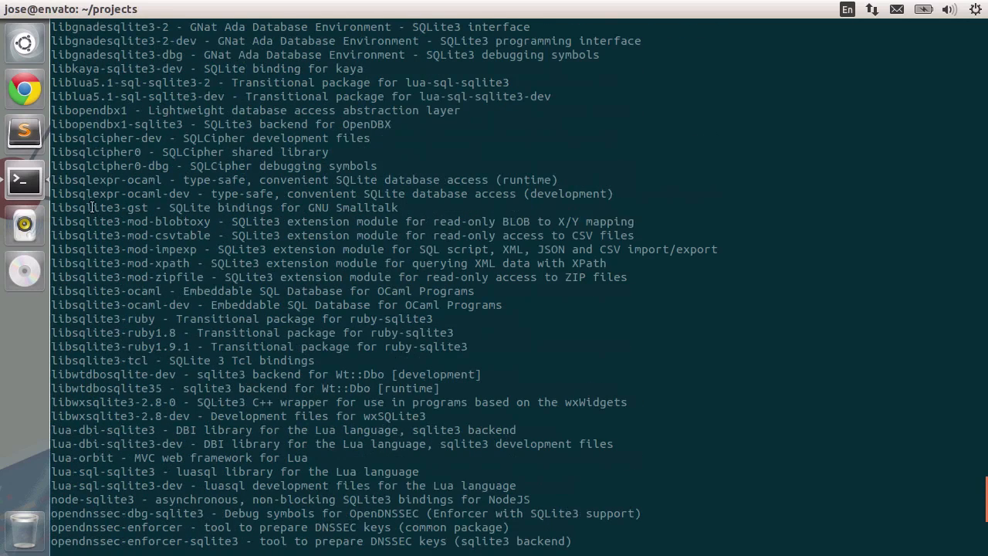
scroll(down, 3)
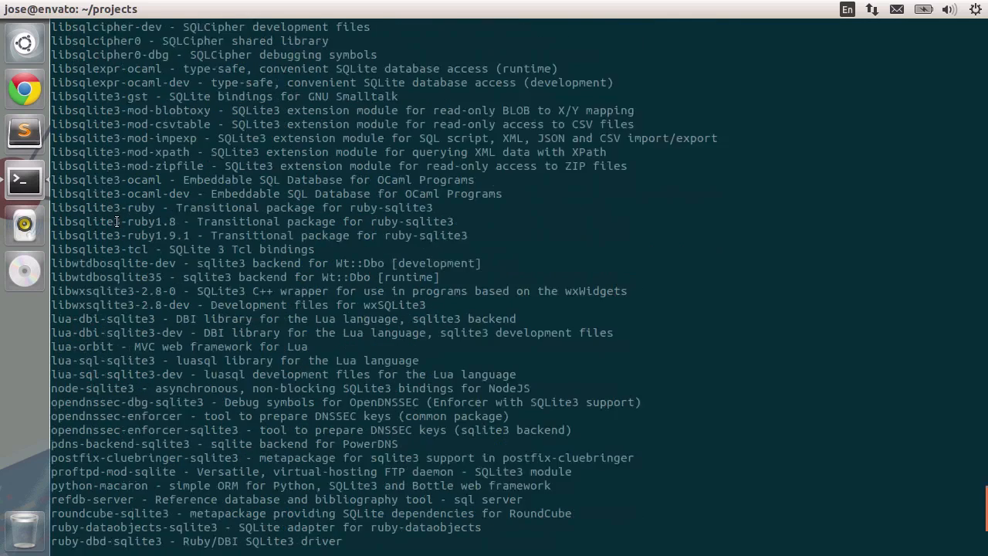
scroll(up, 3)
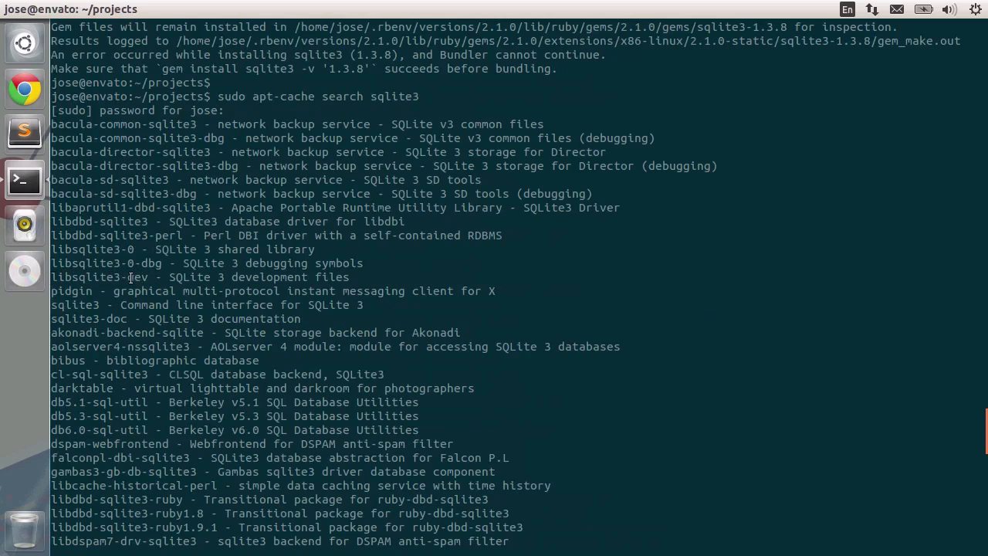
double_click(93, 277)
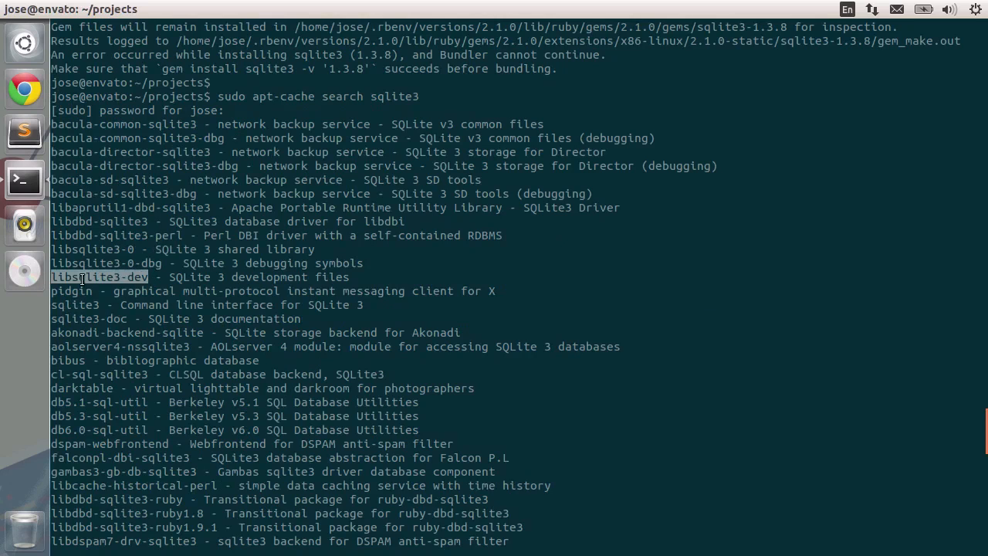
mouse_move(137, 349)
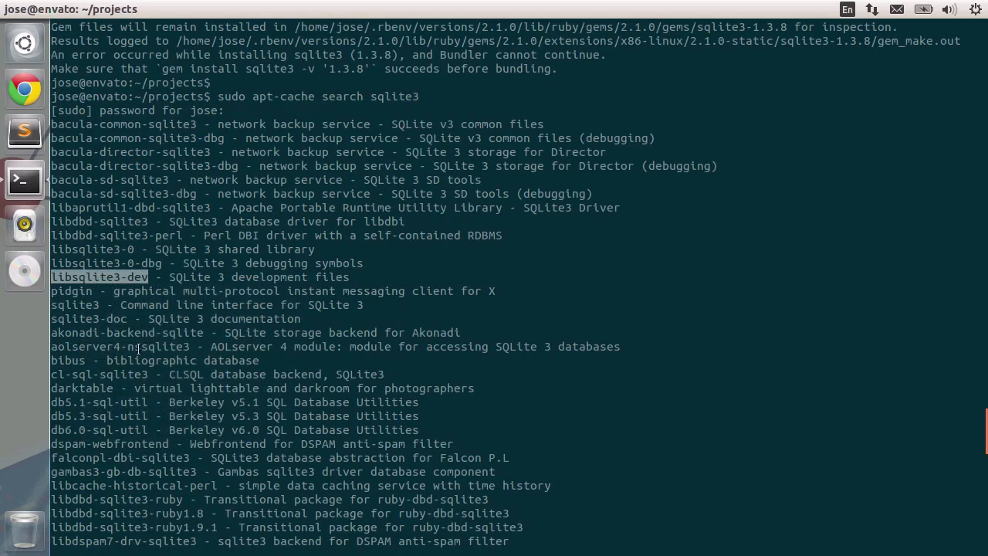
scroll(down, 3)
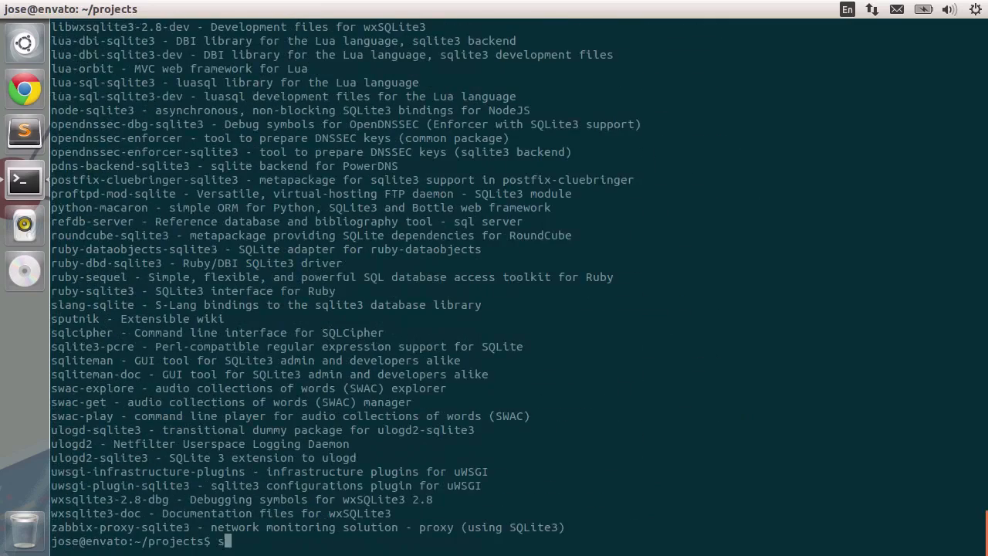
Step: Install the libsqlite3-dev package with sudo apt-get install libsqlite3-dev
text(udo apt-get install libsqlite3-dev)
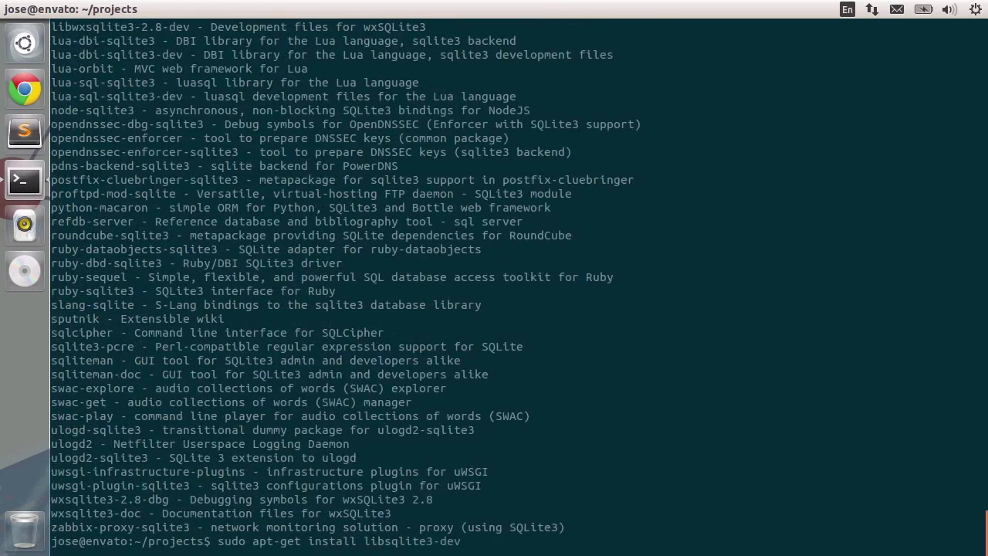
mouse_move(460, 540)
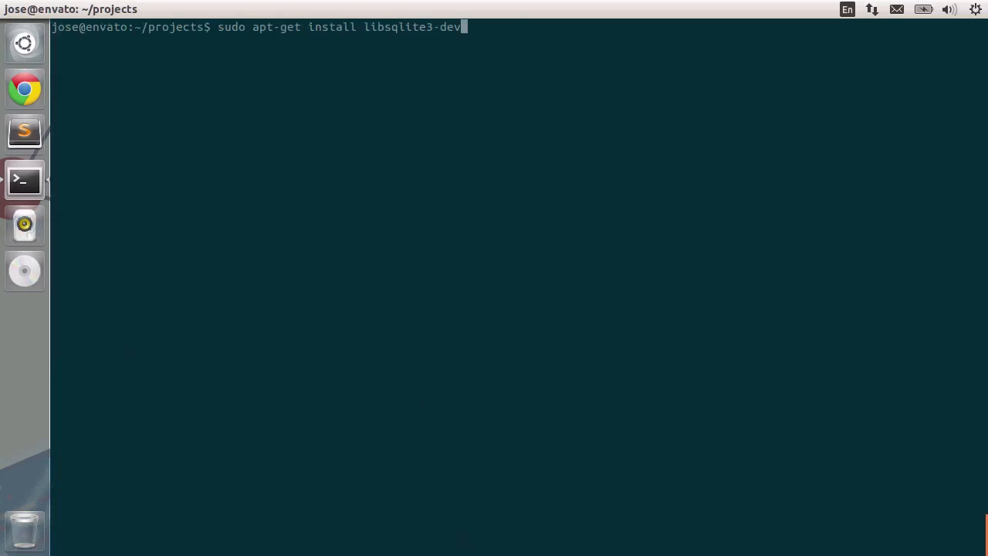
key(Return)
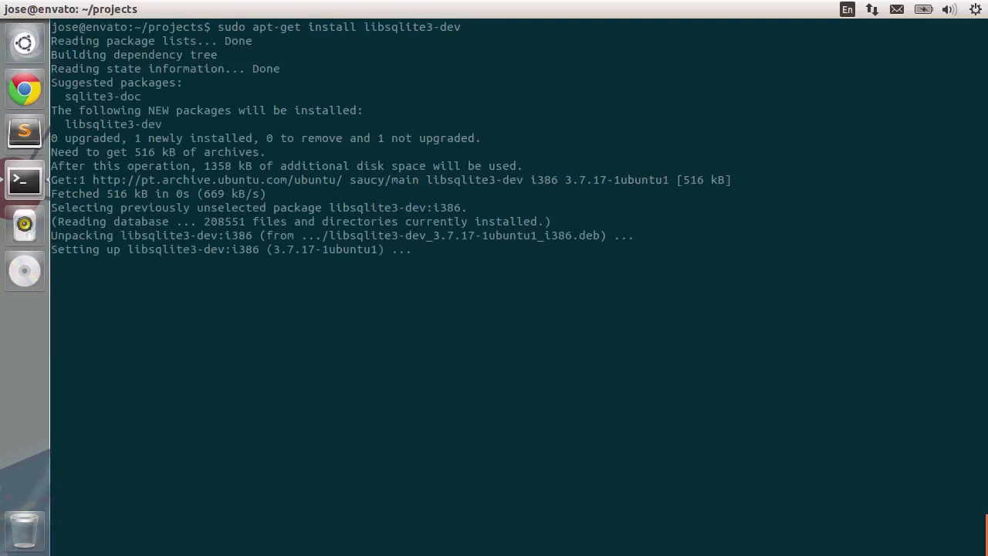
text(rails new store)
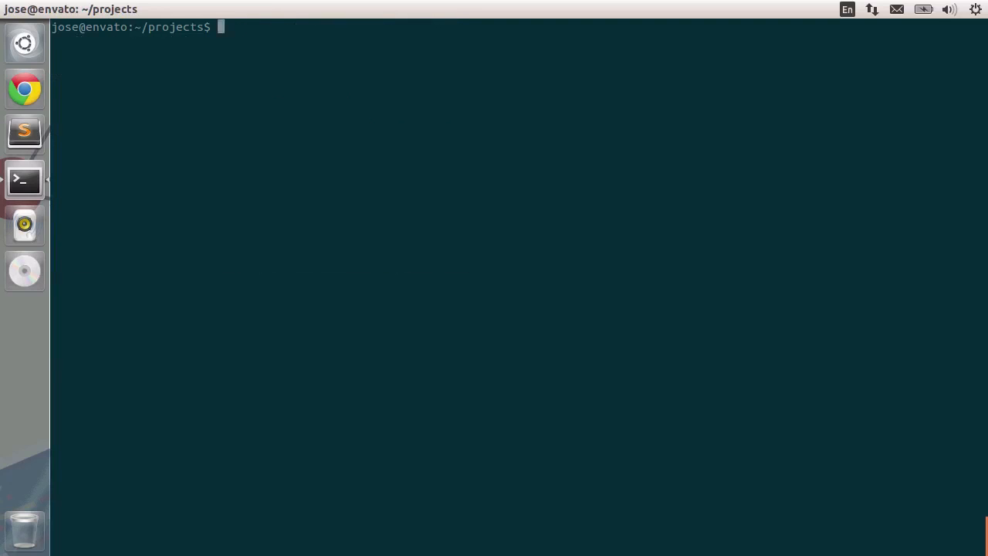
Step: List projects, change into the store folder and run bundle install there
text(bundle install)
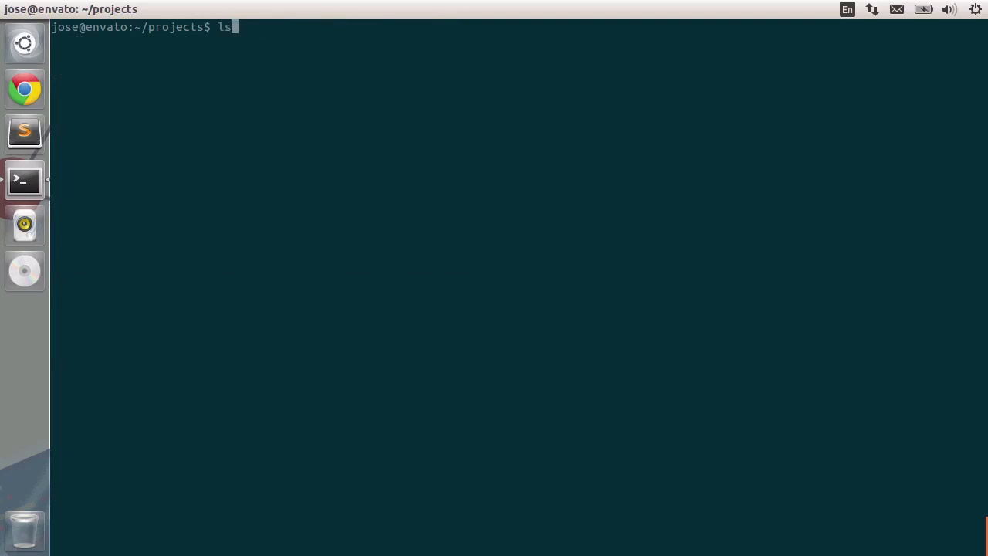
key(Return)
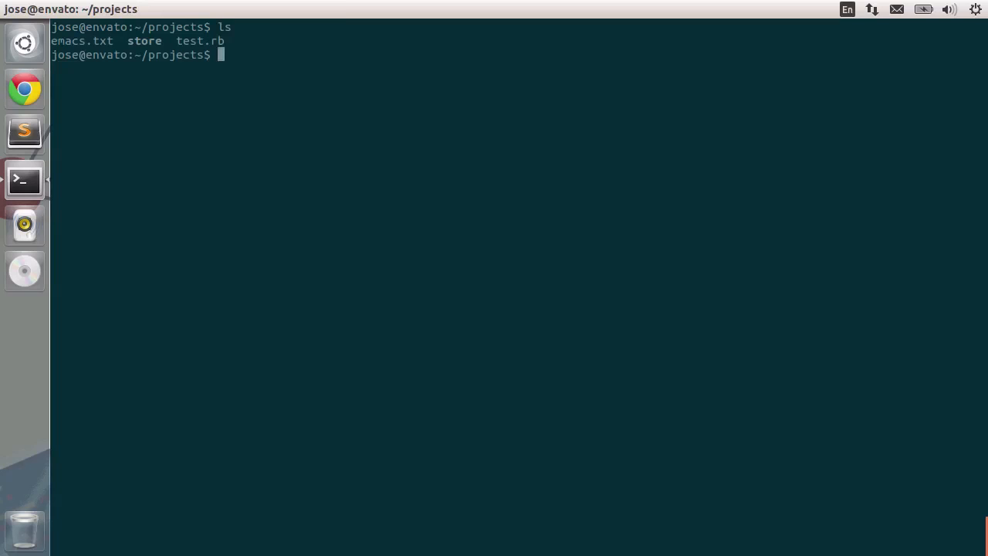
text(cd)
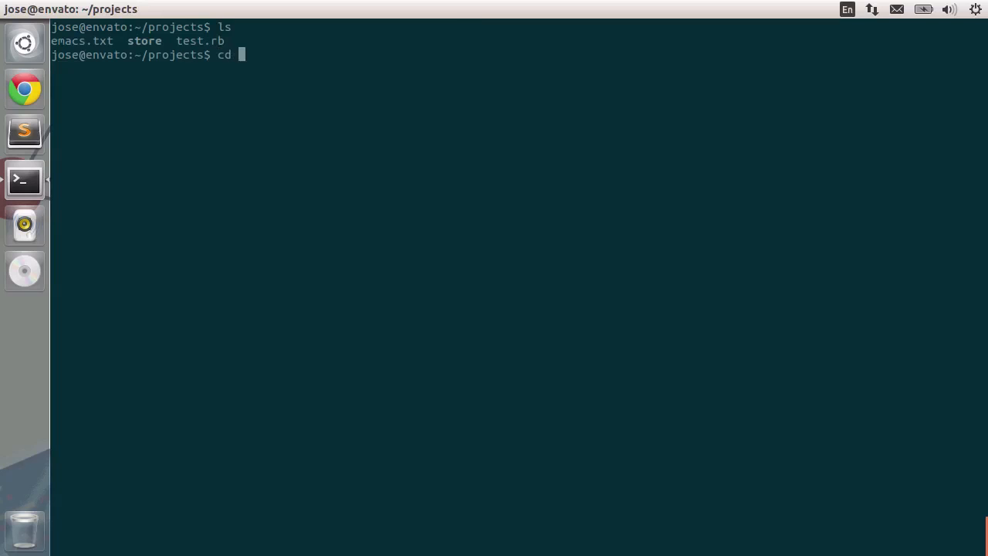
key(Return)
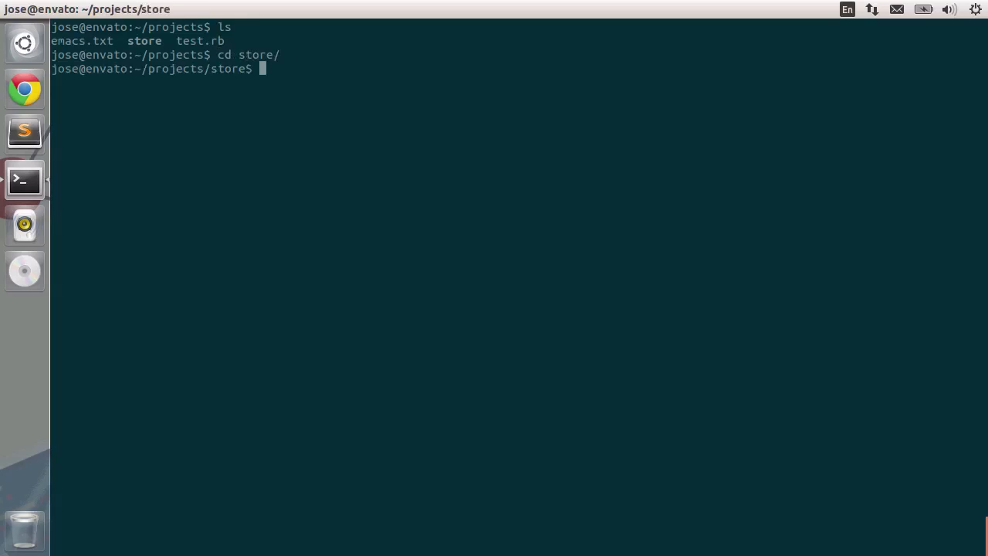
text(bund)
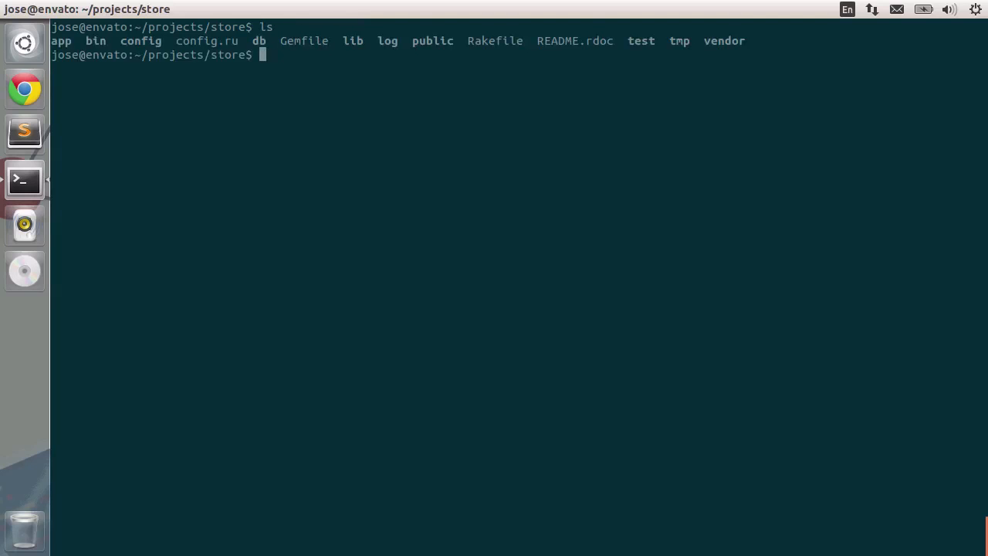
text(bundle install)
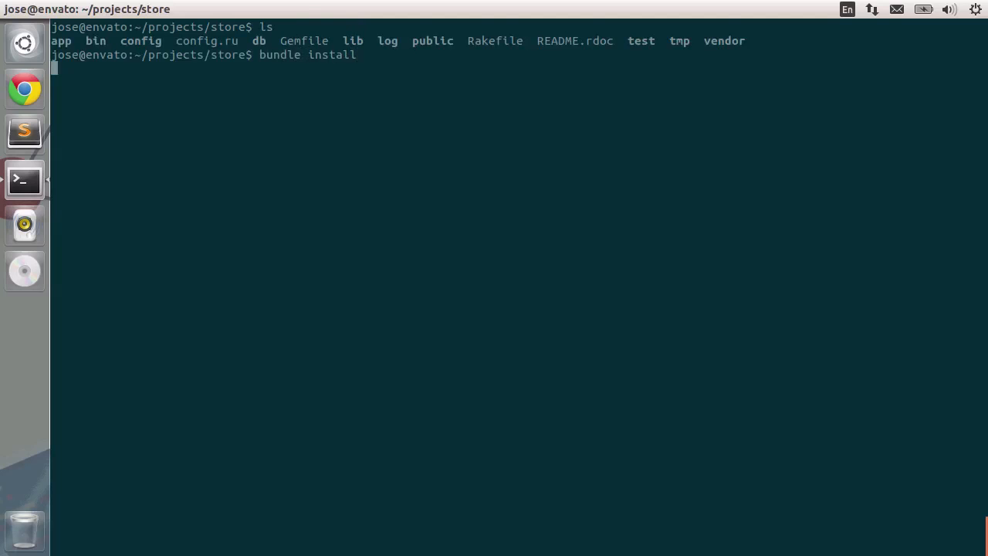
key(Return)
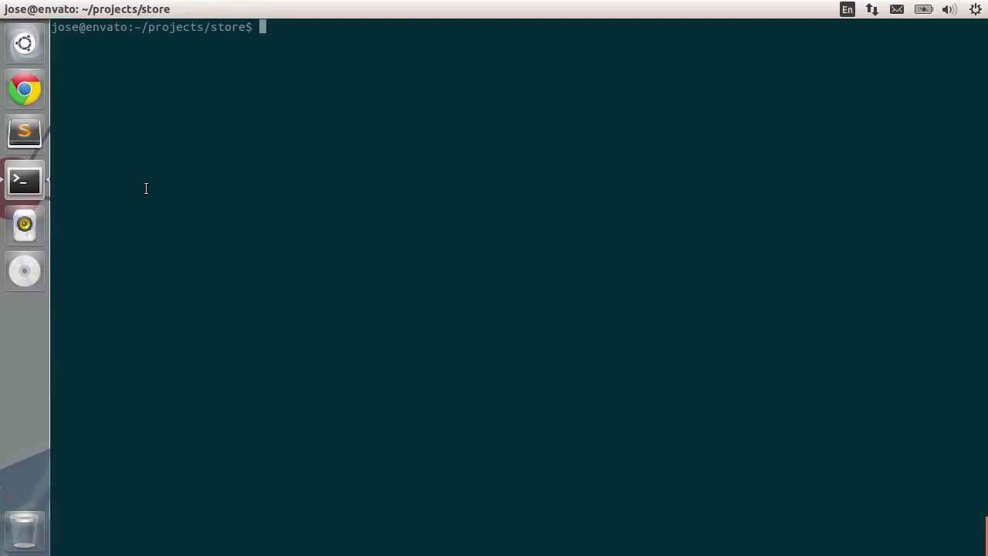
mouse_move(149, 183)
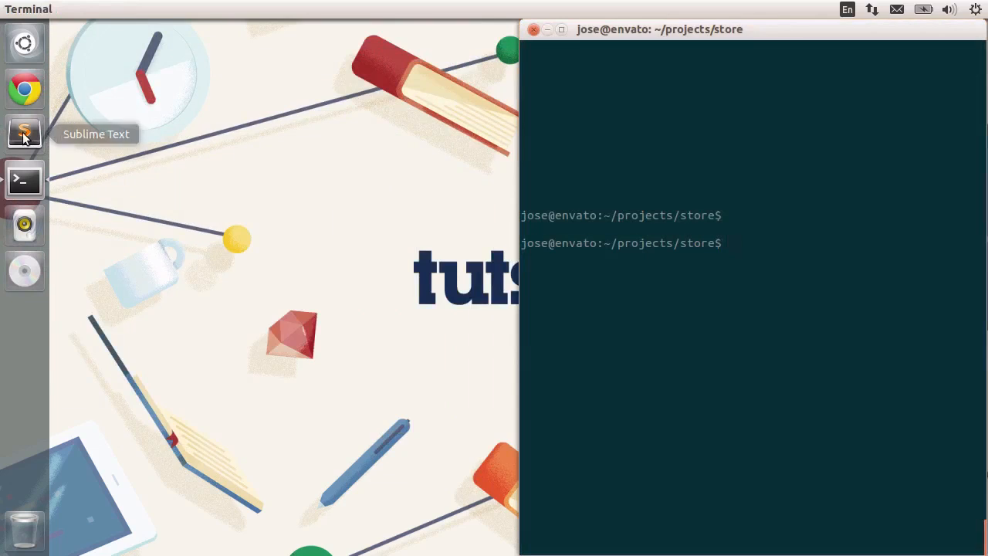
Step: Launch Sublime Text and open the jose/projects/store folder
click(24, 132)
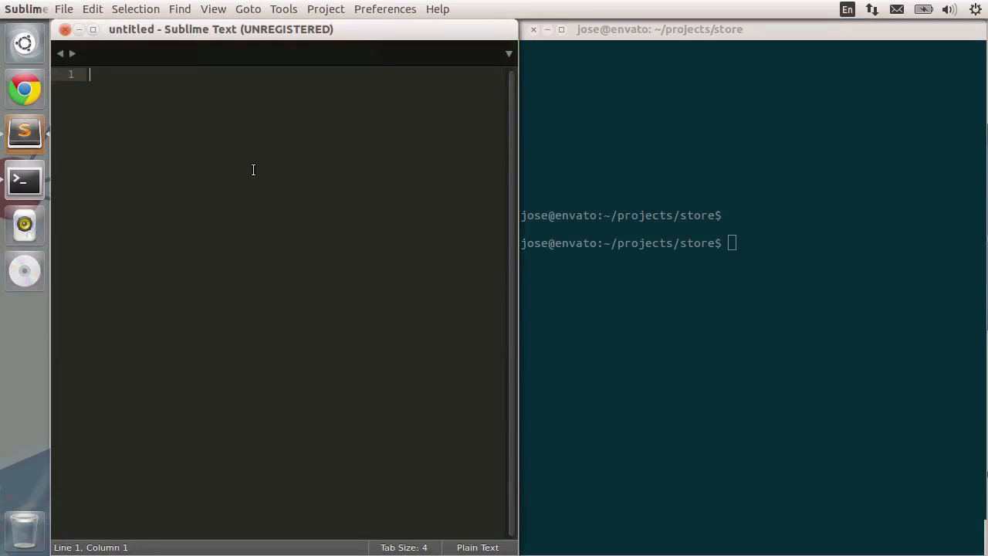
mouse_move(81, 21)
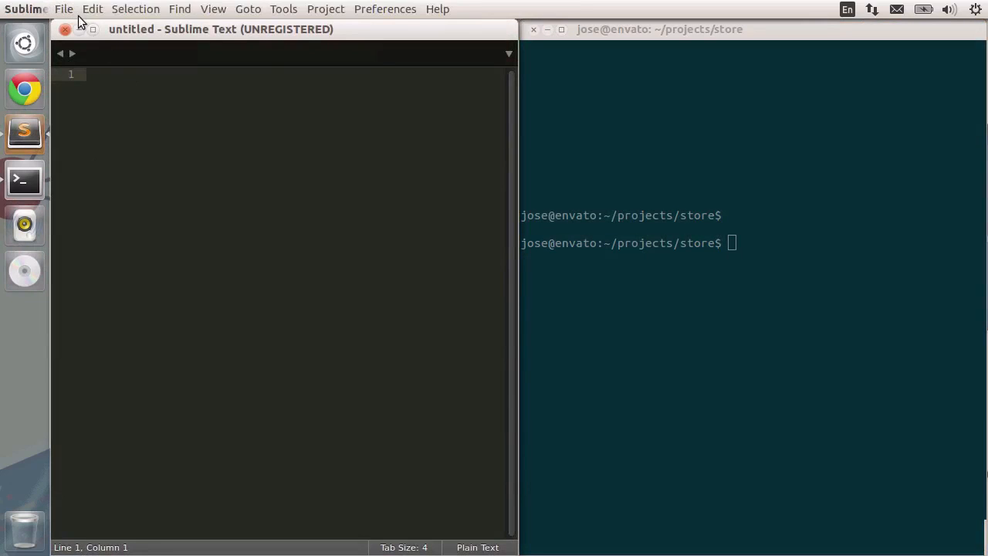
click(64, 8)
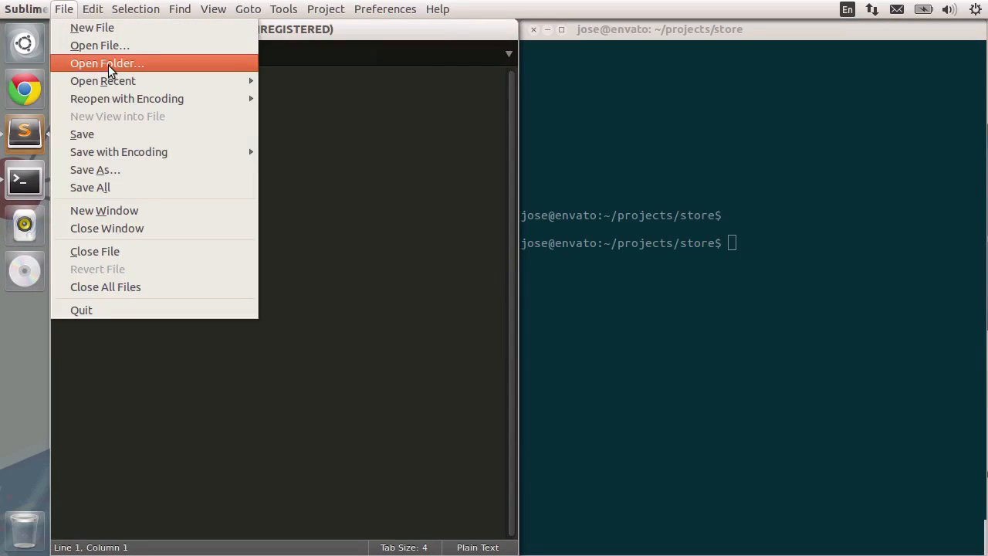
click(106, 63)
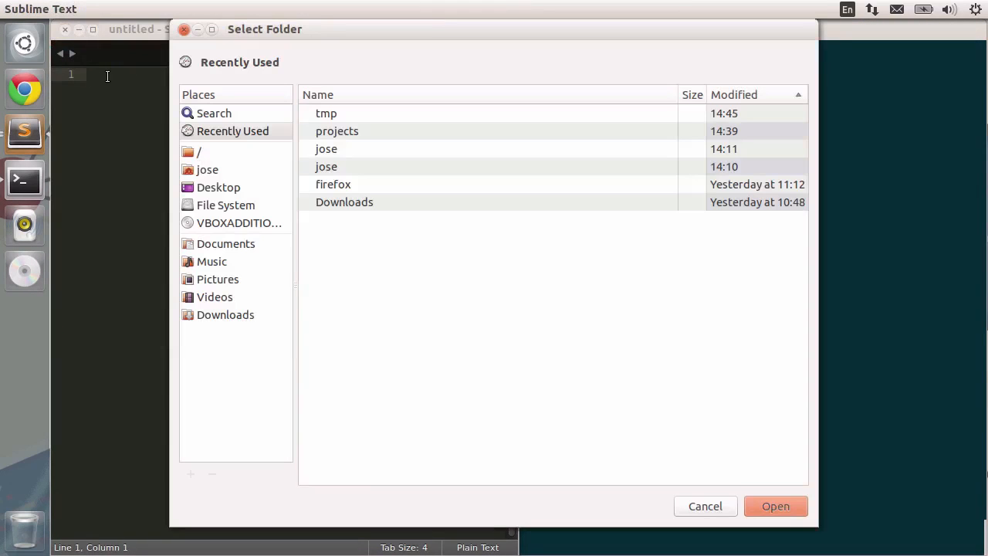
click(326, 148)
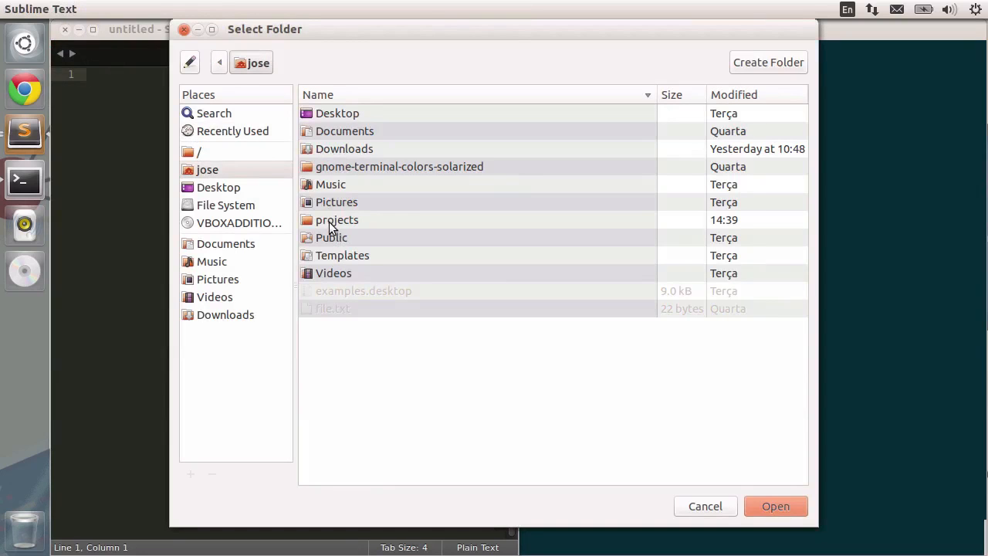
double_click(338, 219)
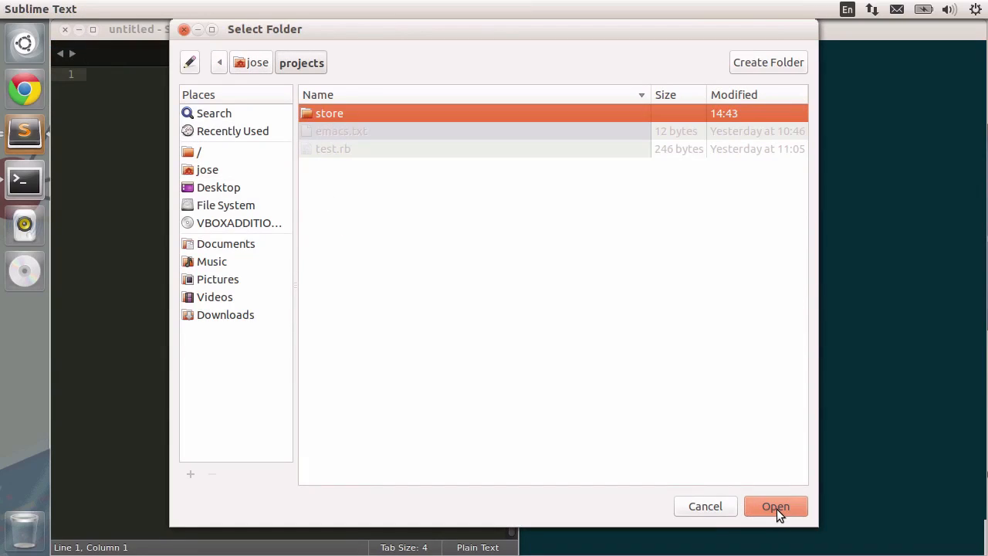
click(775, 506)
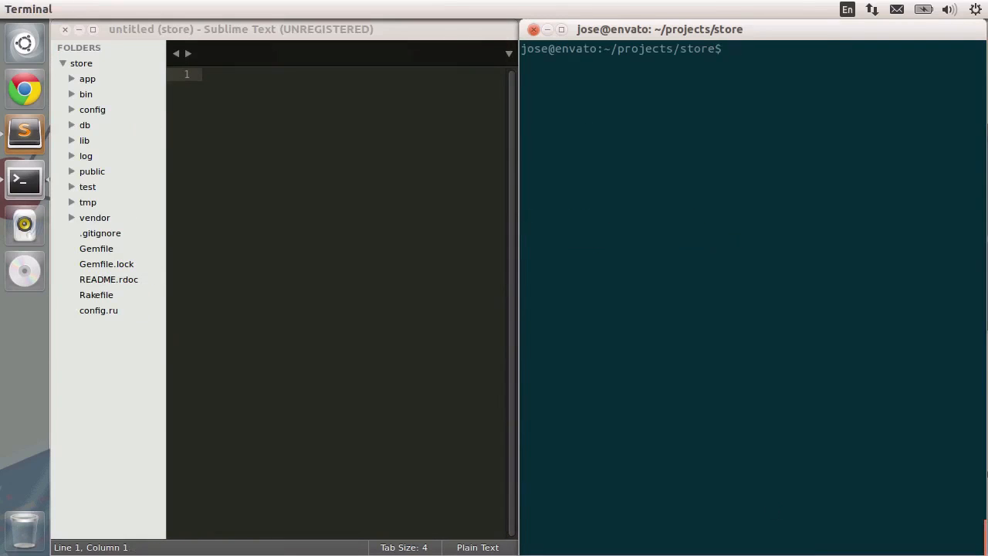
Step: Run rails generate scaffold product title description:text category, which fails with no JavaScript runtime
text(rail)
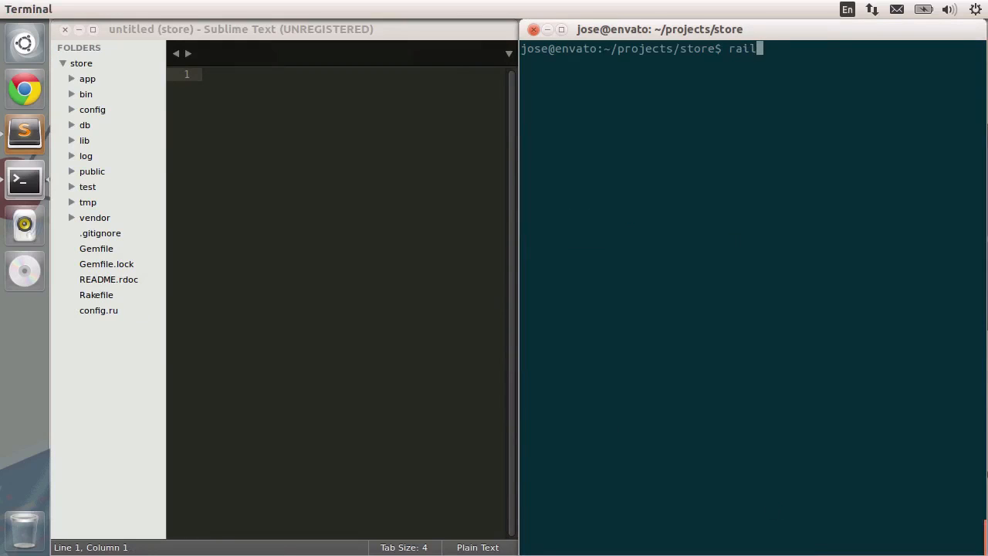
text(s generate)
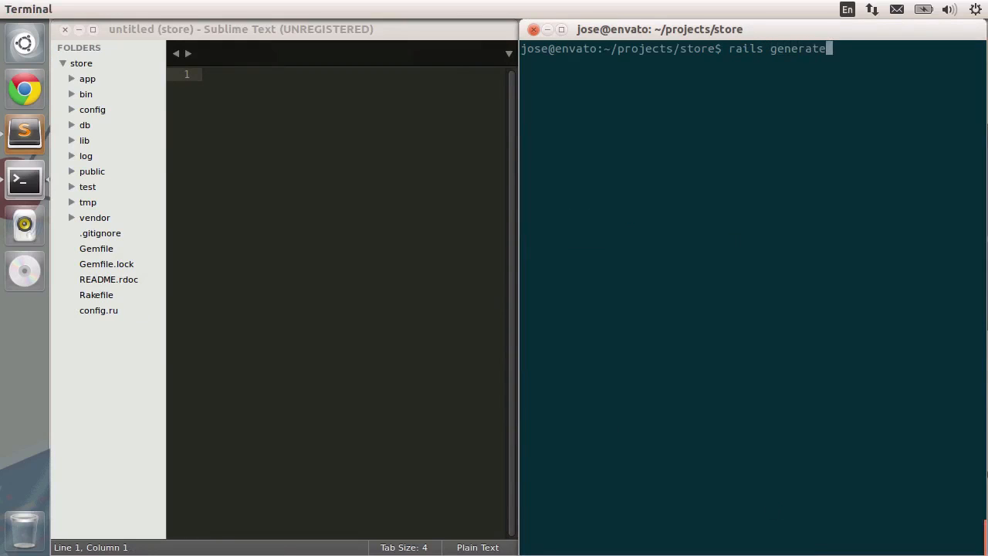
text(scaf)
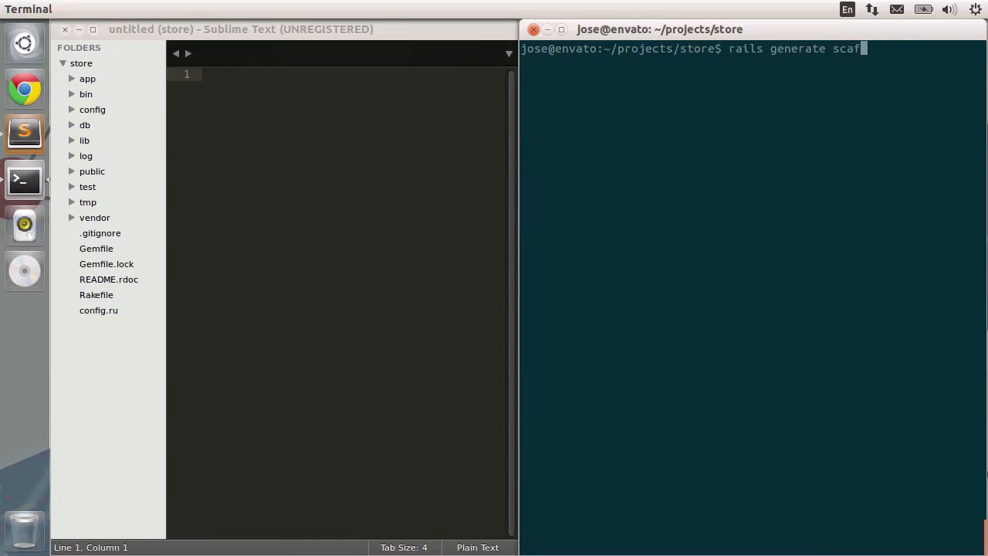
text(fold p)
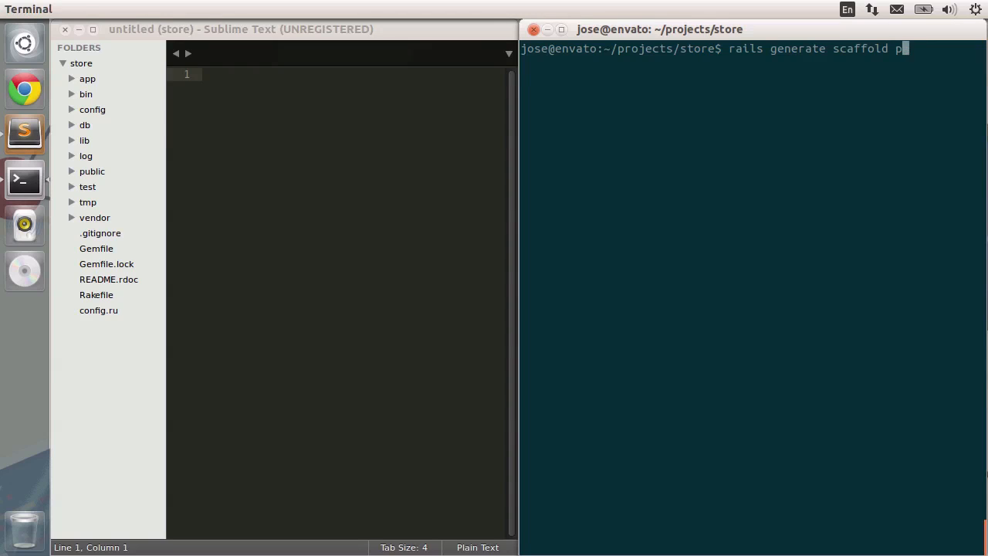
text(roduct title descript)
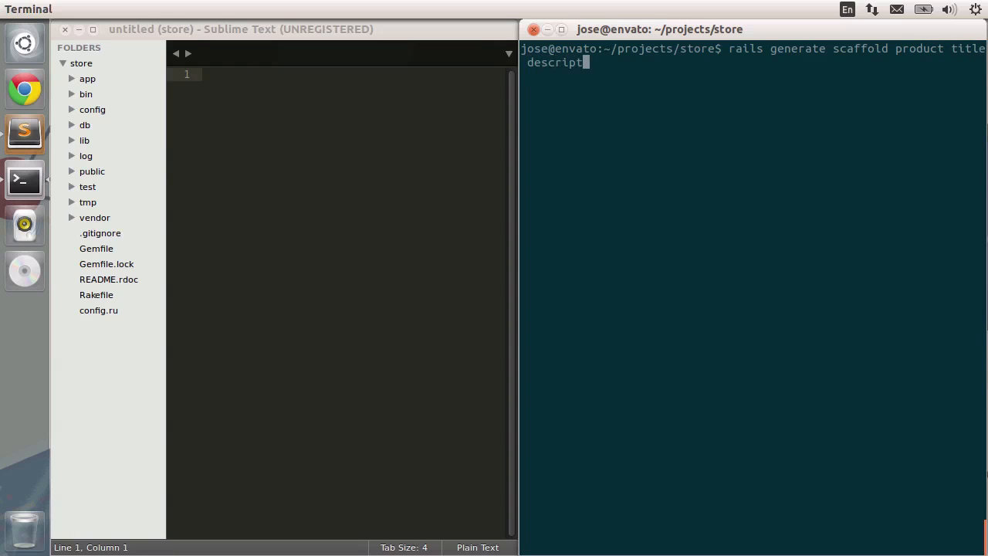
text(ion:text)
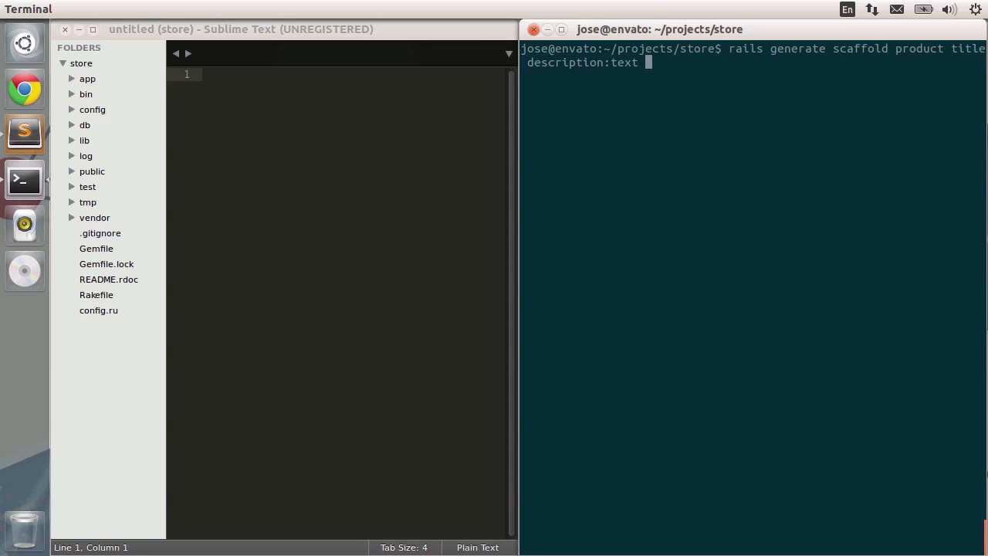
text(category)
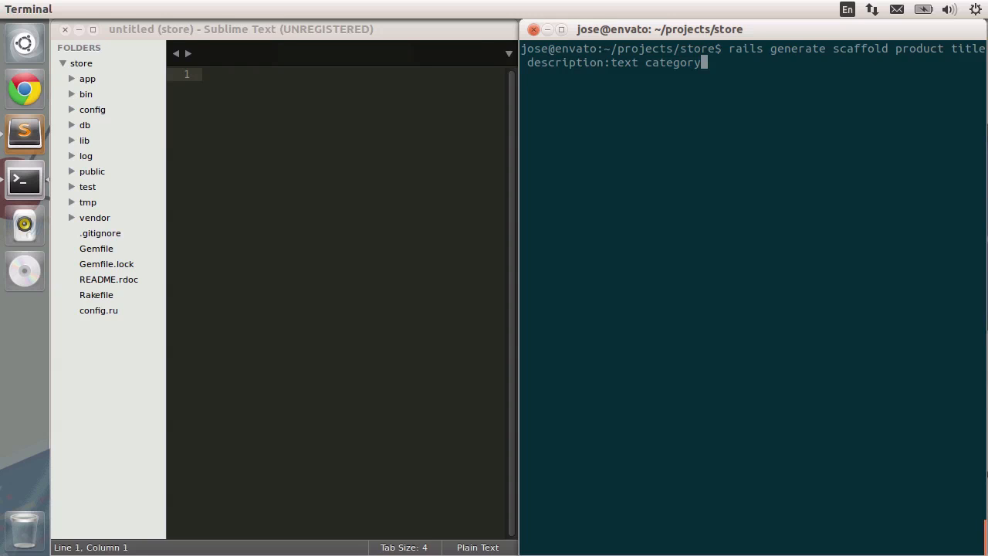
key(Return)
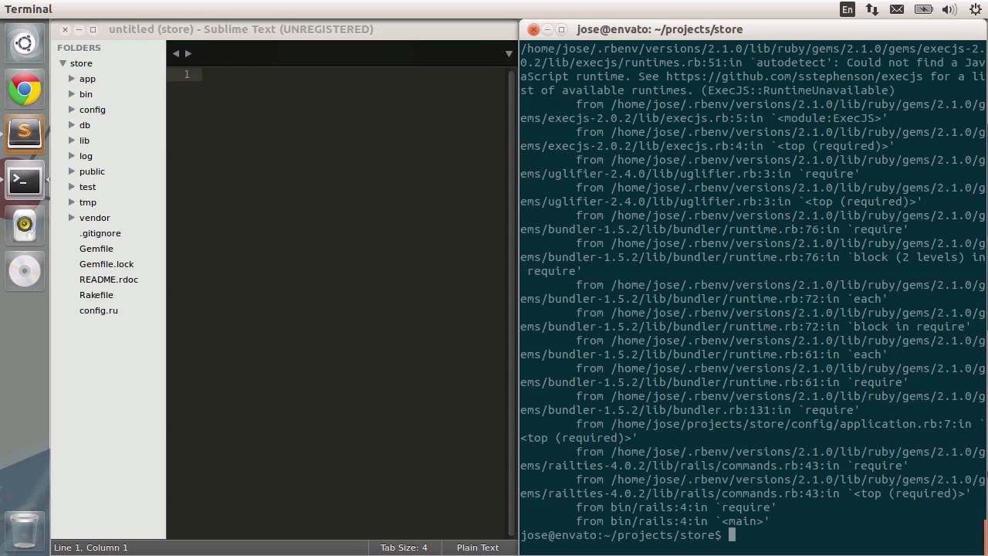
mouse_move(607, 104)
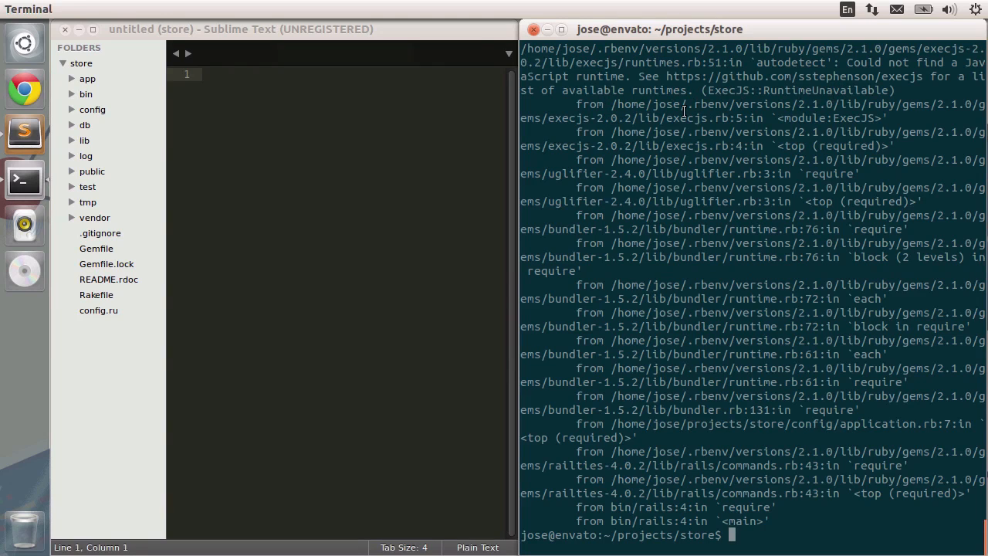
mouse_move(700, 122)
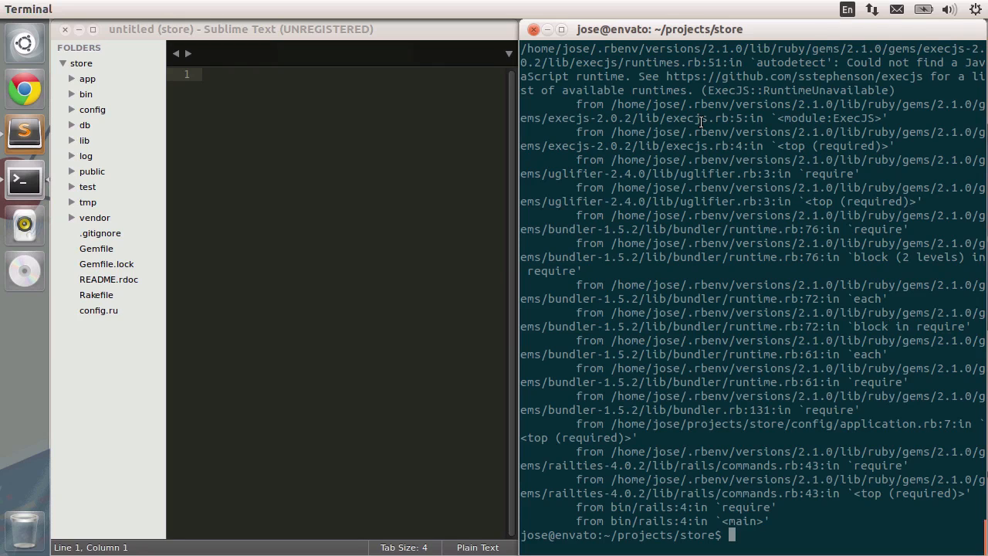
Step: Install nodejs with sudo apt-get install nodejs, confirming with Y
text(s)
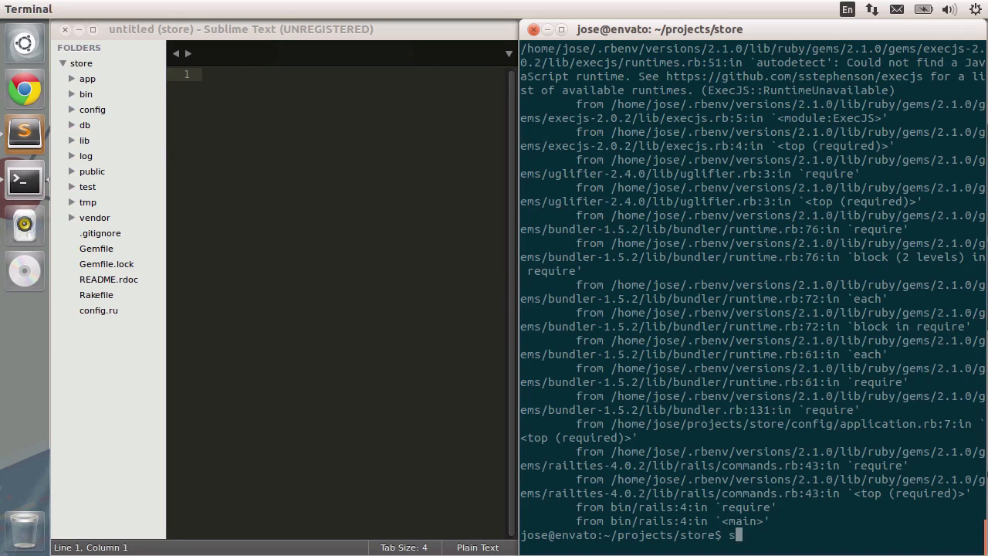
text(udo apt-get i)
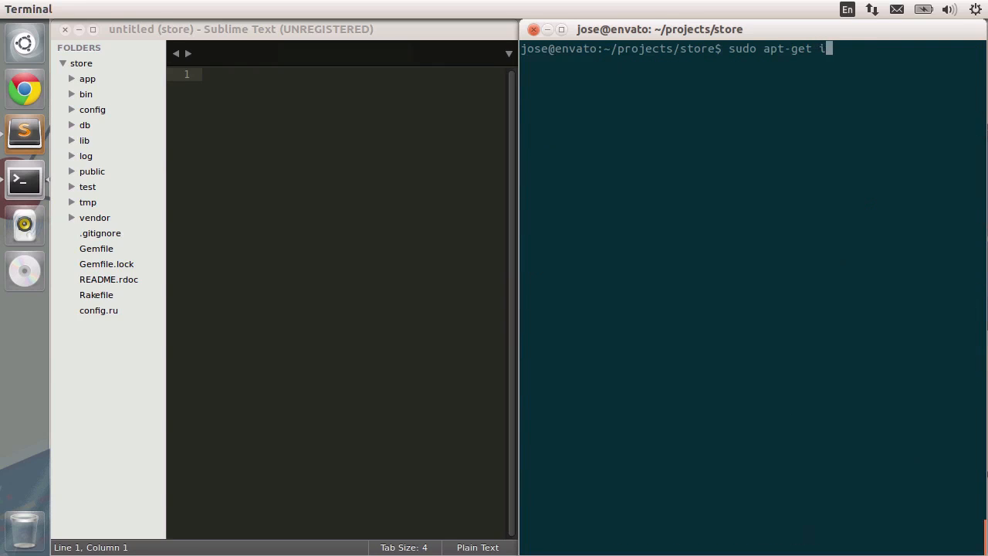
text(nstall nodejs)
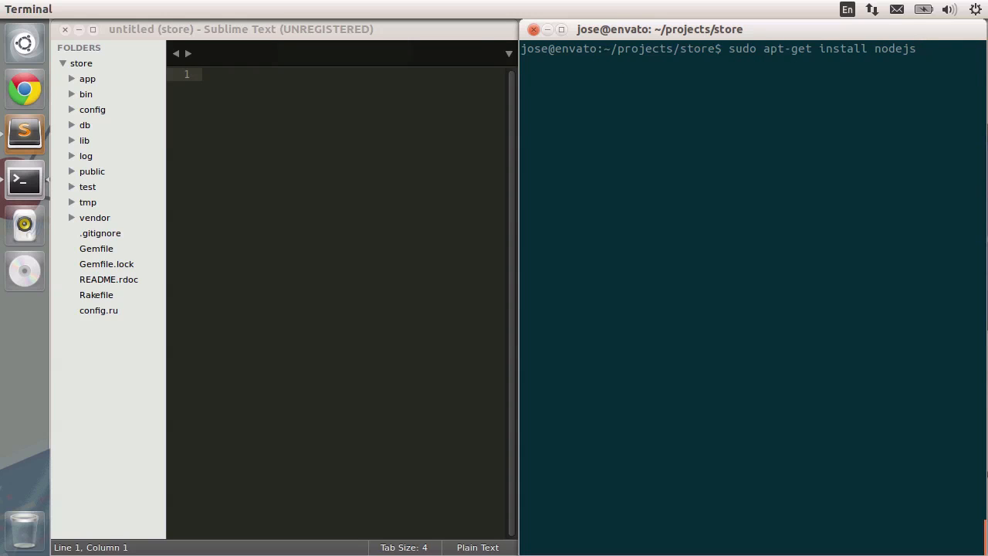
key(Return)
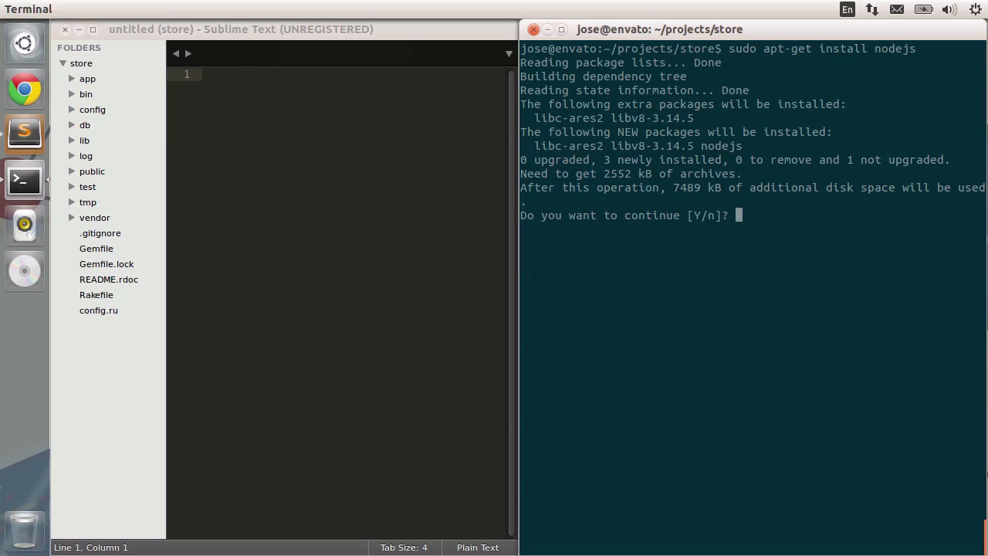
text(Y)
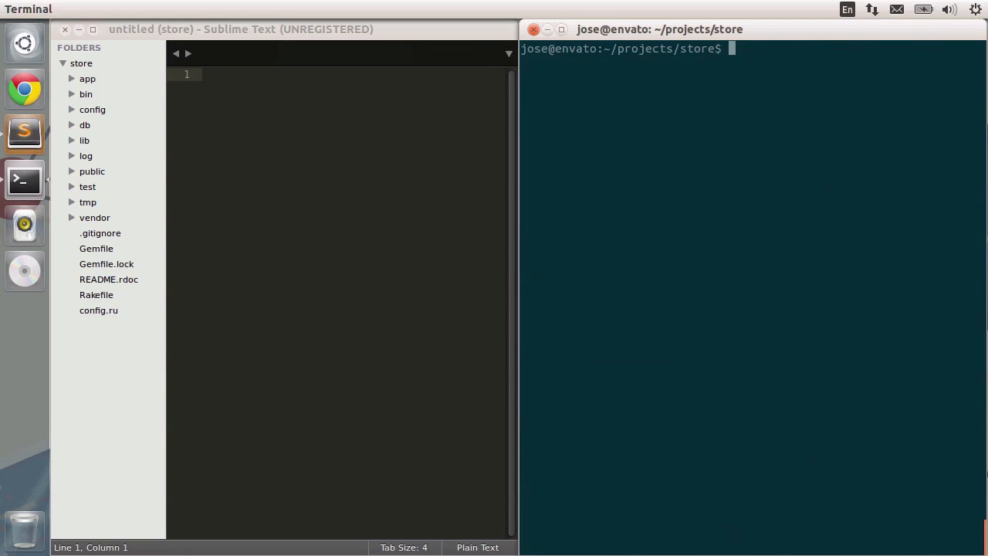
Step: Rerun the product scaffold (title, description:text, category), creating migration, model, controller and views
text(rails generate scaffold product title description:text category)
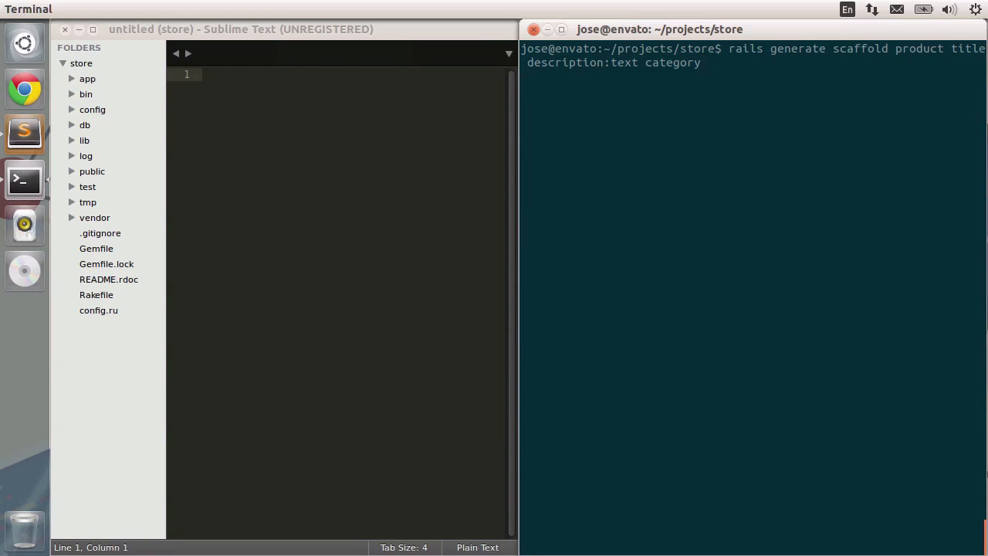
key(Return)
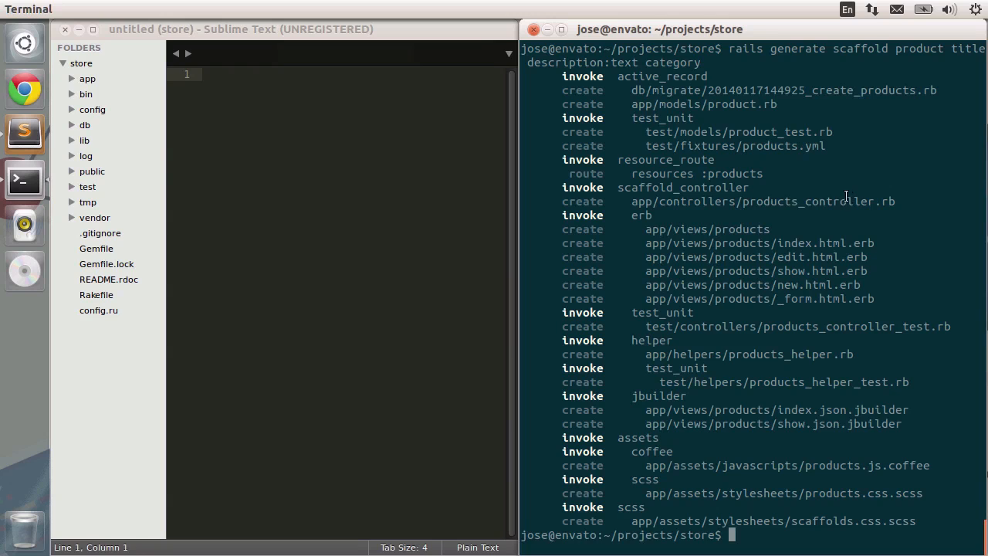
mouse_move(706, 122)
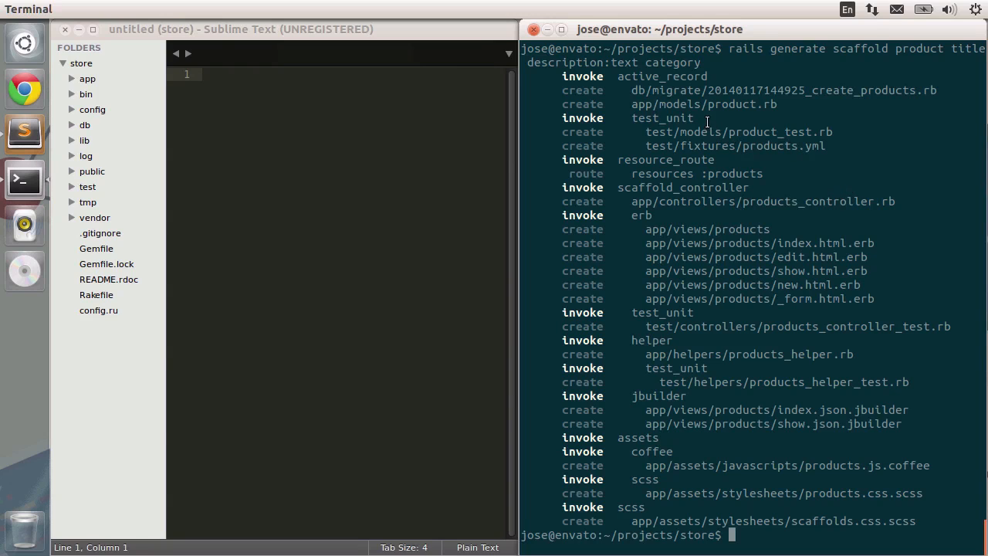
mouse_move(822, 484)
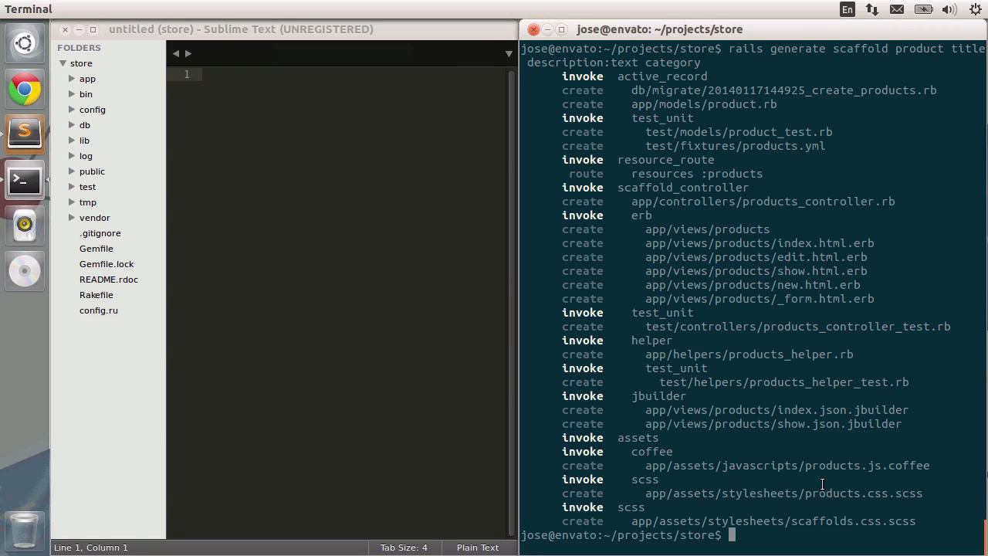
mouse_move(841, 465)
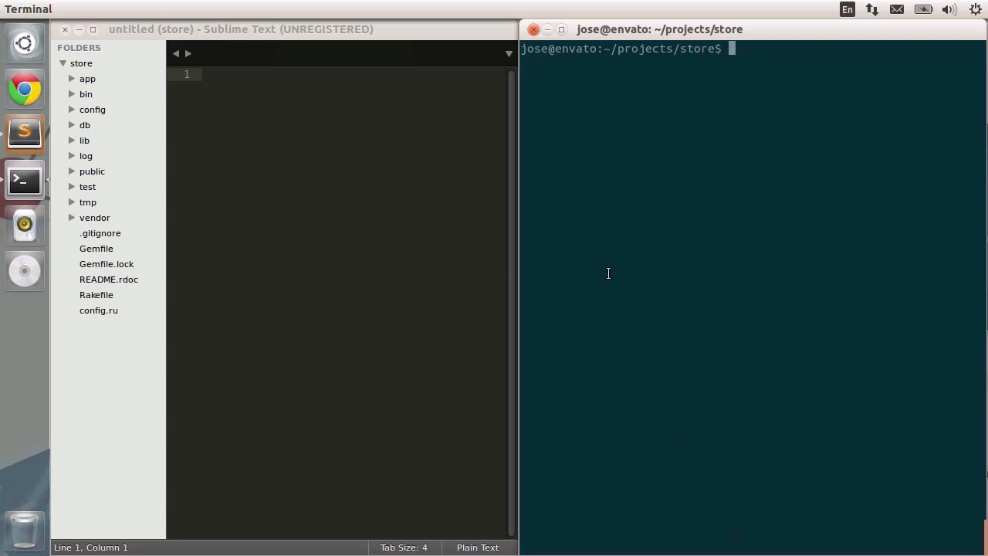
Step: Open app/views/layouts/application.html.erb maximized in Sublime Text, with the cursor on line 10
click(72, 78)
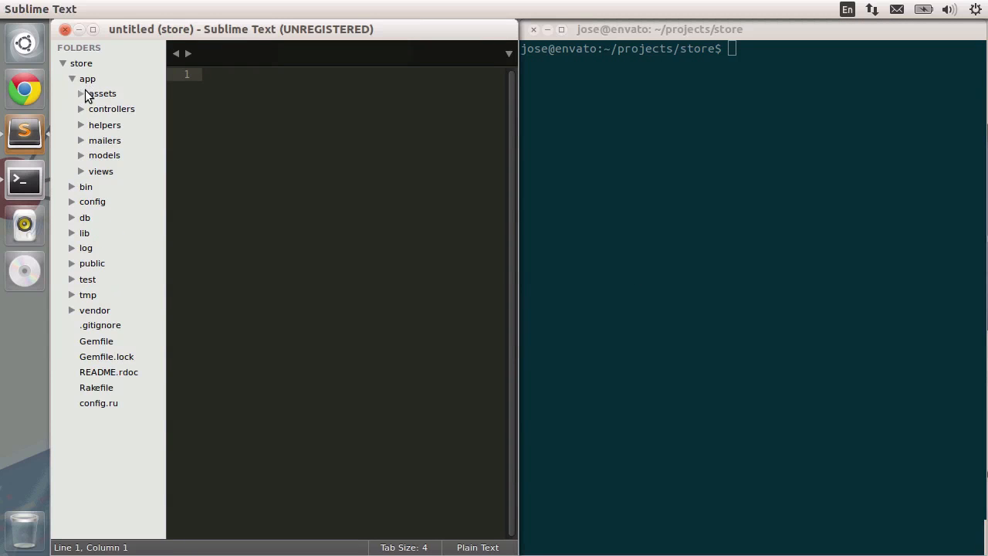
mouse_move(85, 135)
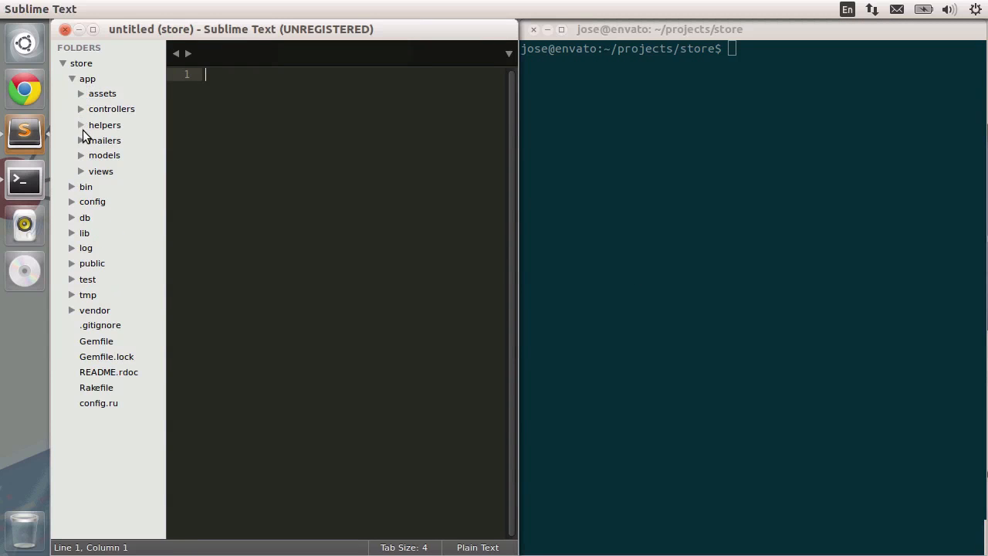
click(101, 171)
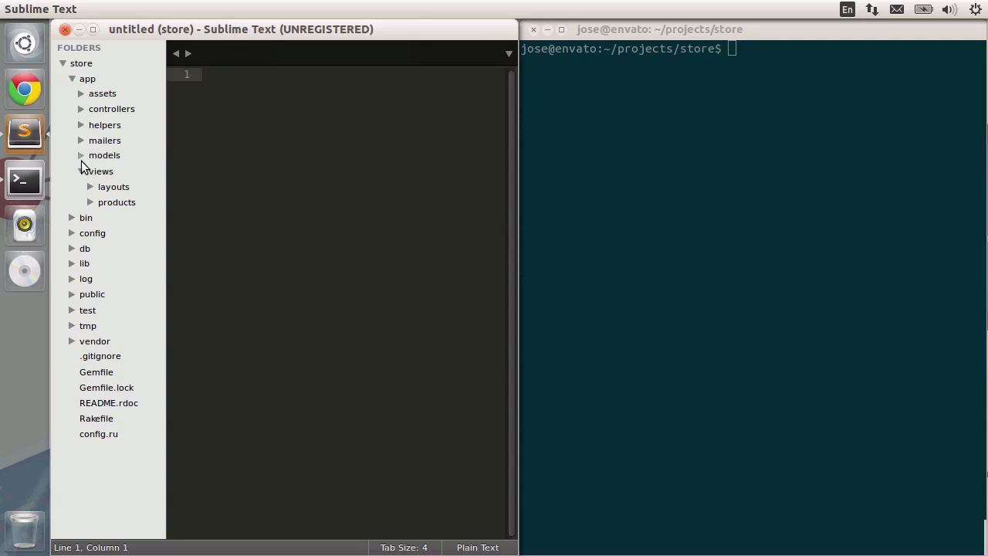
click(114, 186)
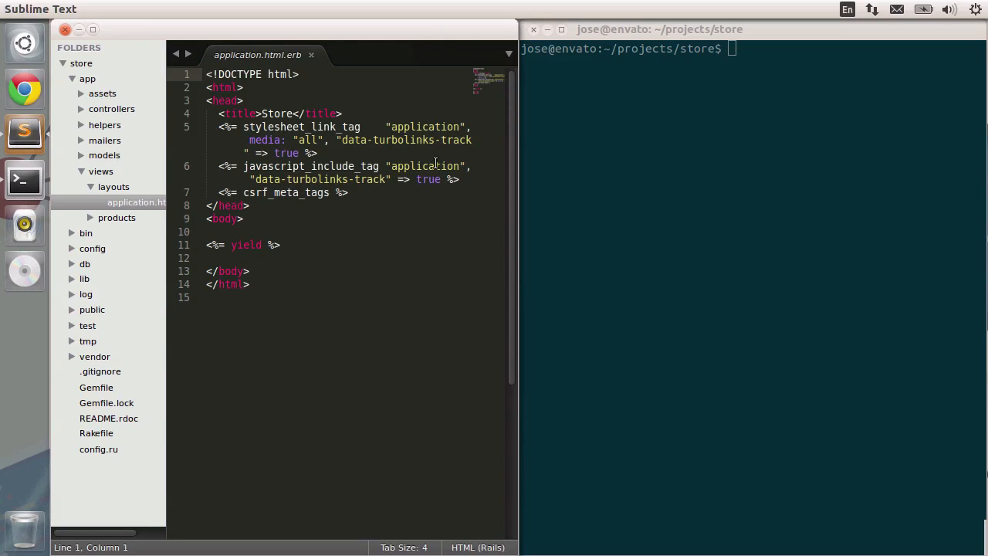
click(562, 29)
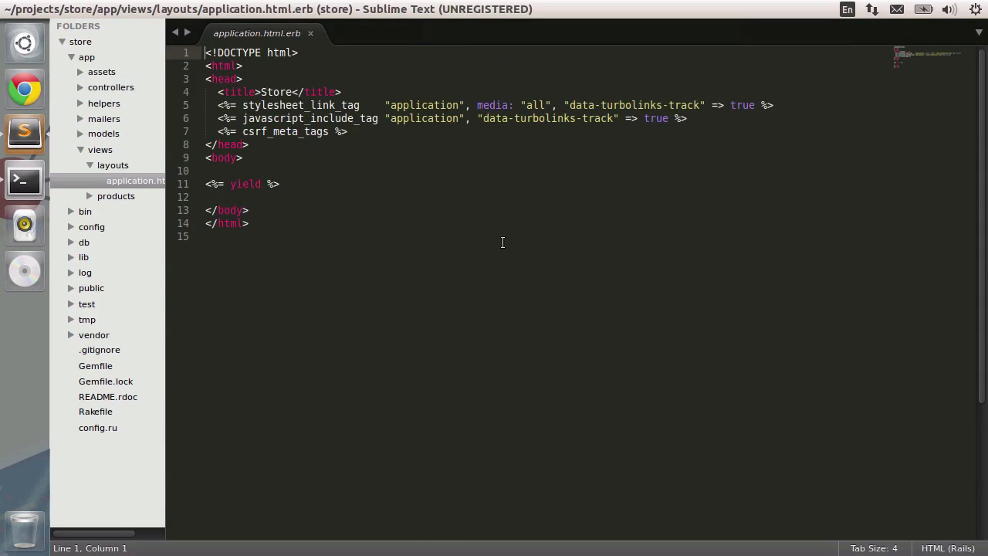
click(209, 171)
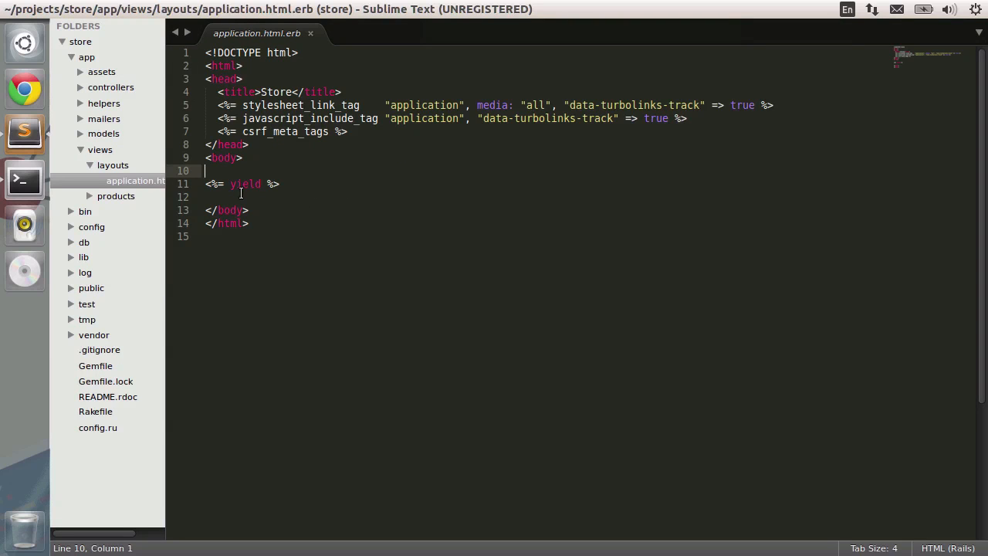
click(24, 180)
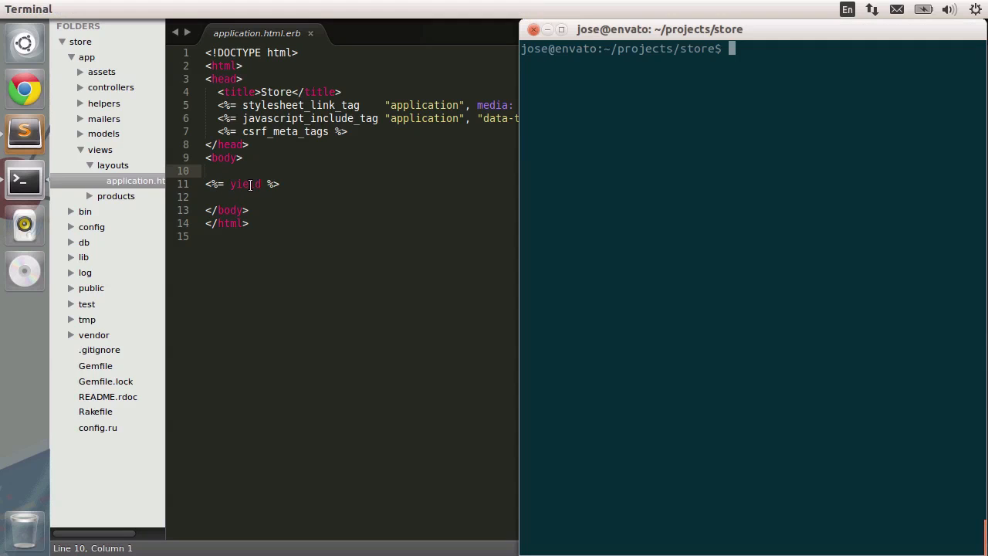
Step: Launch the store's WEBrick server with rails s on port 3000
text(rails)
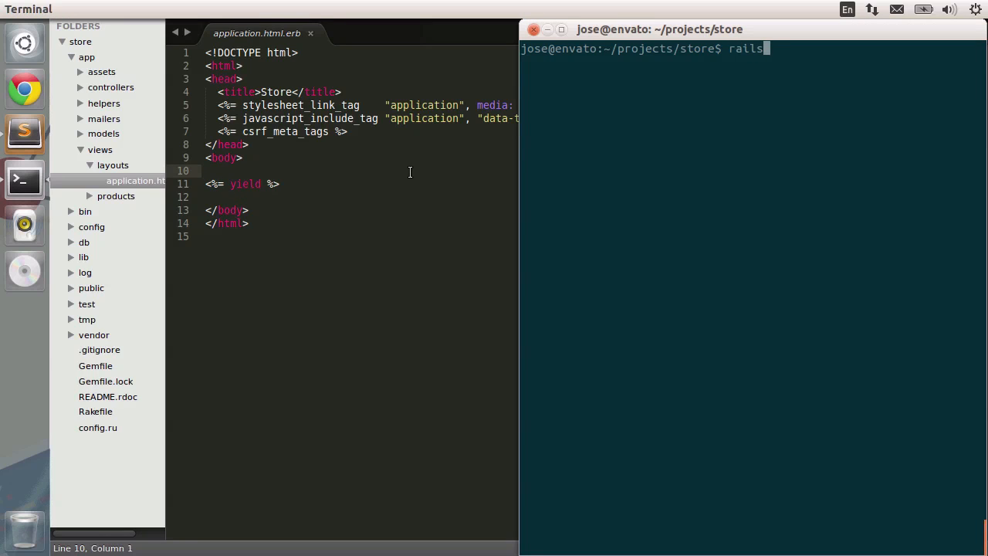
key(Return)
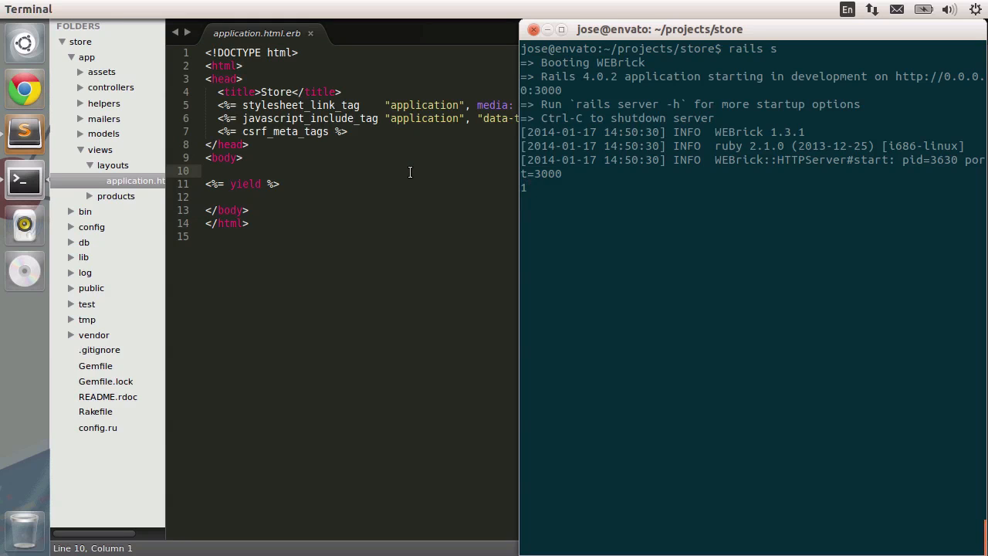
Step: Load localhost:3000 in Chrome, which shows the ActiveRecord PendingMigrationError
click(25, 88)
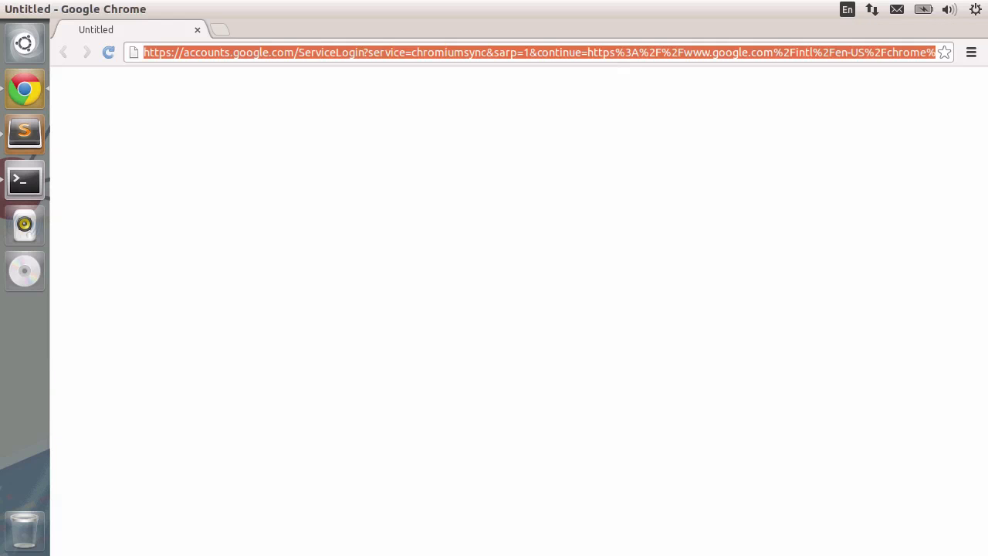
text(loc)
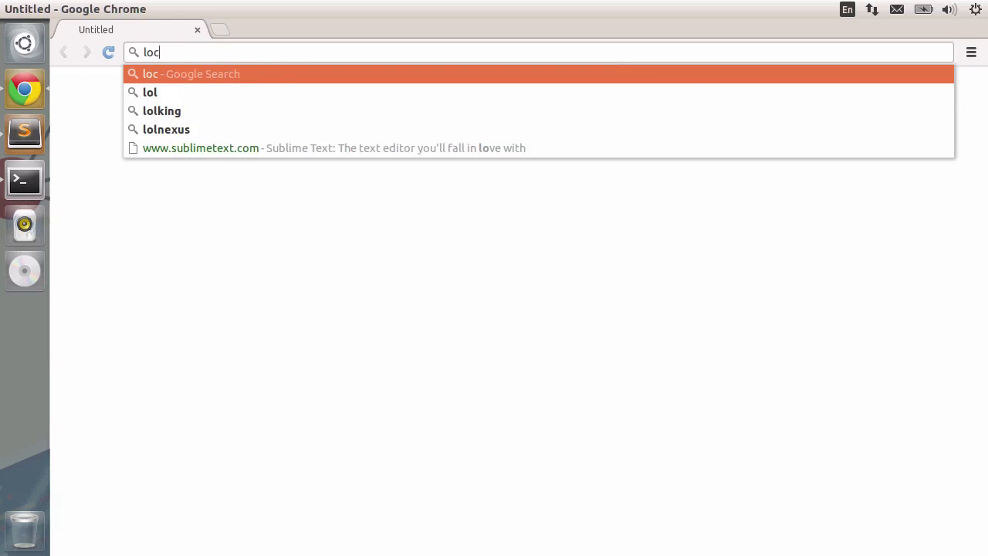
text(localhost:3000)
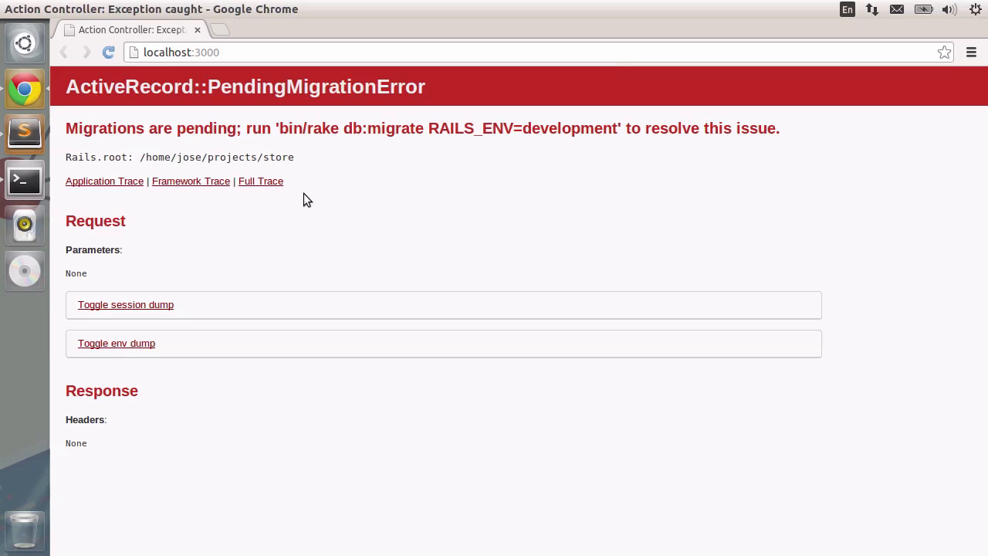
mouse_move(288, 131)
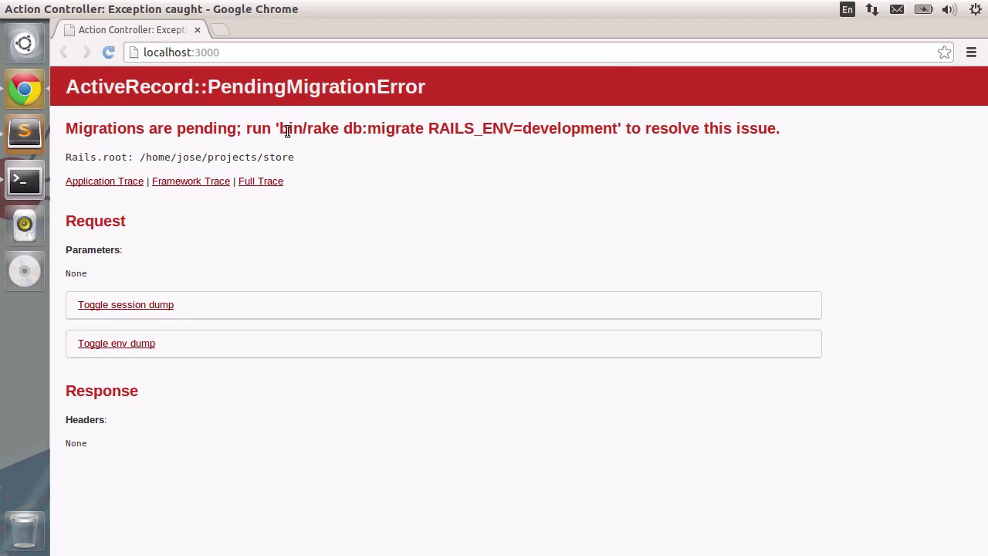
mouse_move(345, 131)
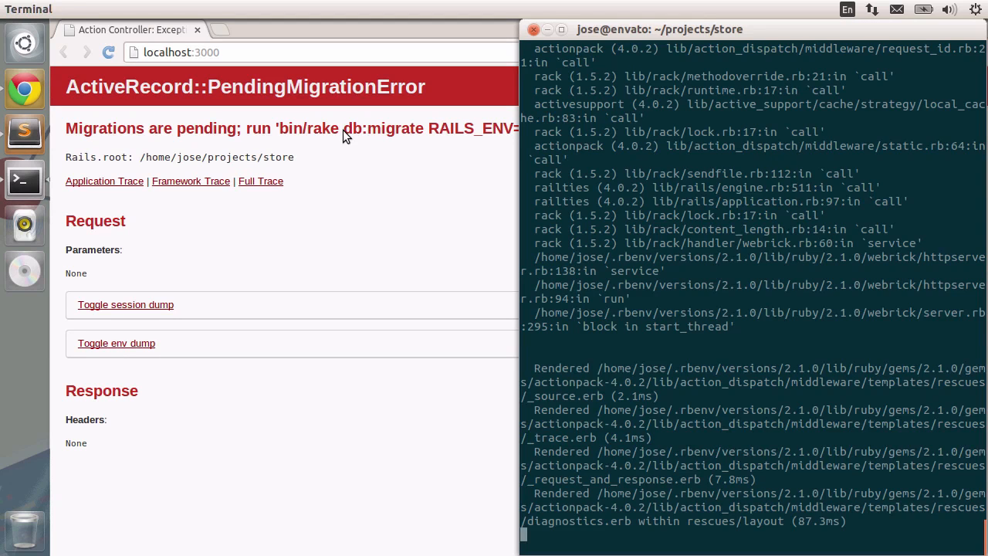
mouse_move(25, 179)
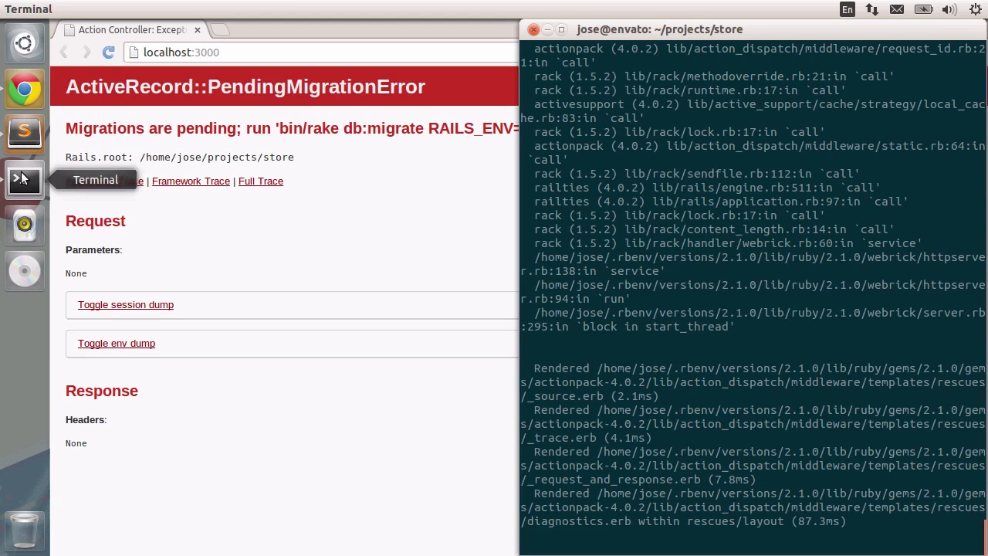
Step: Open a second terminal in projects/store and begin typing rake db:migrate
click(24, 180)
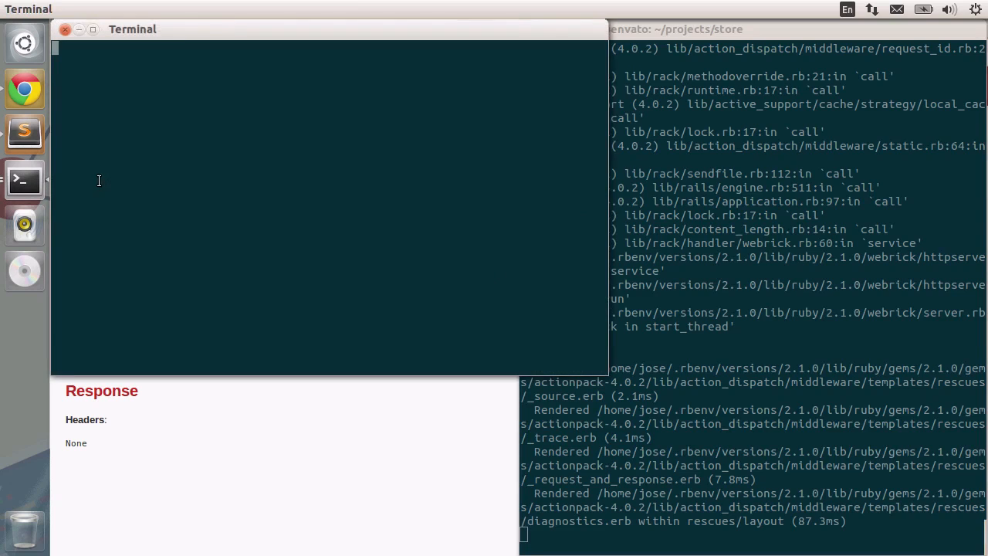
text(cd projects/)
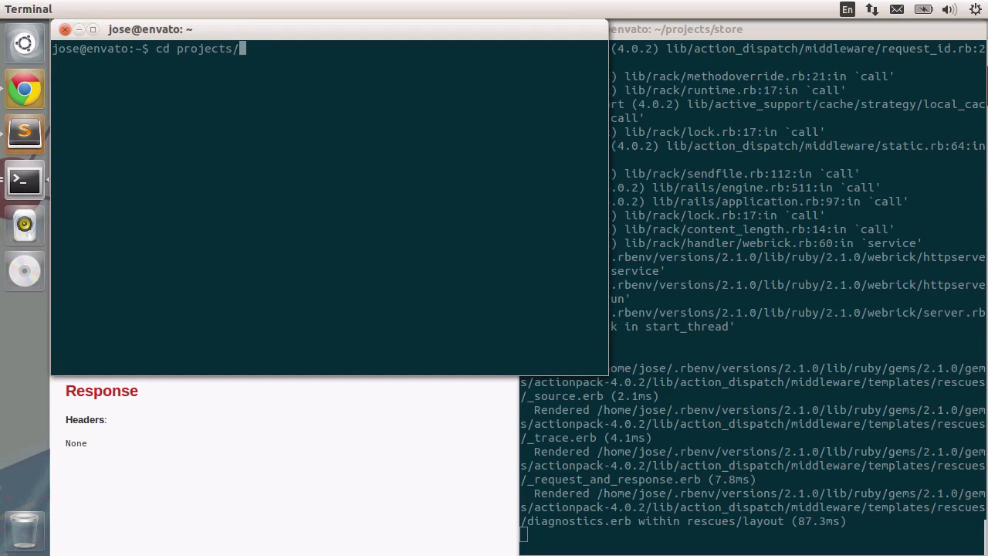
key(Return)
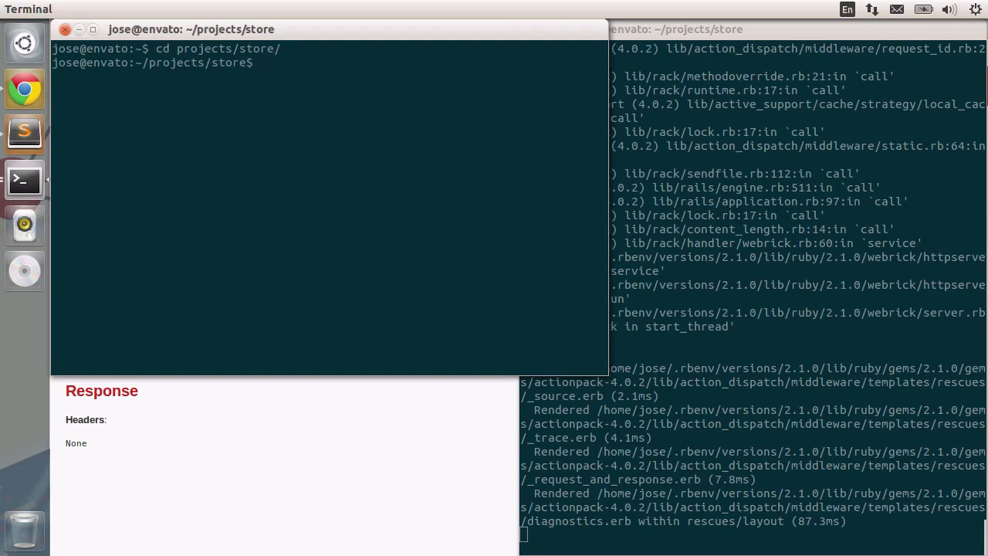
text(raek)
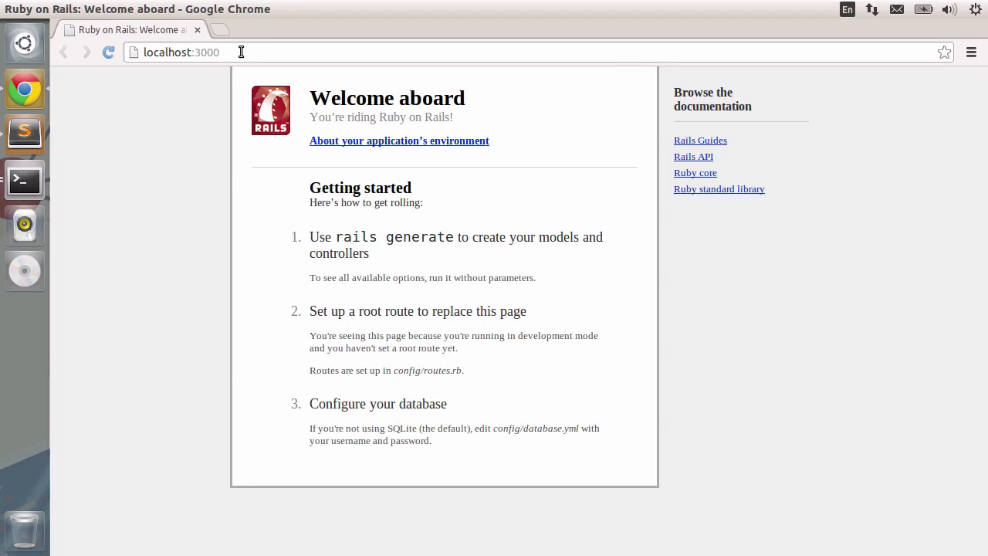
Step: Fill a new product form at /products: Tomato, 'It is a fruit, not a vegetable!', Fruit
text(/products)
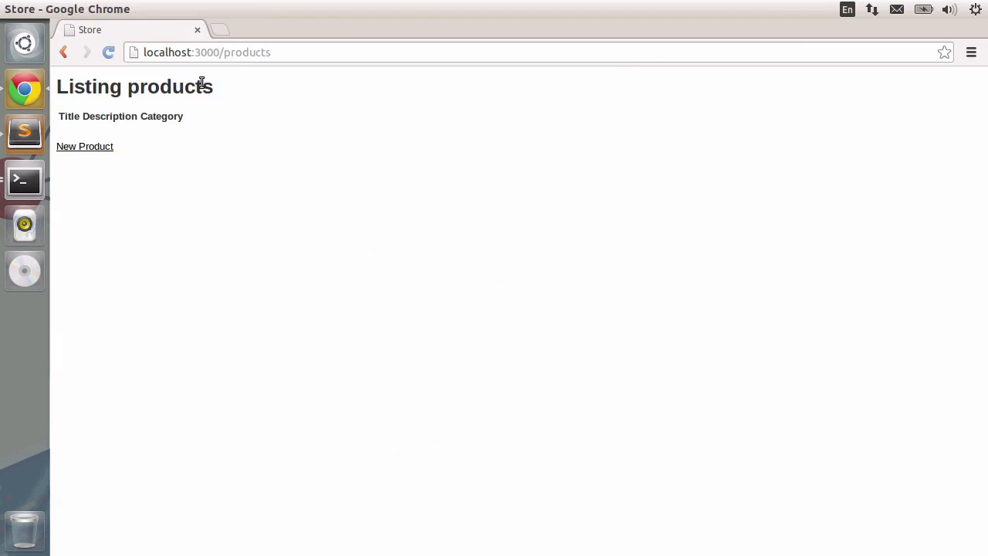
mouse_move(119, 157)
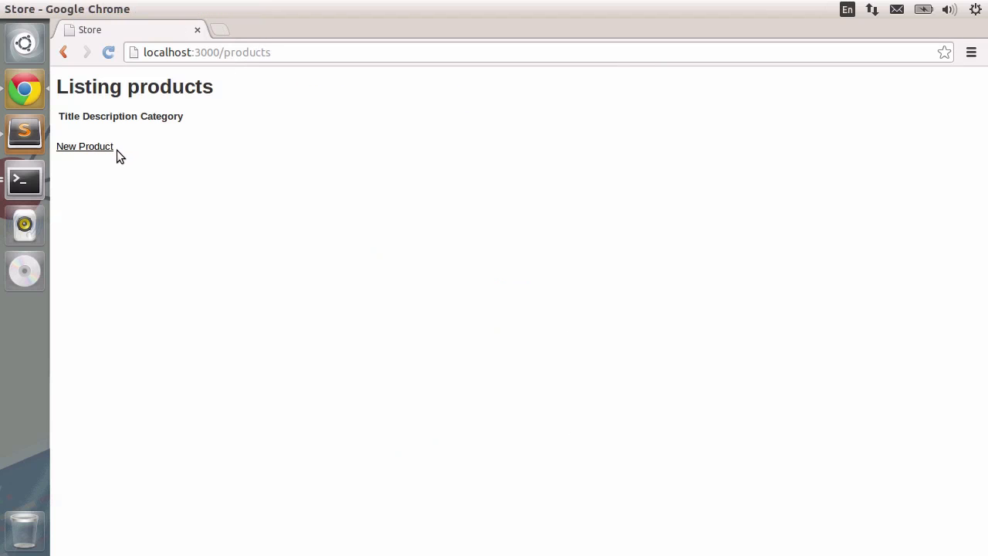
click(84, 145)
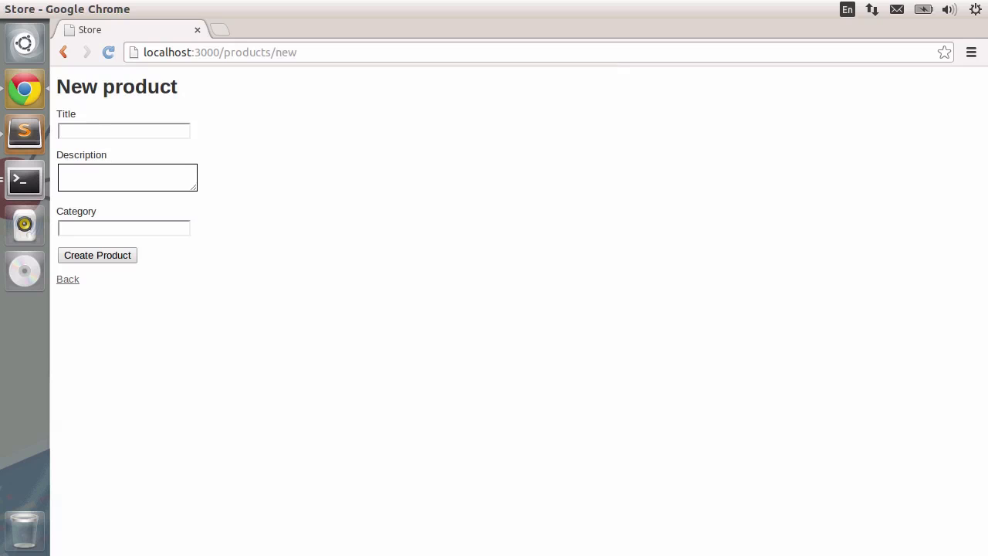
click(124, 130)
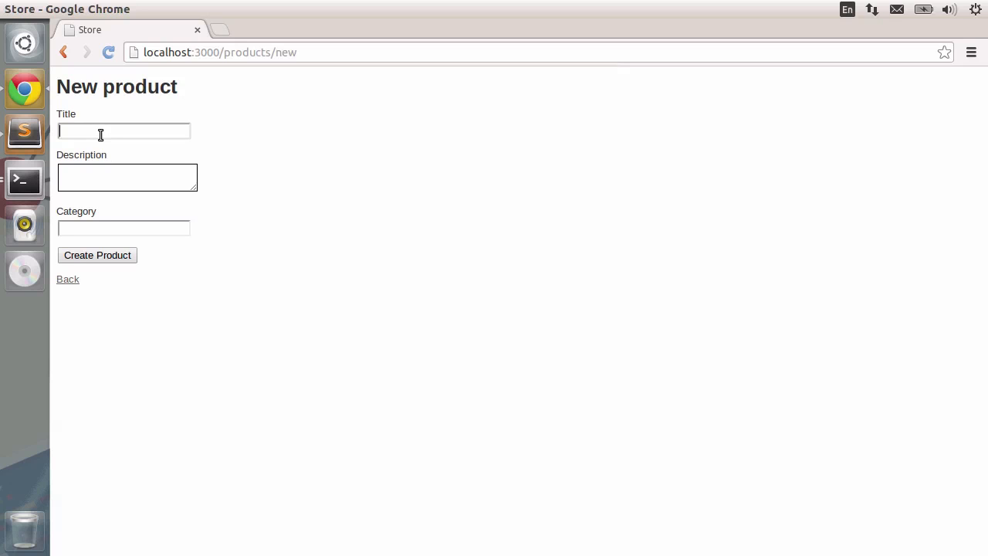
text(Tomato)
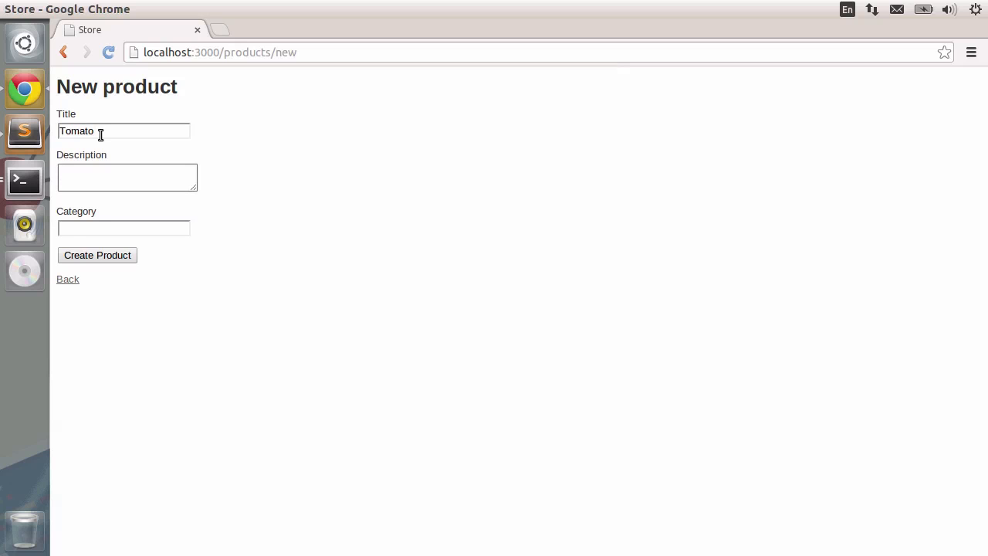
text(It is af)
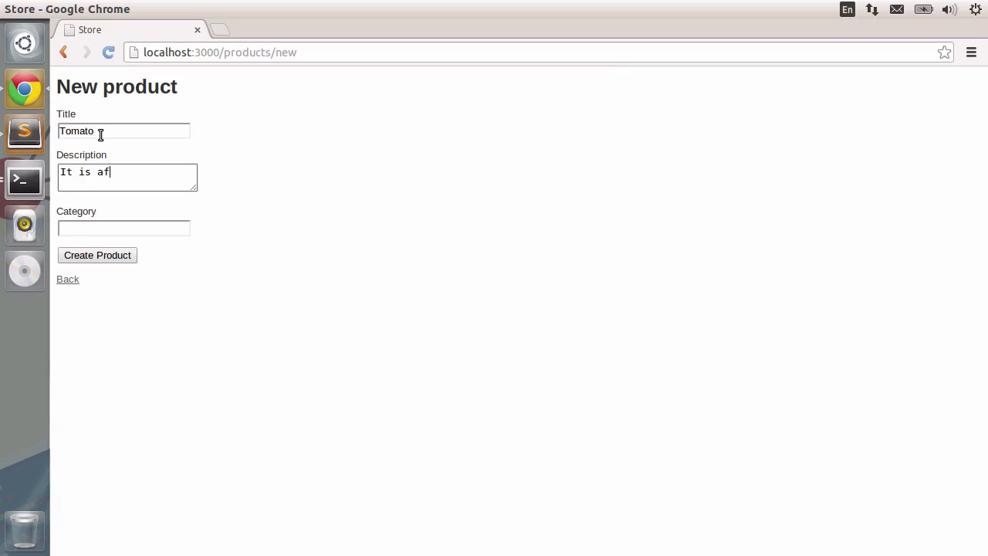
text(ruit, not a)
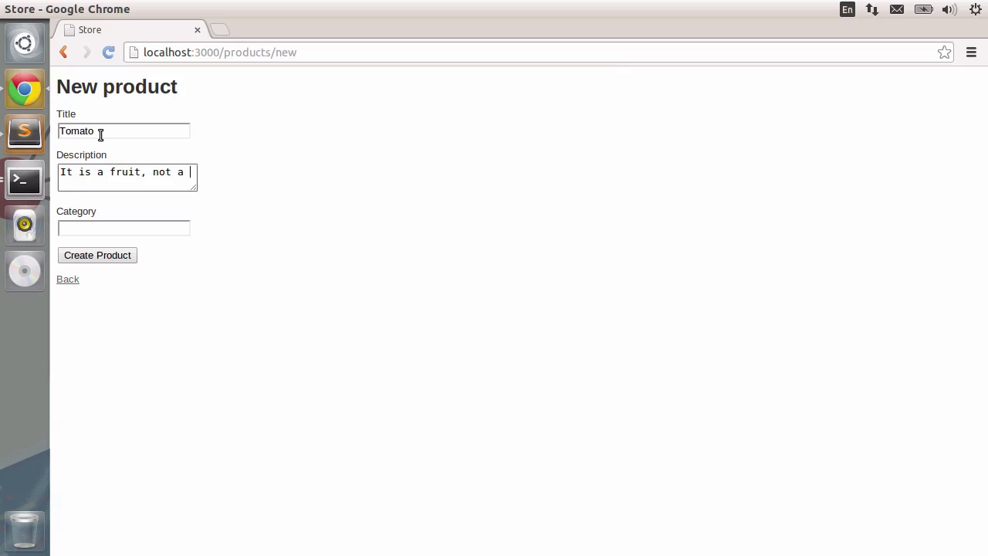
text(vegetable!)
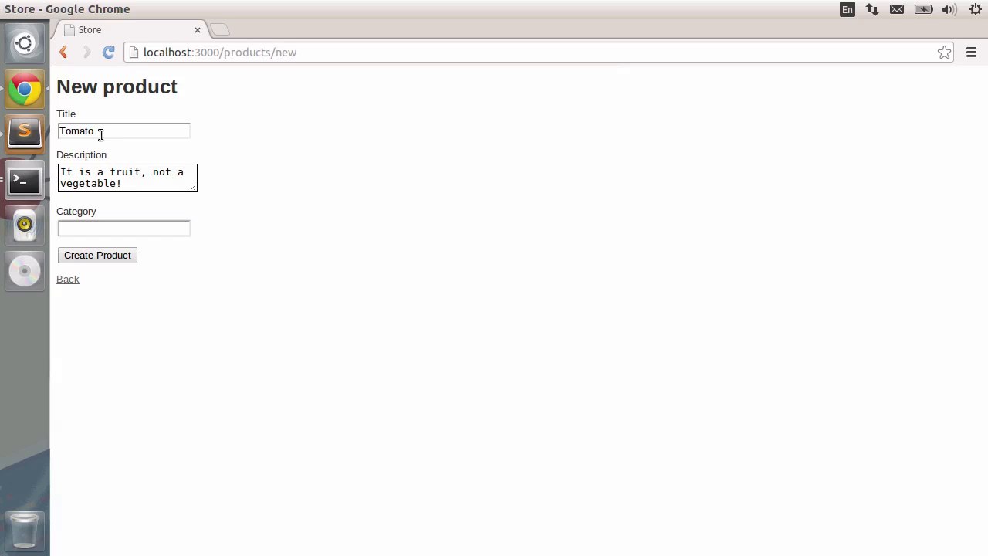
text(Fruit)
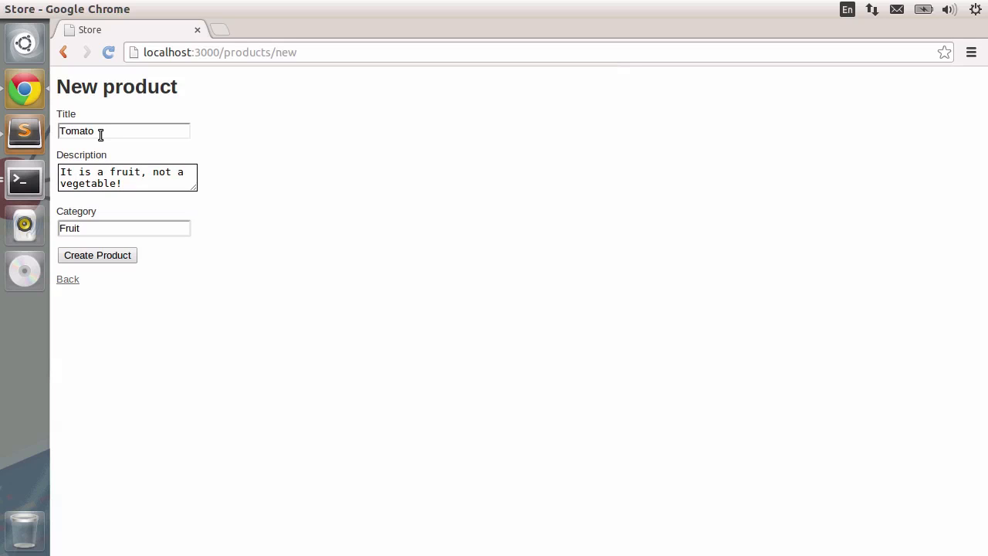
Step: Create the Tomato product, return to the listing, and cancel its deletion
click(98, 254)
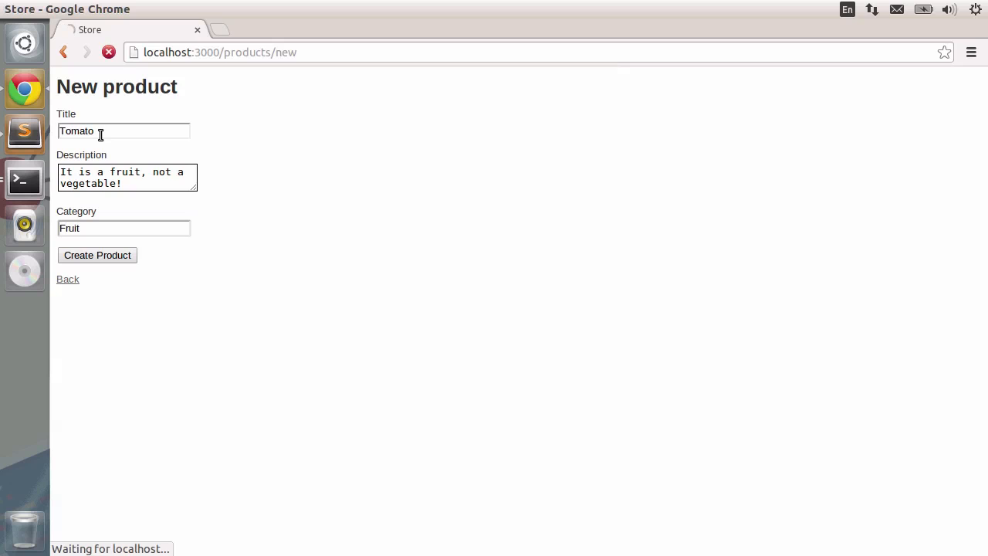
click(97, 255)
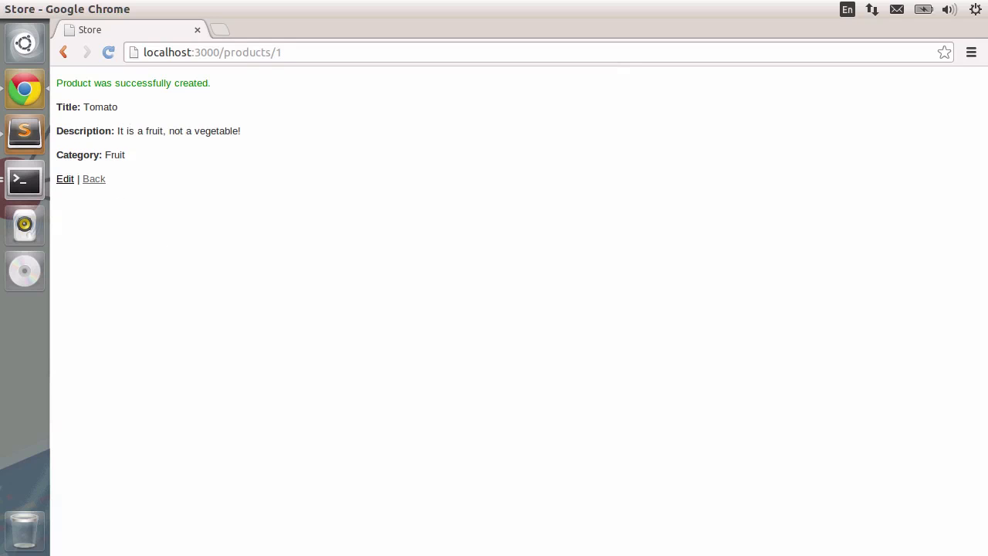
mouse_move(93, 178)
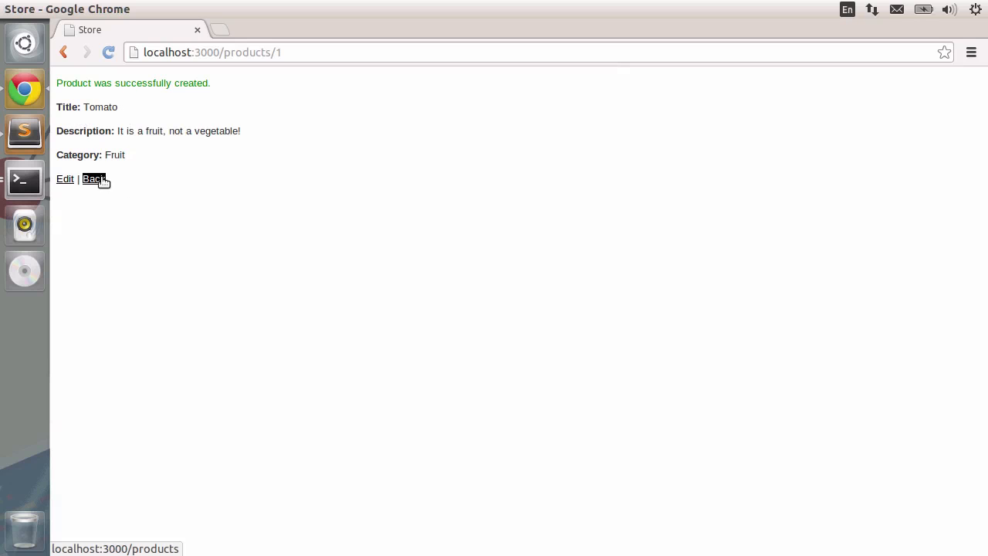
click(93, 178)
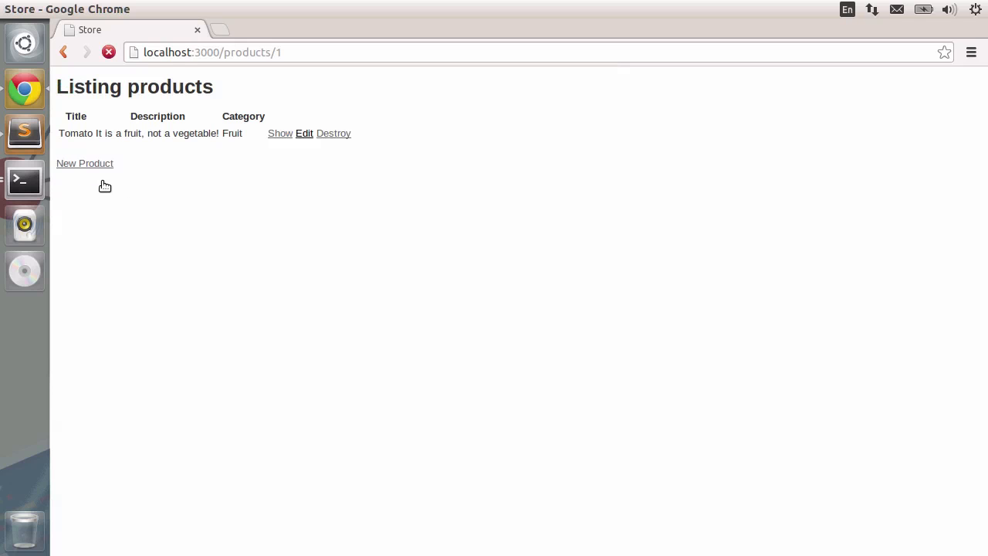
mouse_move(122, 132)
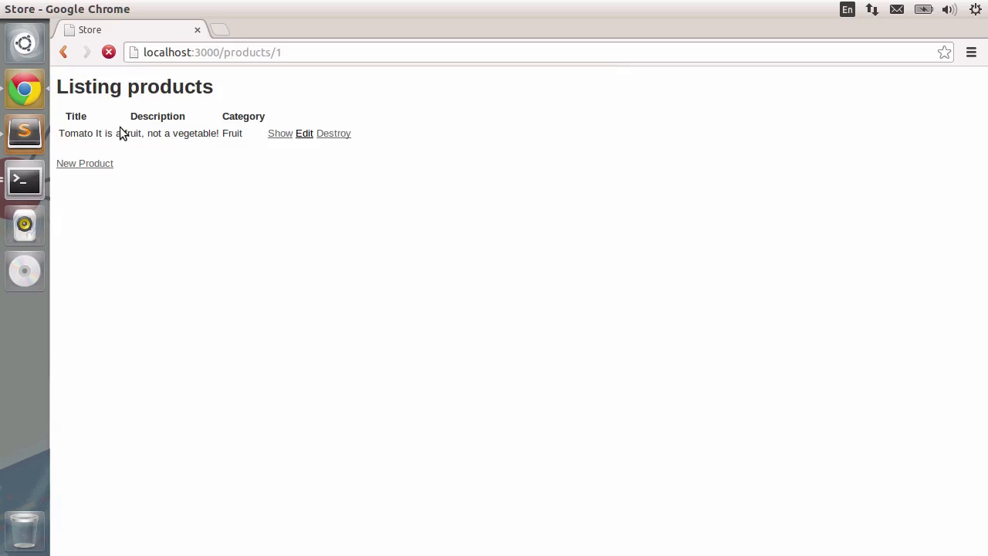
mouse_move(334, 133)
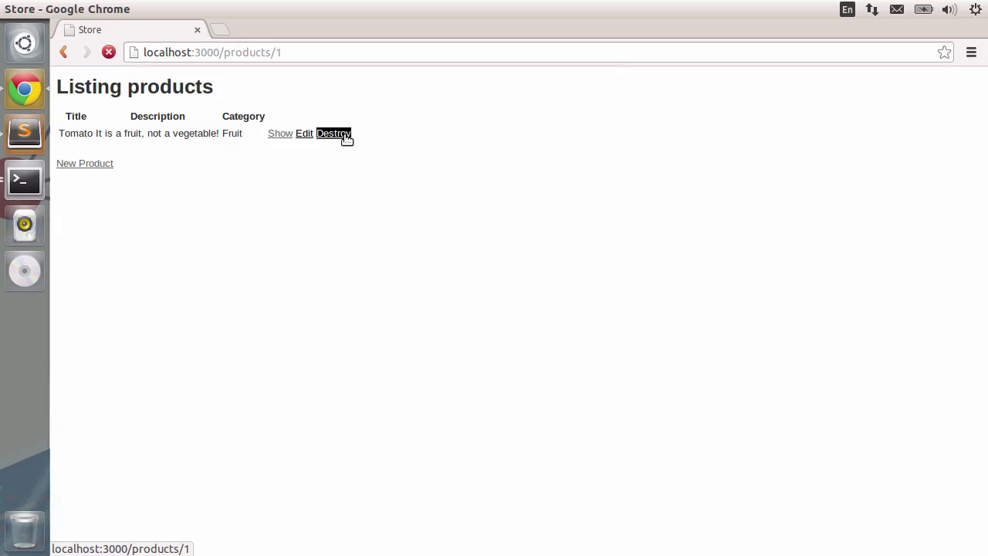
click(333, 132)
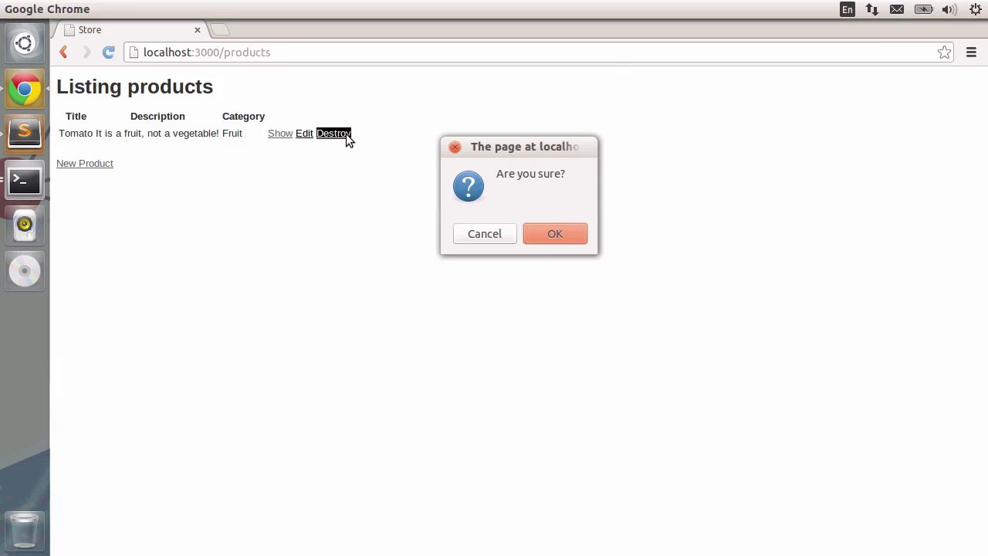
click(484, 233)
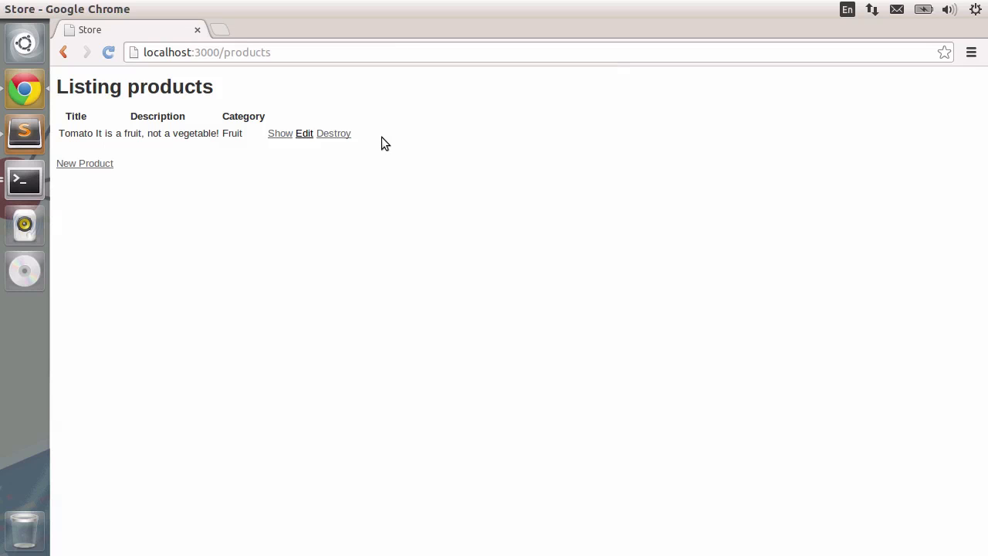
mouse_move(511, 335)
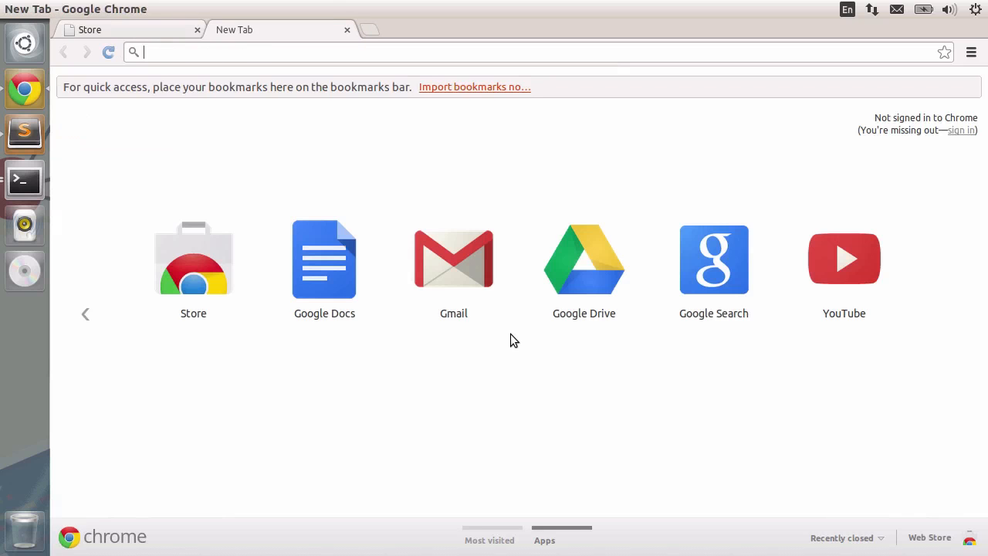
Step: Open foundation.zurb.com and its Getting Started documentation
text(z)
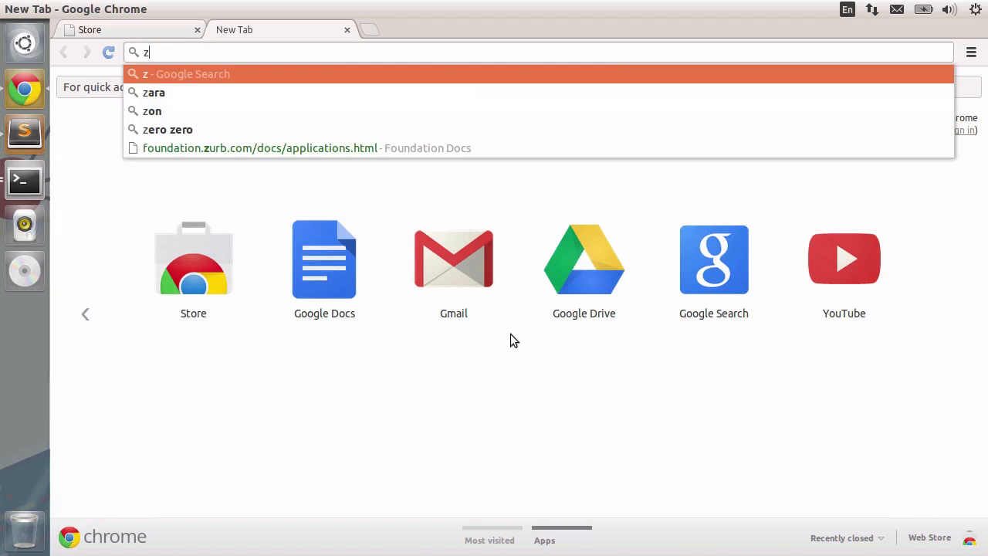
text(foundation.zurb.com)
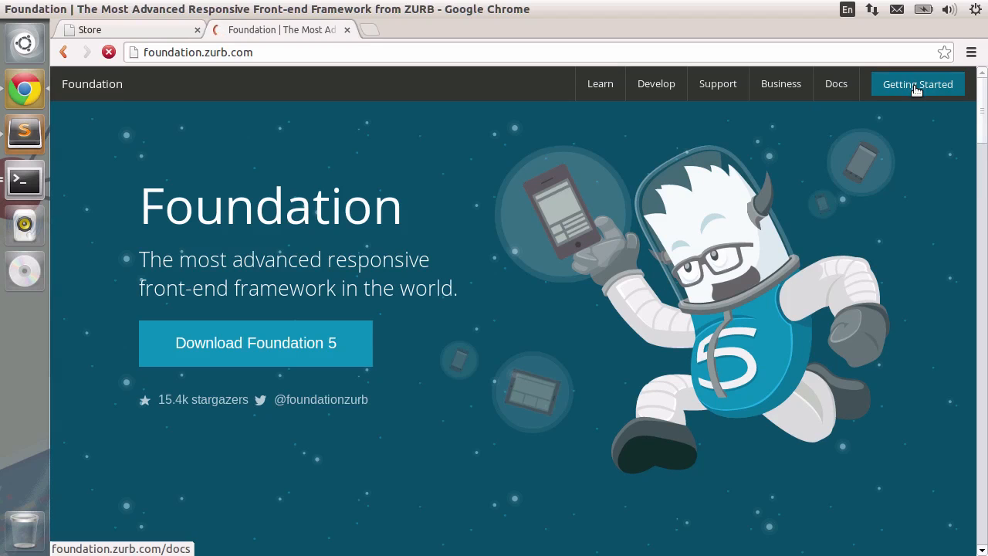
click(917, 83)
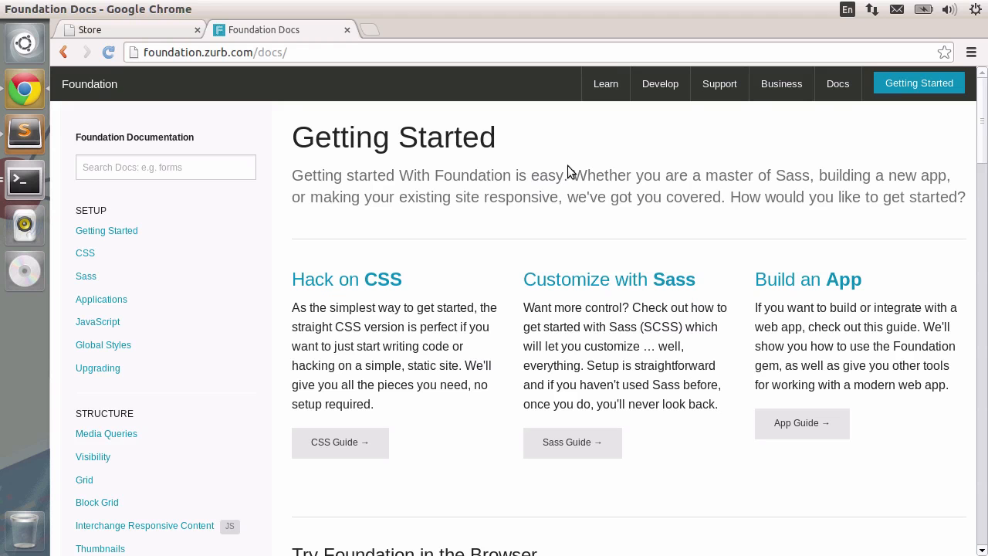
mouse_move(564, 173)
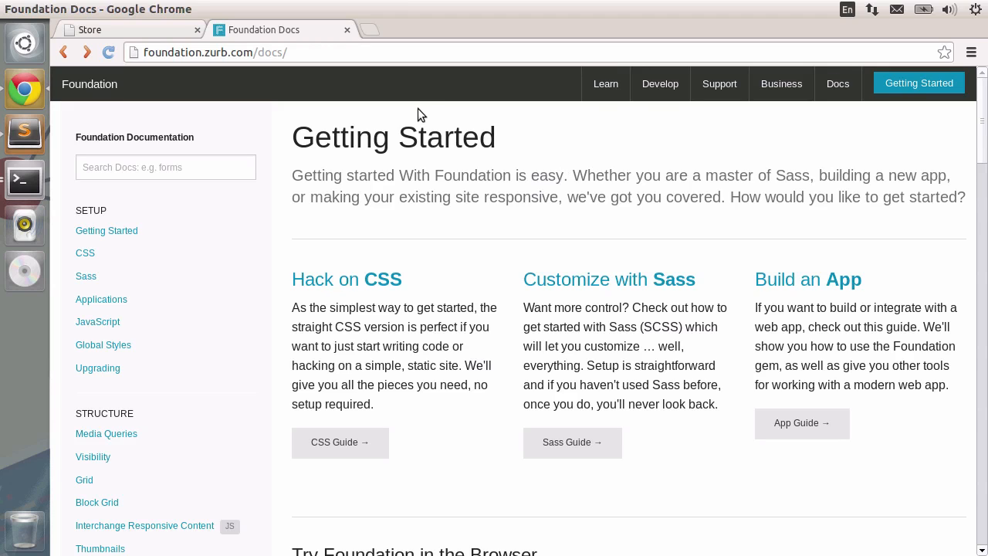
mouse_move(787, 285)
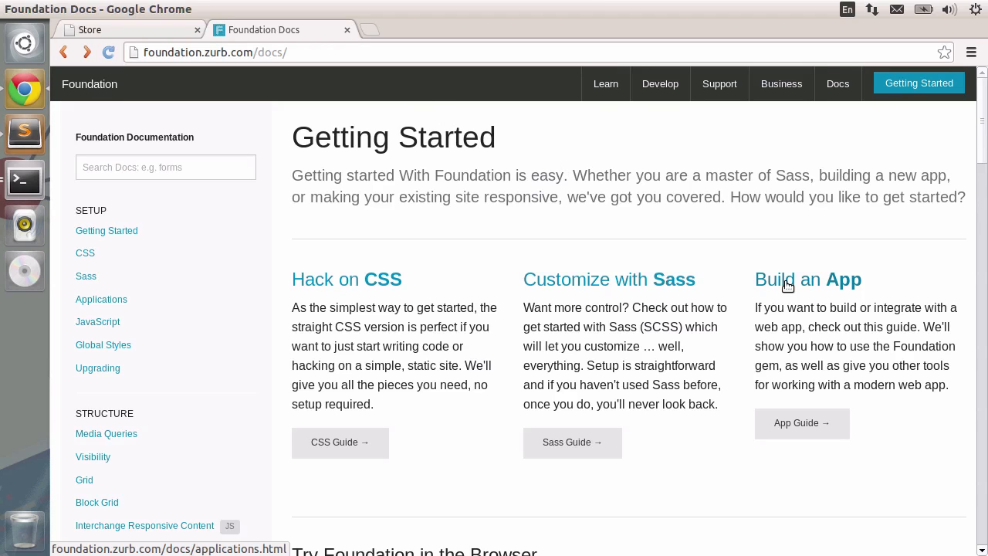
Step: Open the Build an App guide and highlight the gem 'foundation-rails' line
click(101, 298)
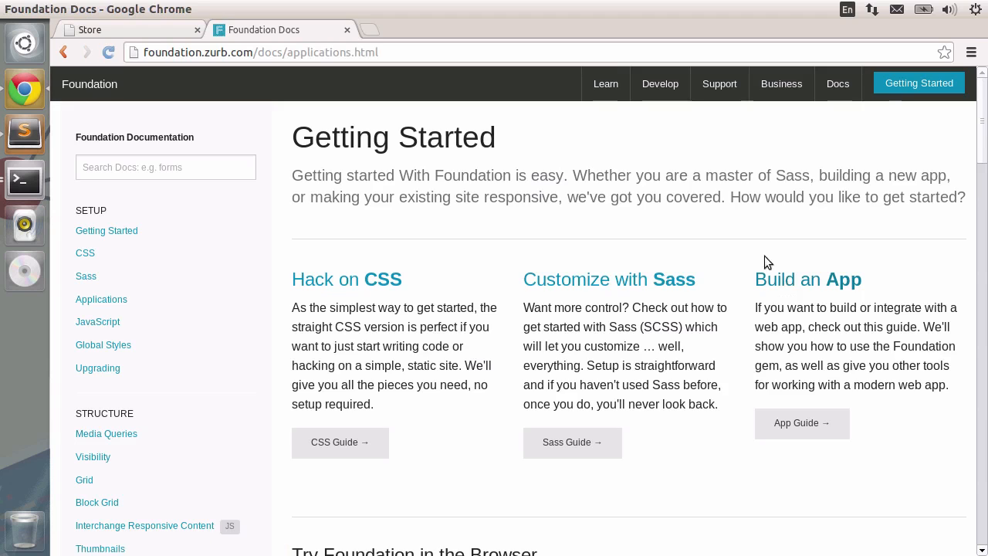
click(101, 298)
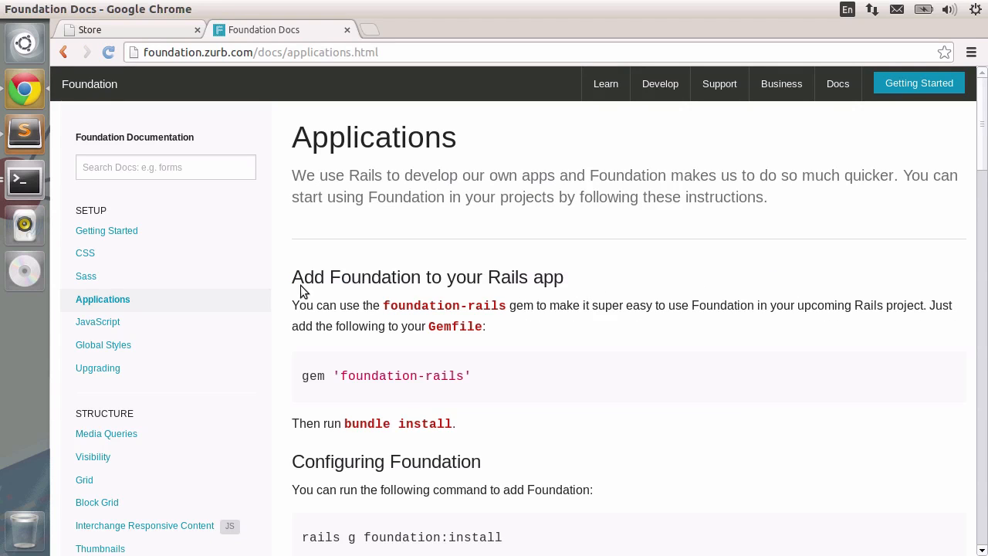
mouse_move(517, 286)
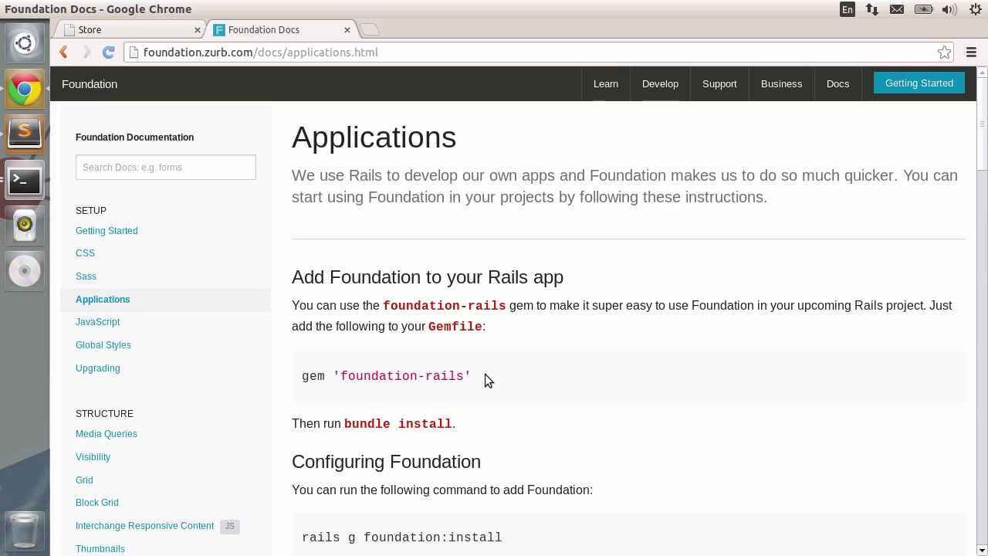
mouse_move(396, 432)
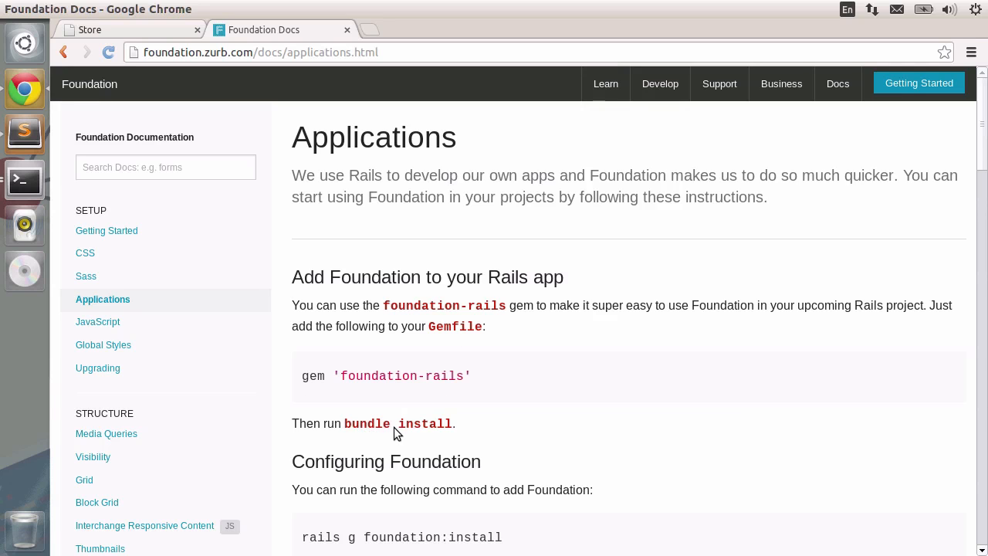
scroll(down, 3)
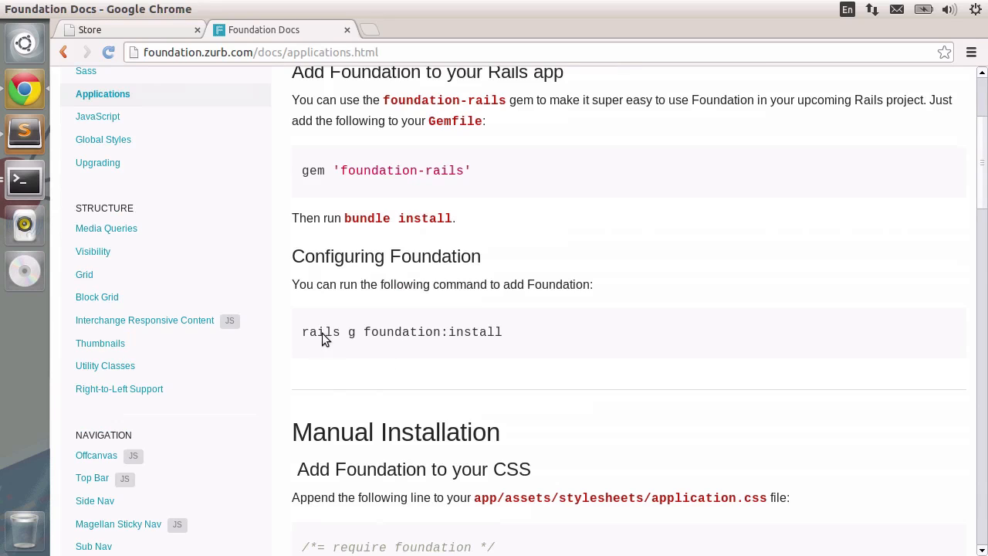
mouse_move(507, 334)
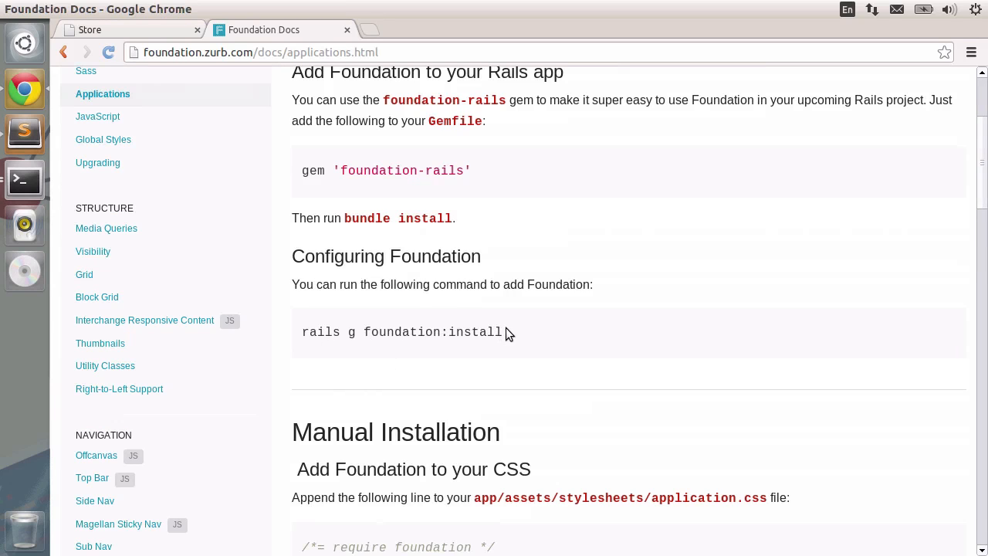
scroll(down, 3)
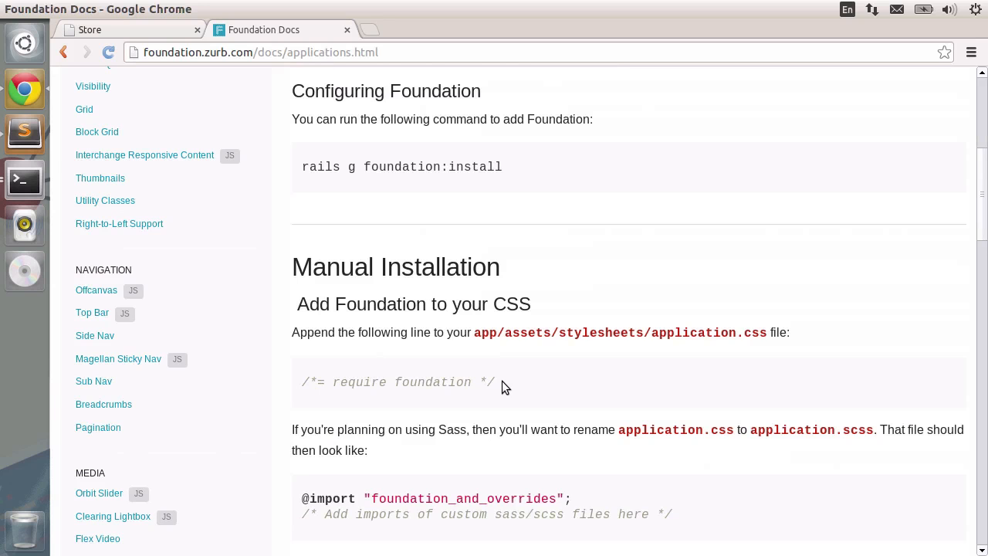
scroll(up, 3)
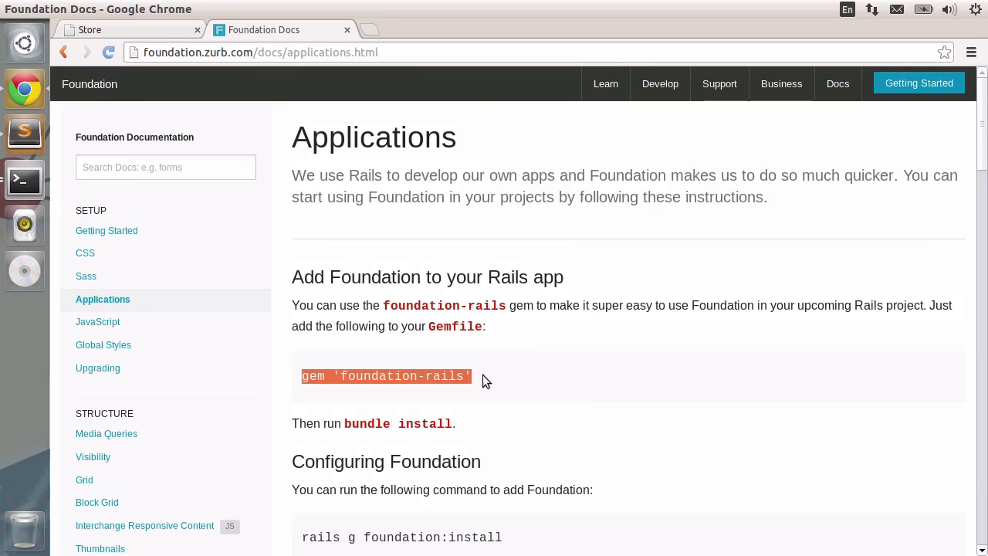
Step: Add gem 'foundation-rails' below jquery-rails in the store's Gemfile
click(25, 132)
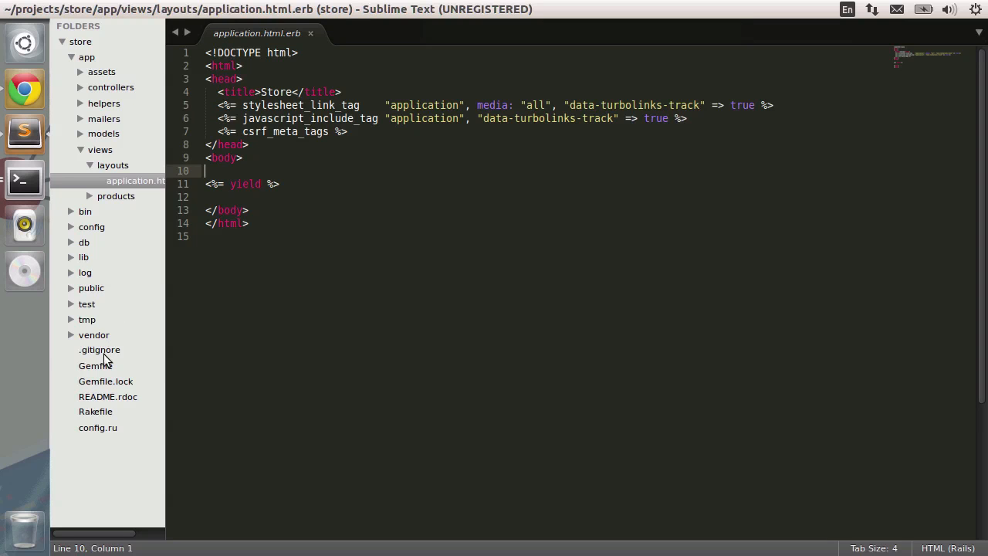
click(95, 365)
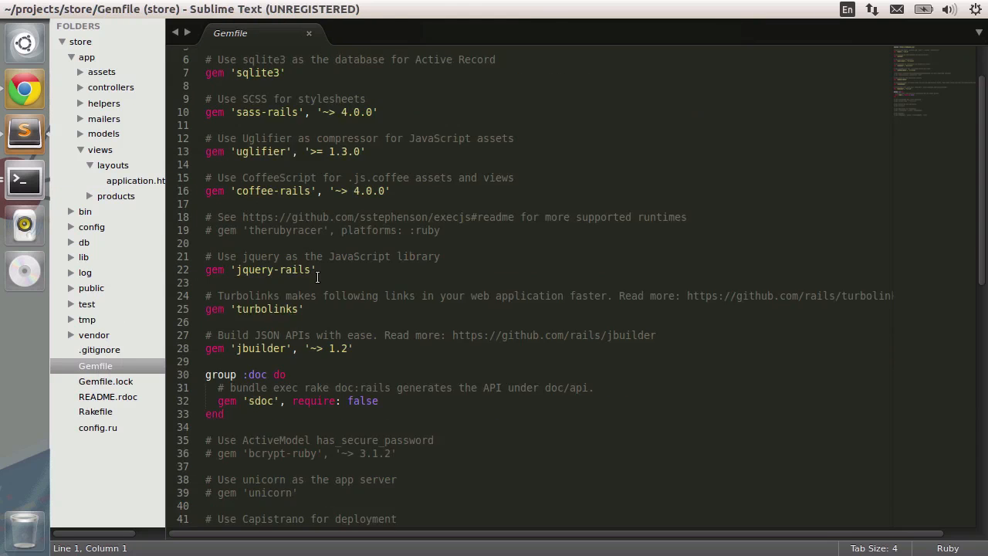
scroll(down, 3)
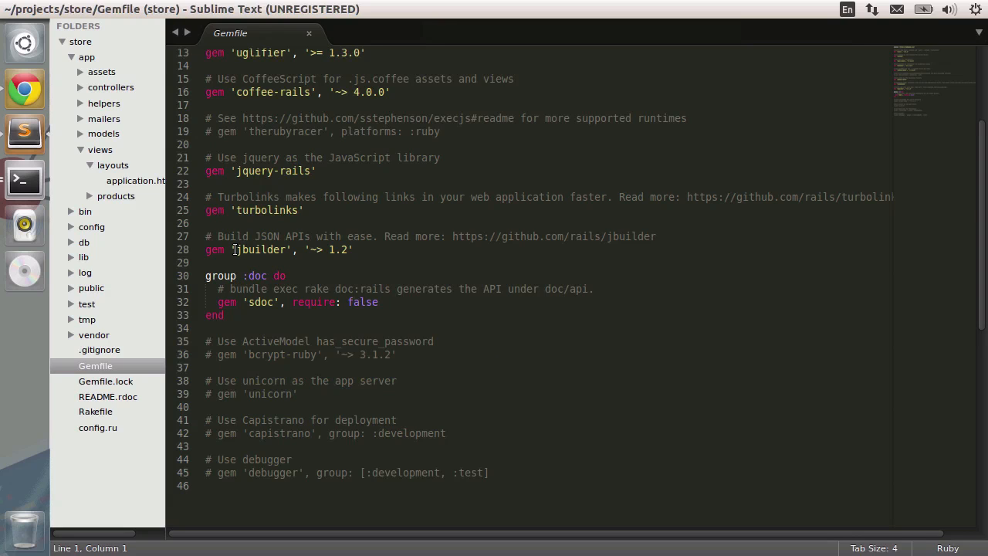
click(317, 171)
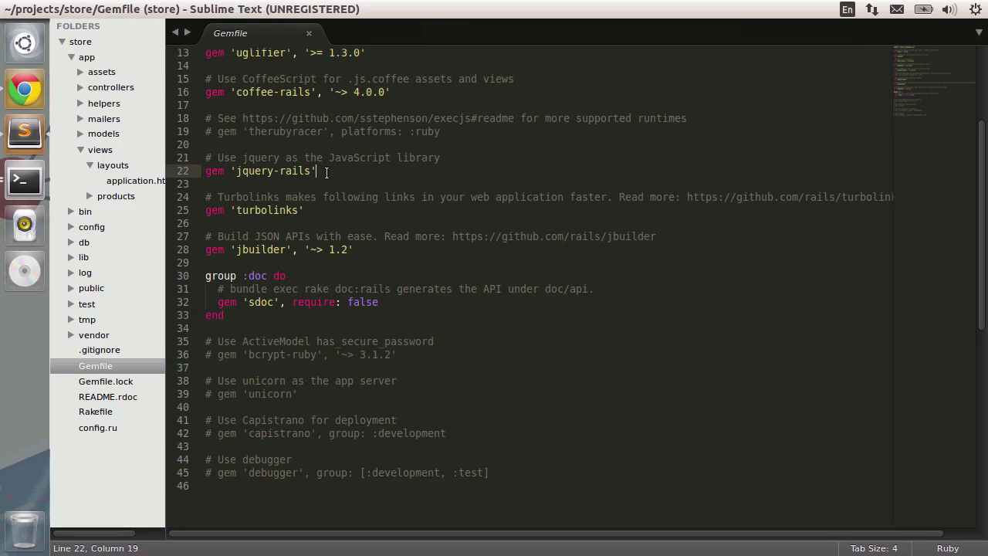
text(gem 'foundation-rails')
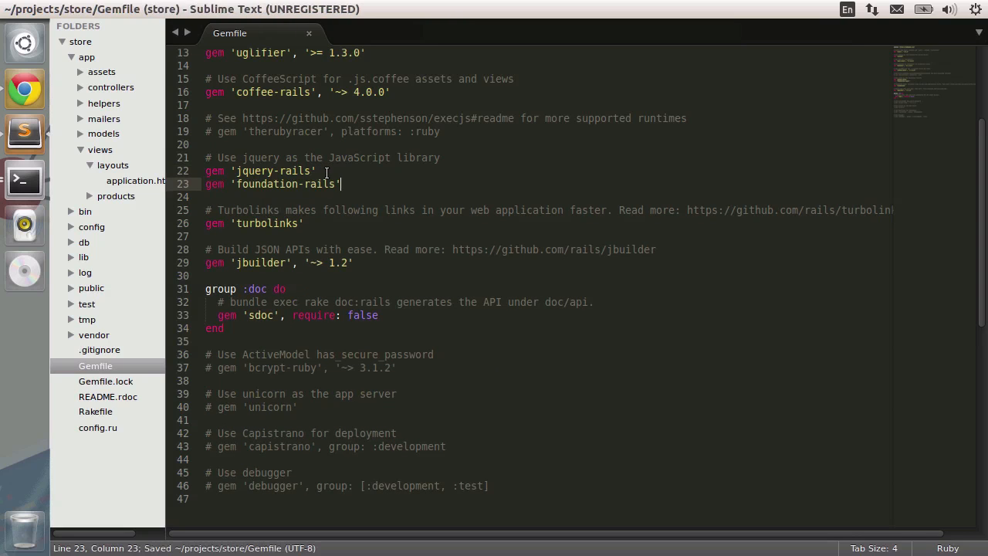
mouse_move(338, 191)
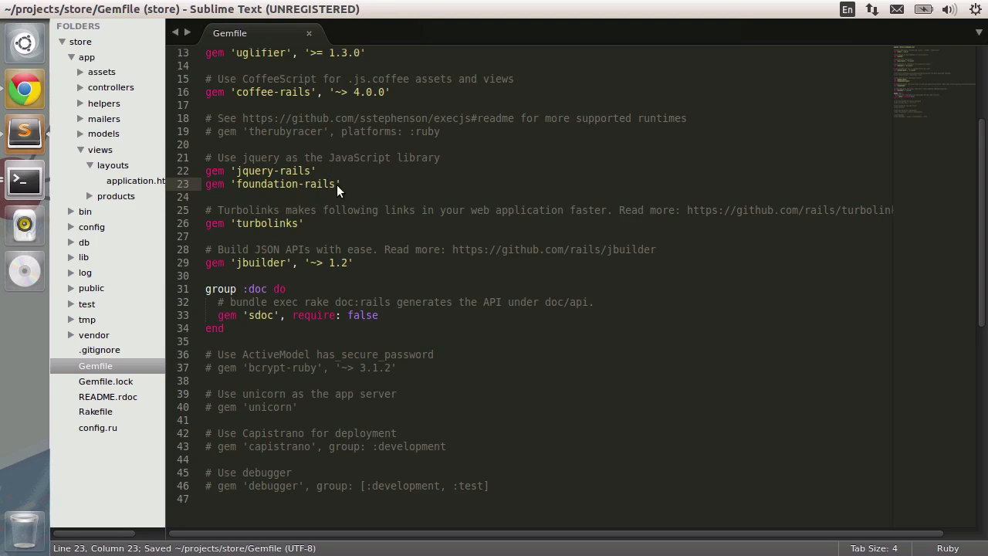
click(24, 180)
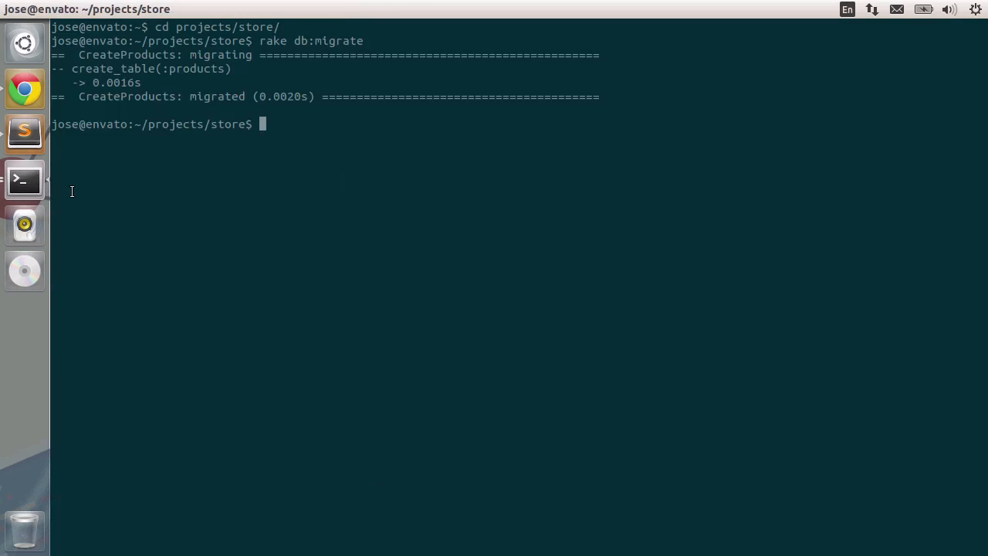
Step: Run bundle to install foundation-rails 5.0.3.0 until the bundle completes
text(bundle)
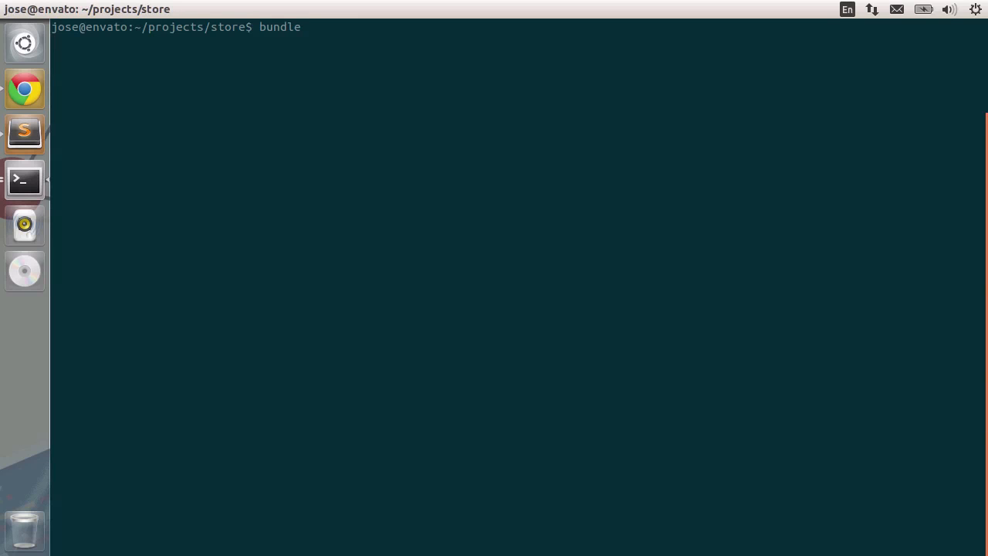
key(Return)
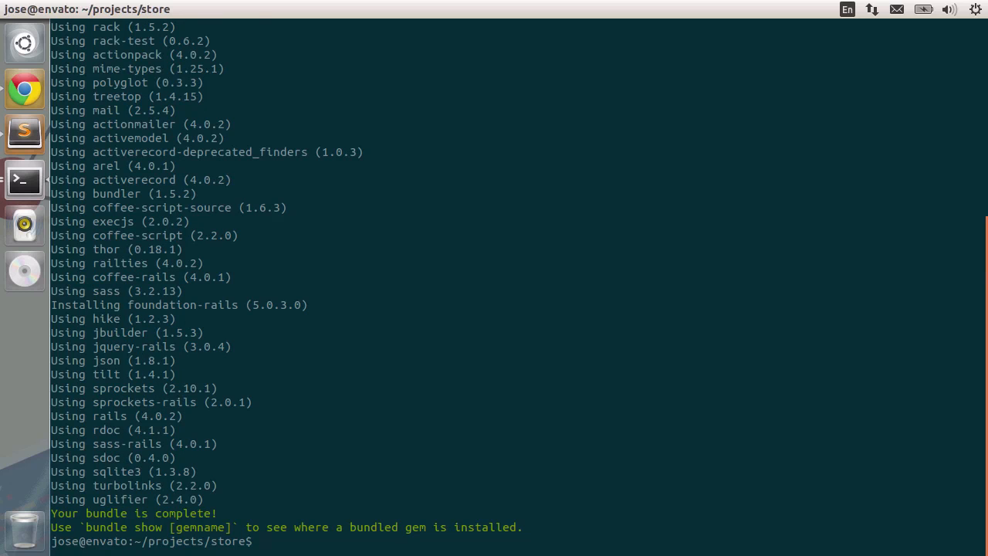
Step: Run rails g foundation:install, answering Y to overwrite application.html.erb
text(rails g founda)
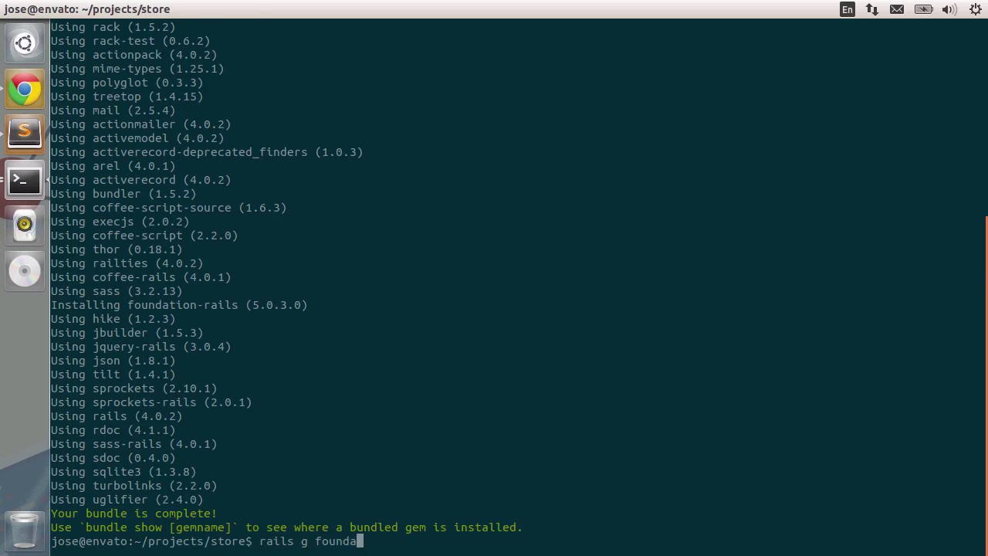
text(tion:install)
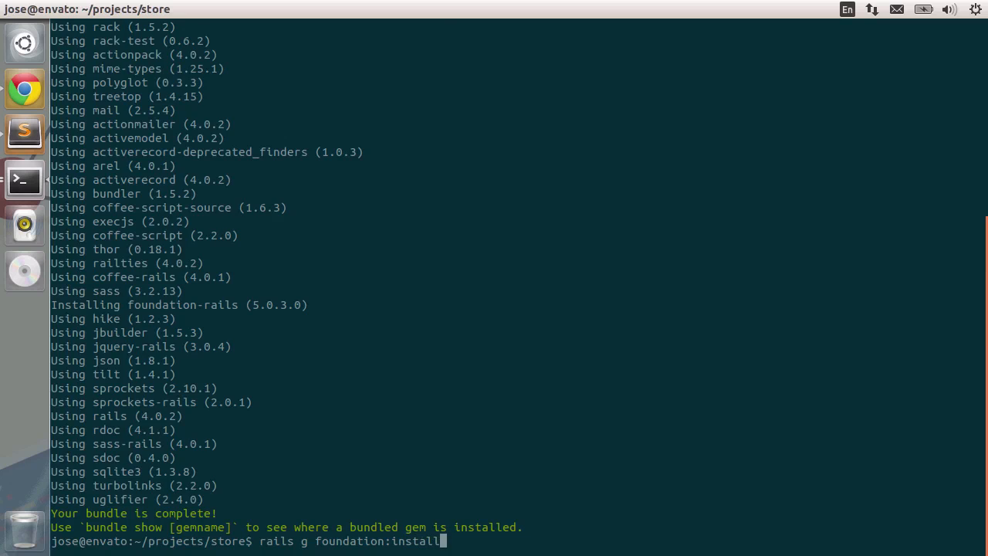
key(ctrl+l)
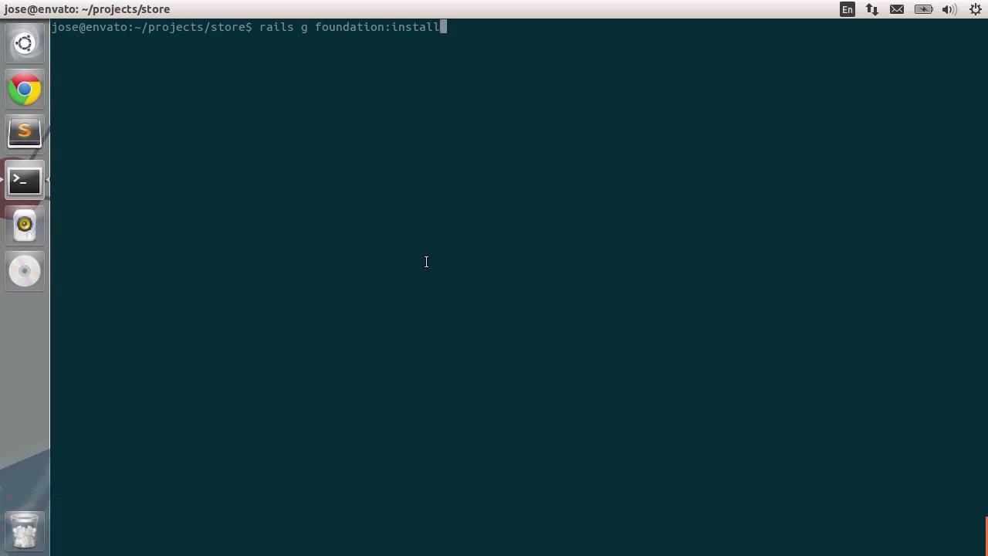
key(Return)
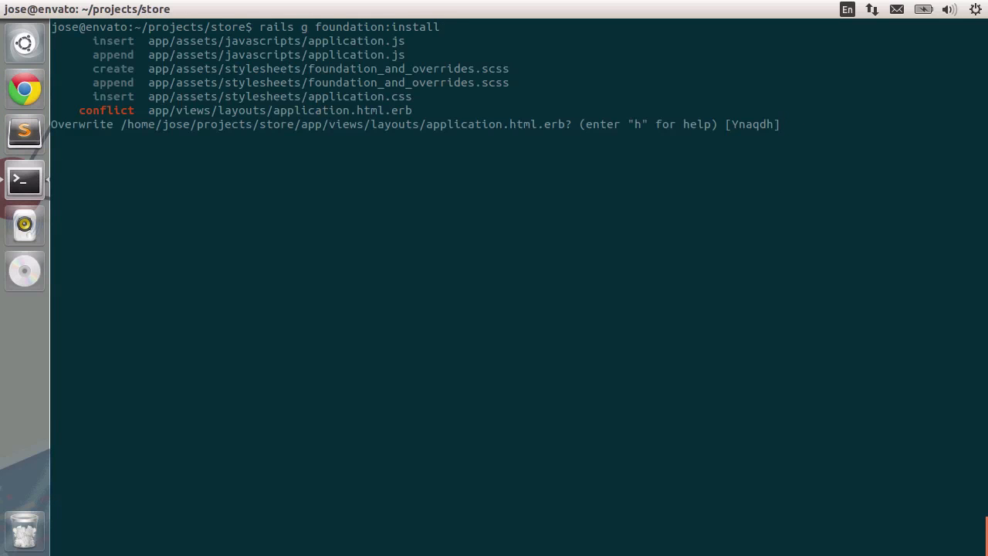
mouse_move(790, 123)
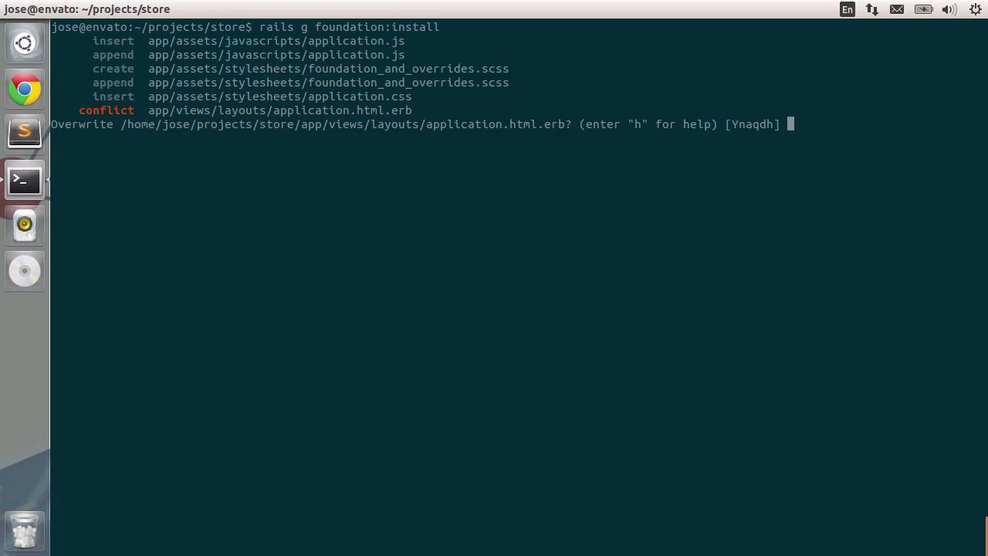
text(Y)
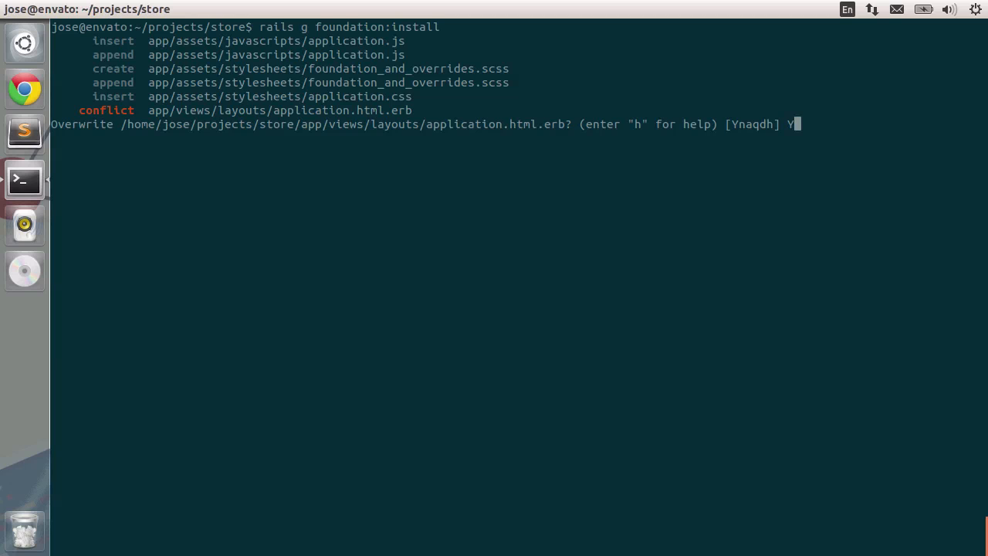
key(Return)
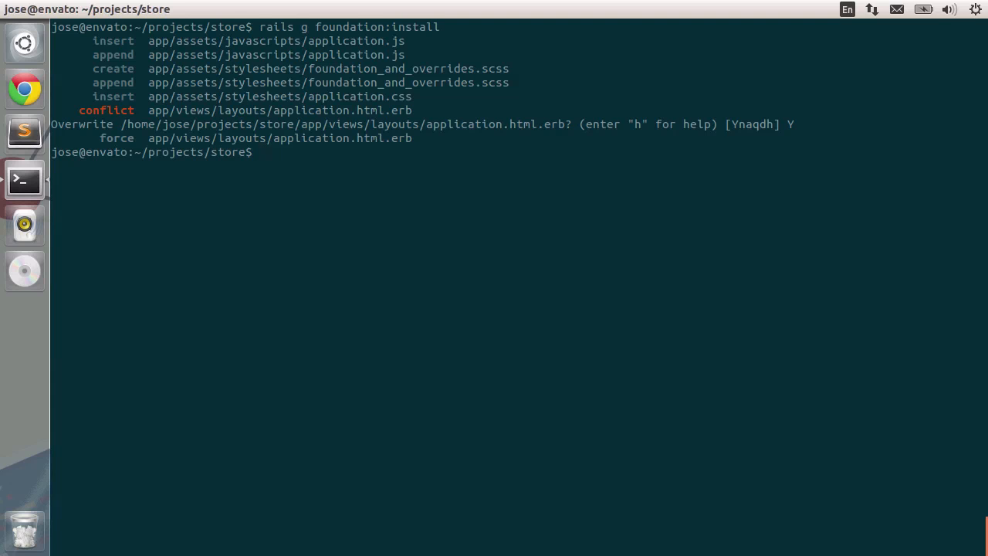
Step: Refresh localhost:3000/products in Chrome to see the Foundation-styled Tomato listing
click(24, 88)
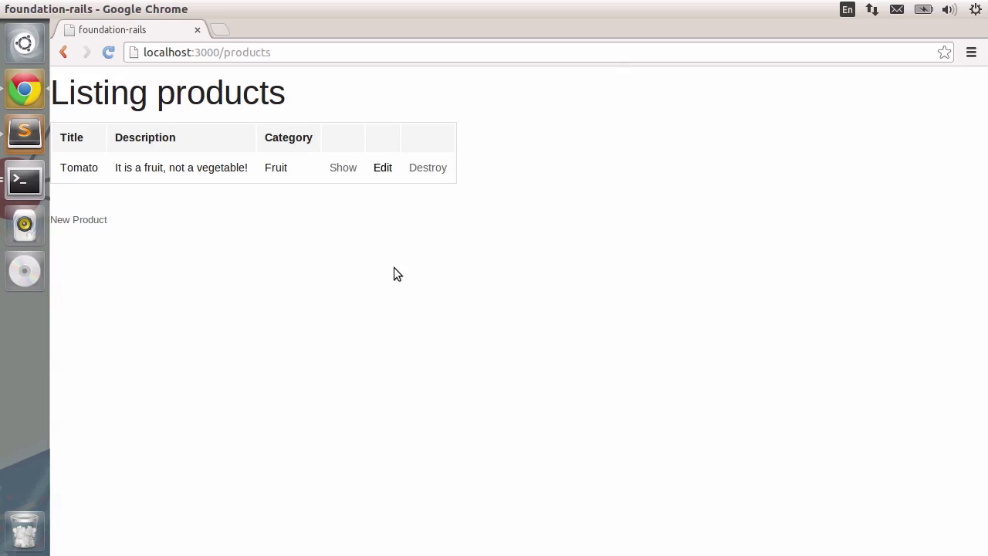
mouse_move(373, 257)
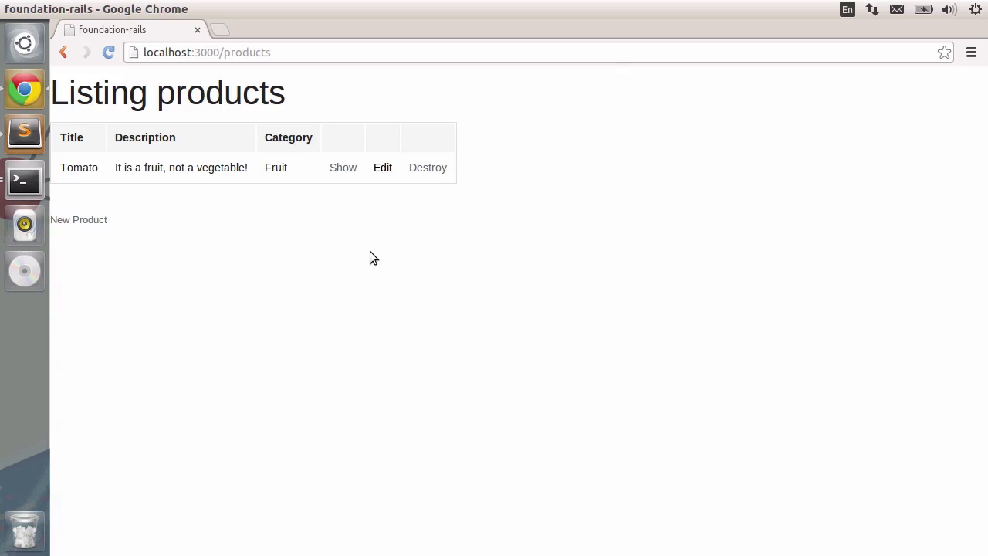
mouse_move(281, 250)
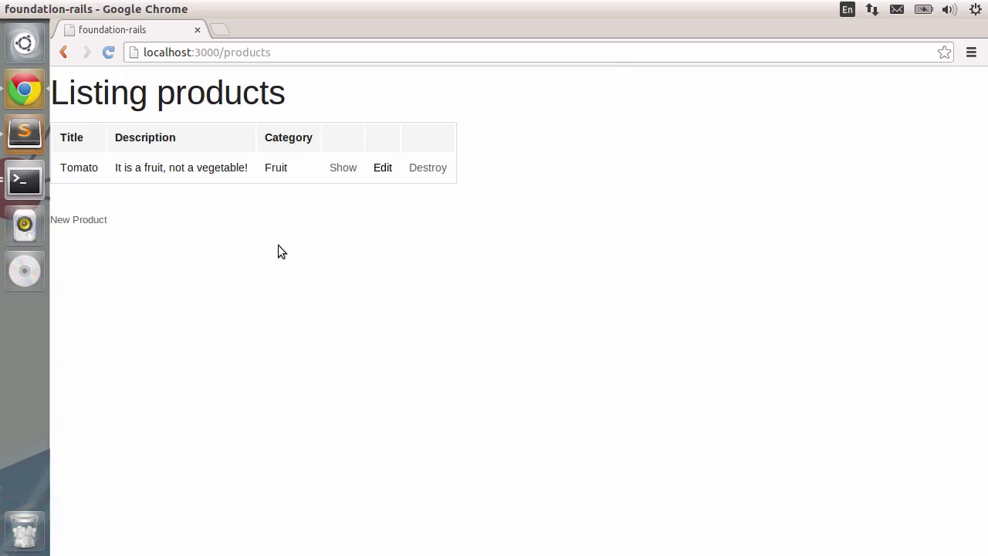
mouse_move(25, 133)
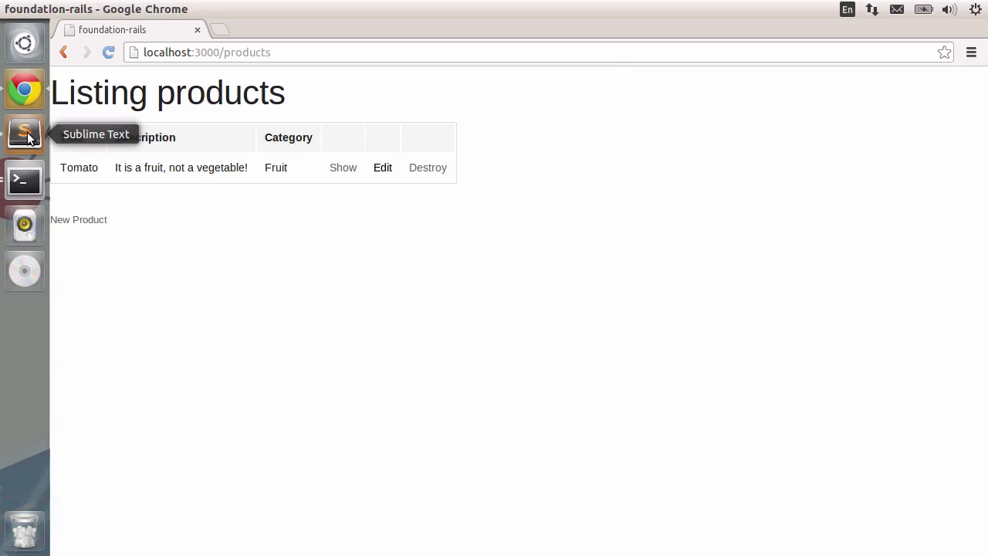
Step: In scaffold.css, remove lines 1–18 (body, pre and link rules) and save
click(24, 133)
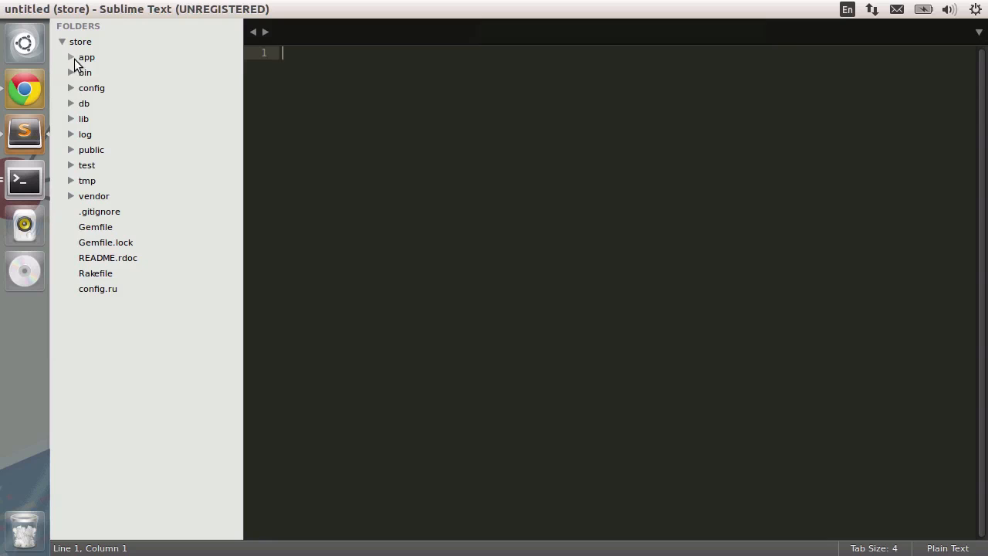
click(86, 57)
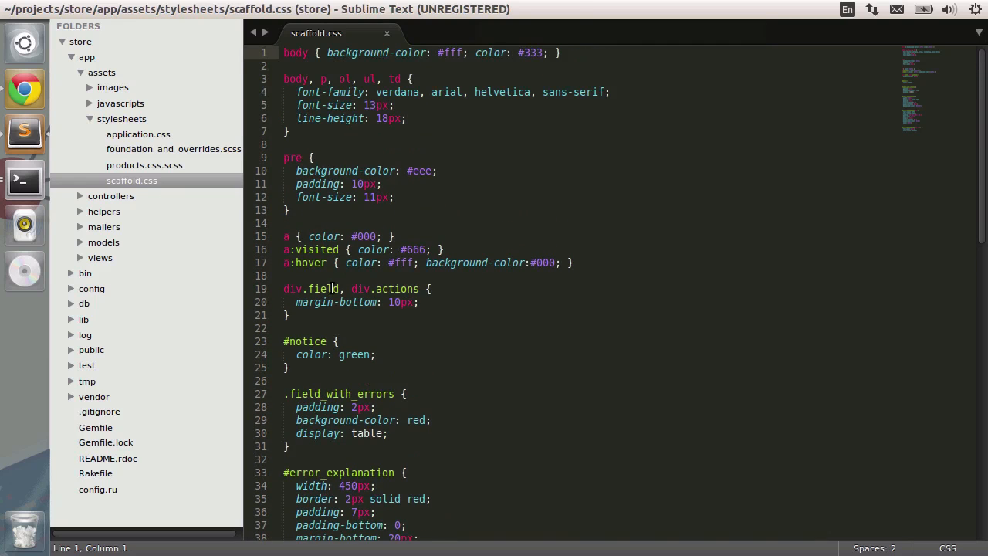
drag(283, 53, 575, 262)
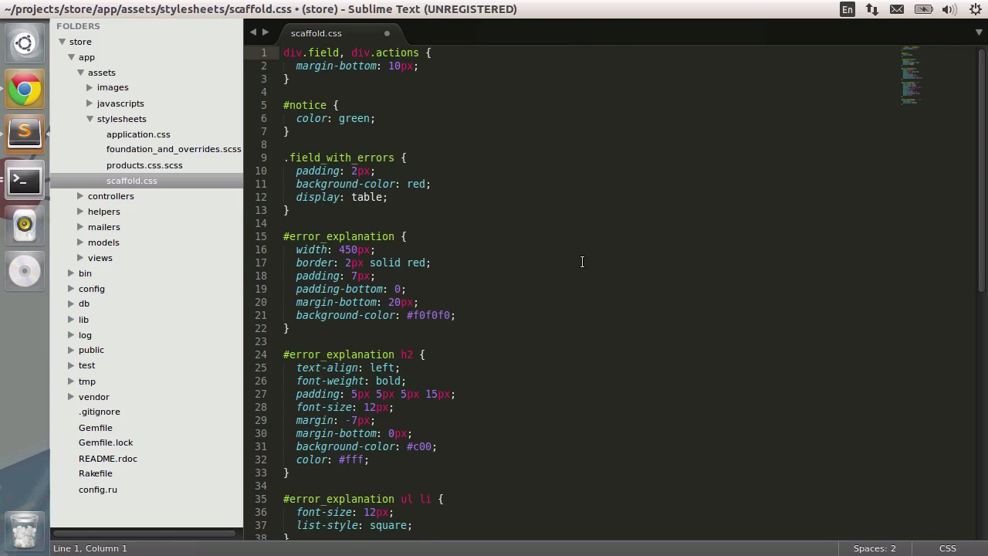
scroll(down, 3)
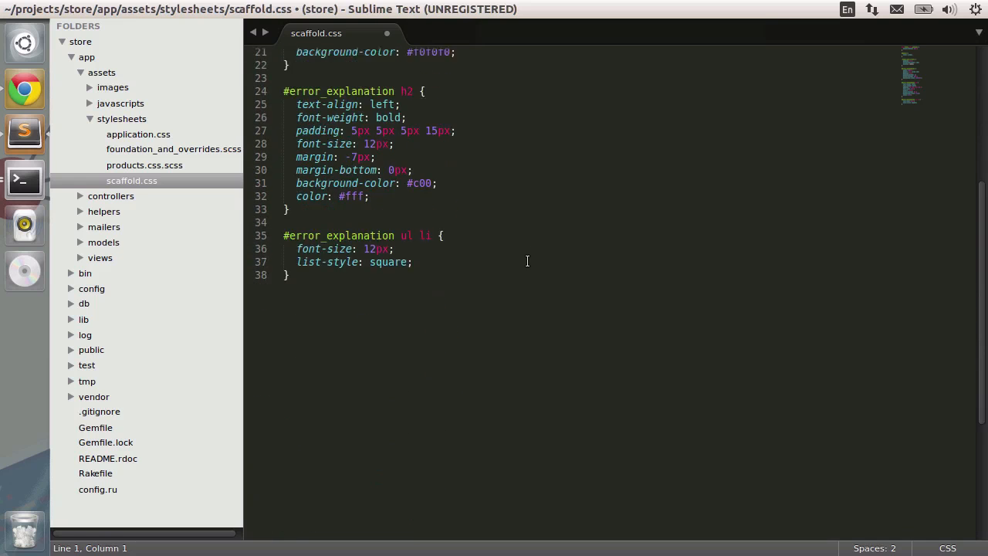
scroll(up, 3)
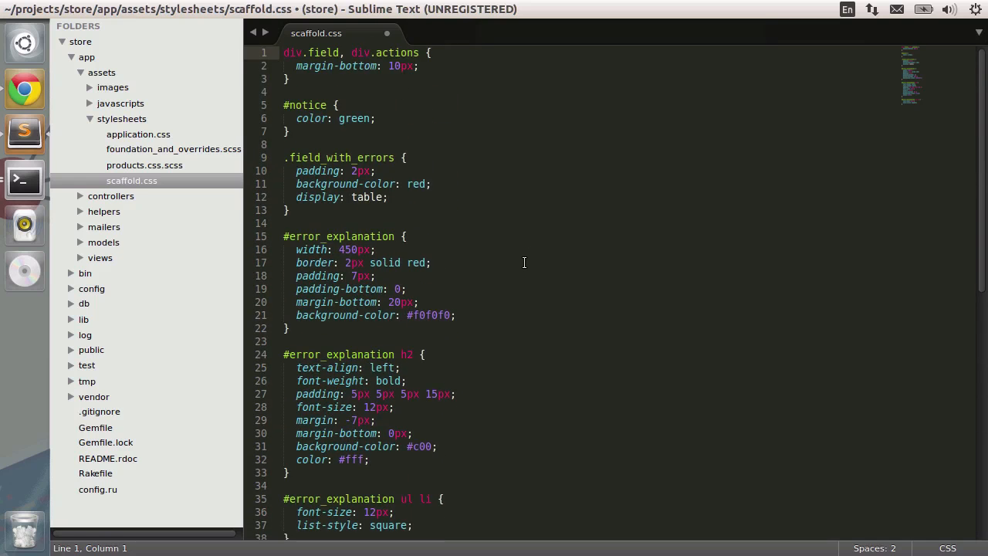
key(ctrl+s)
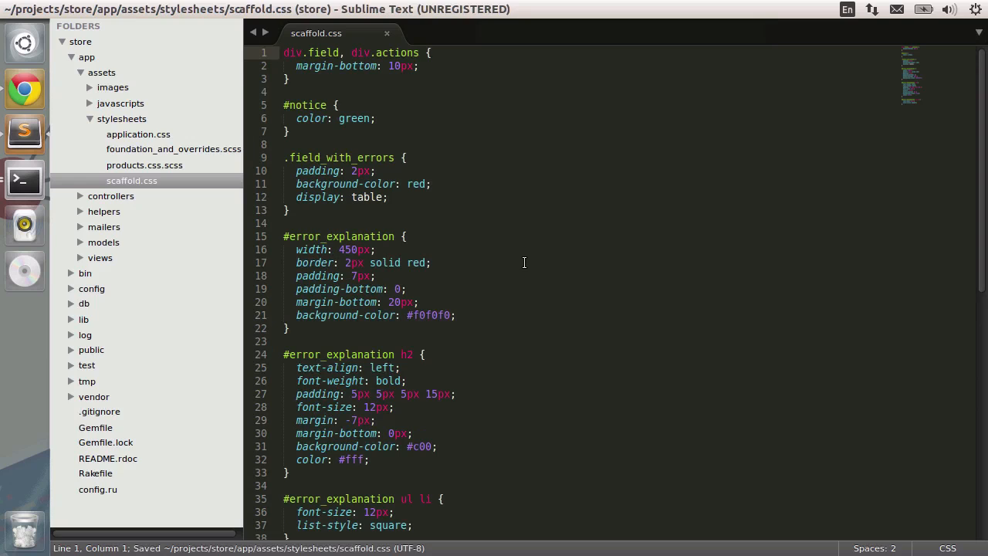
Step: Switch to Chrome to check localhost:3000/products for blue Show, Edit, Destroy links
click(24, 89)
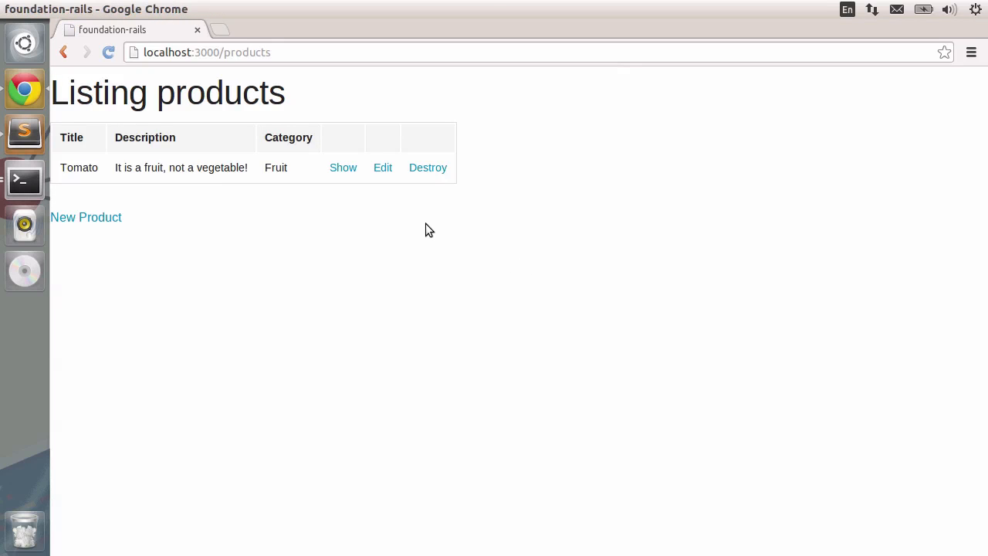
mouse_move(335, 229)
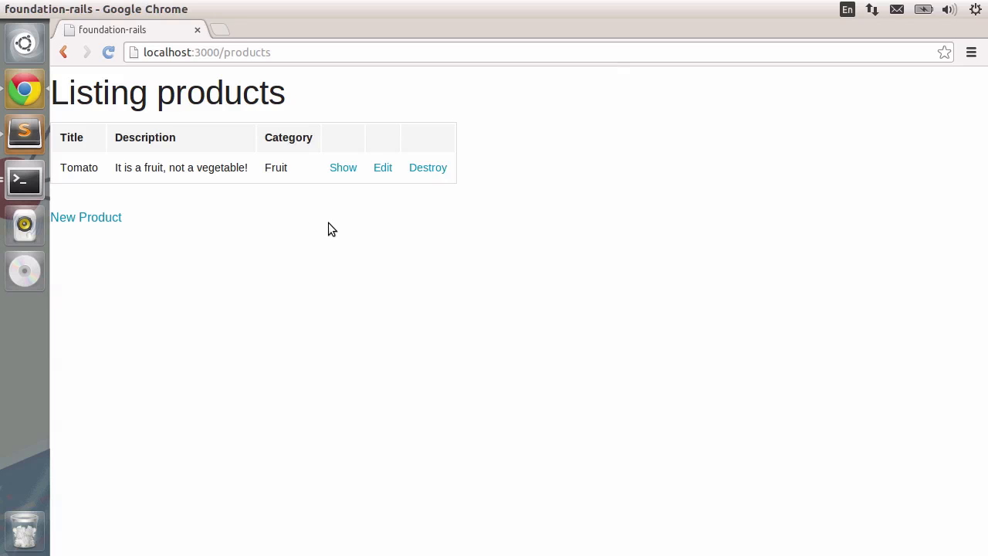
mouse_move(399, 255)
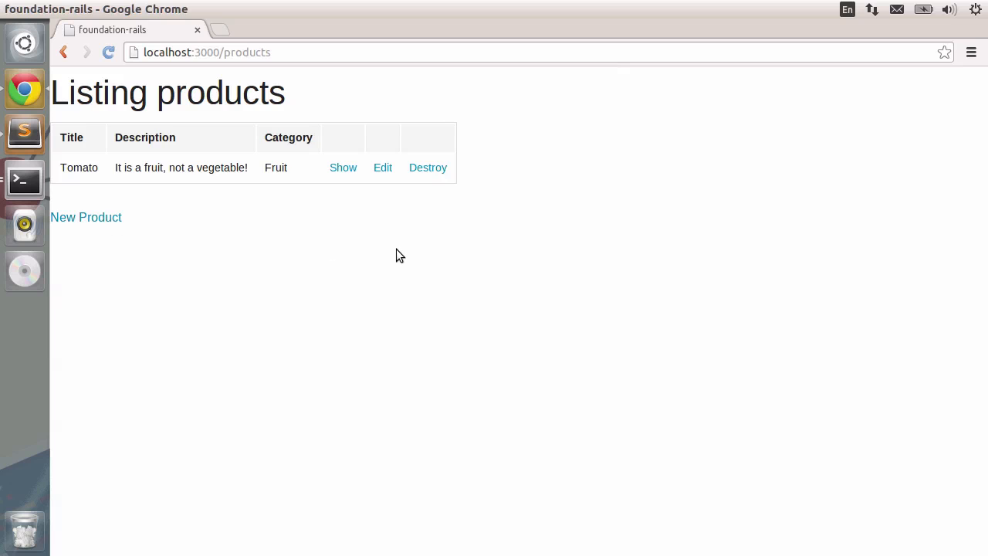
mouse_move(377, 204)
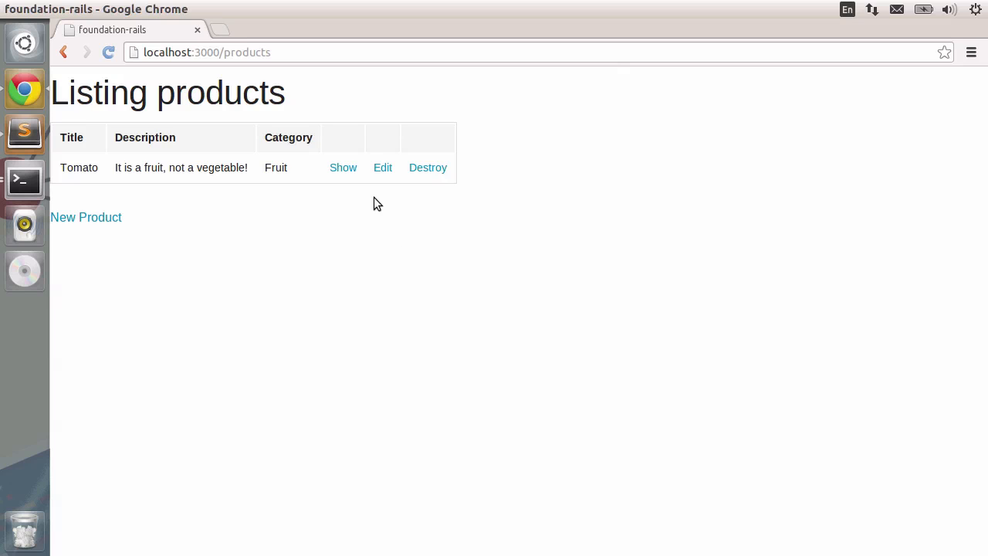
mouse_move(398, 204)
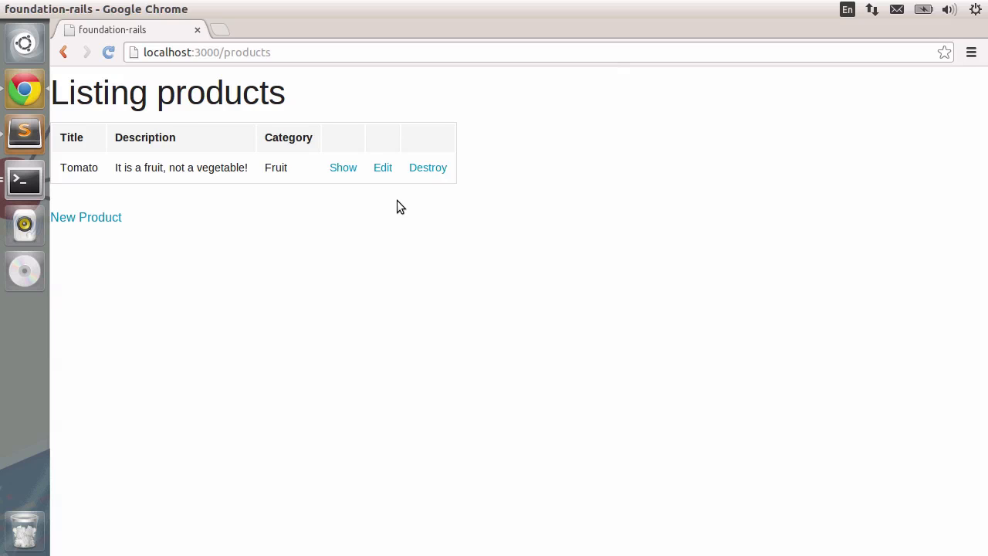
mouse_move(400, 231)
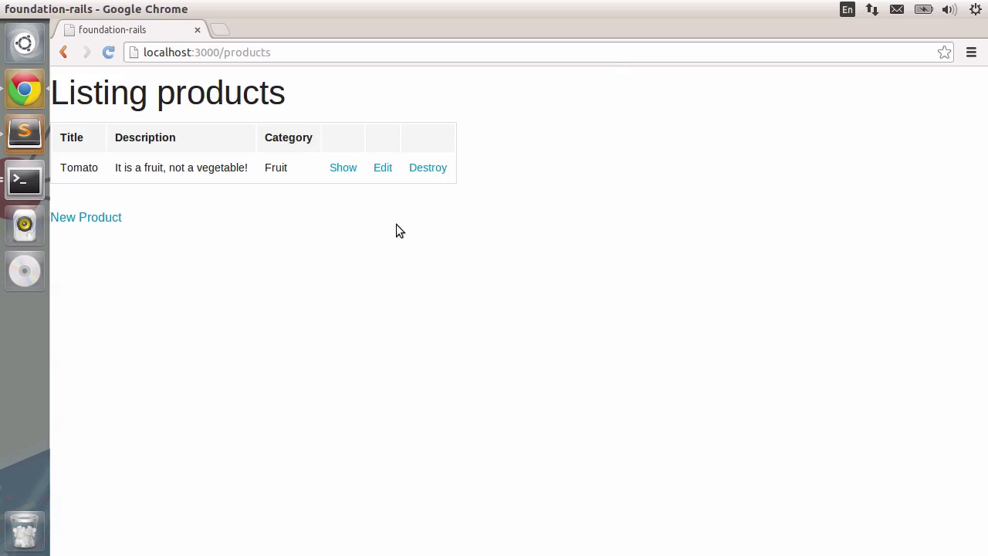